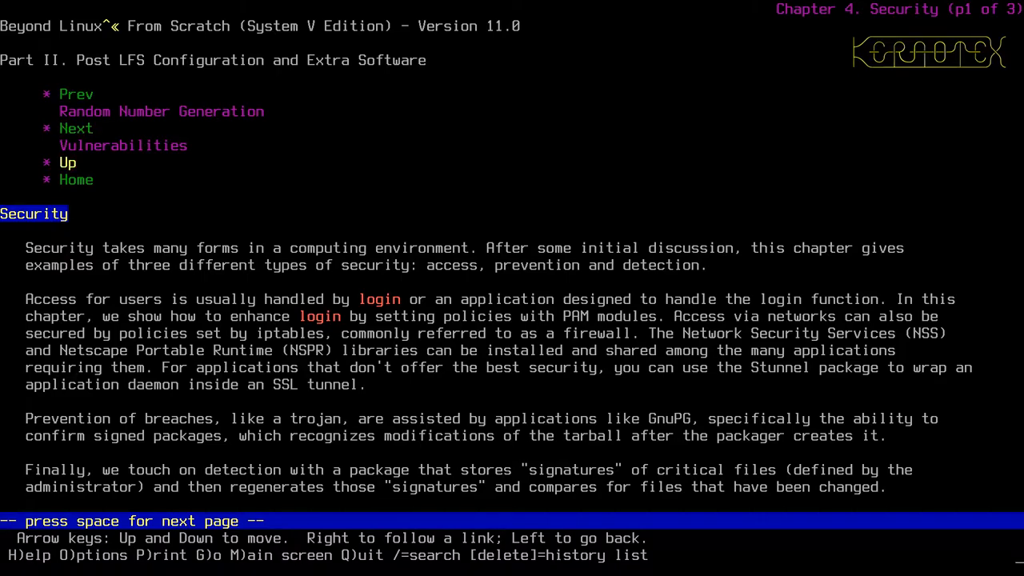
Step: Page down to the Security chapter's table of contents and move to the make-ca-1.7 entry
{"action": "key", "text": "space"}
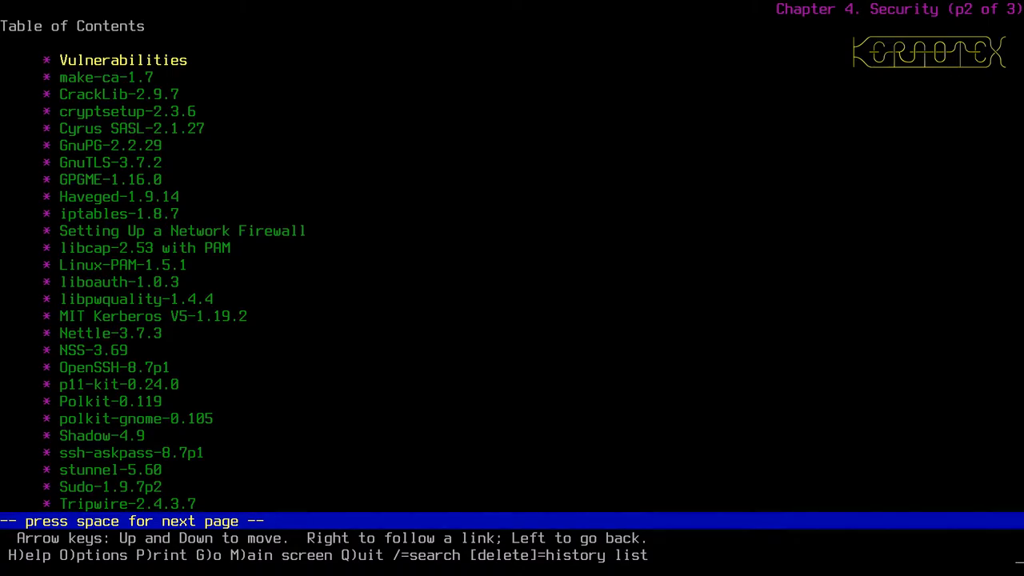
{"action": "key", "text": "Down"}
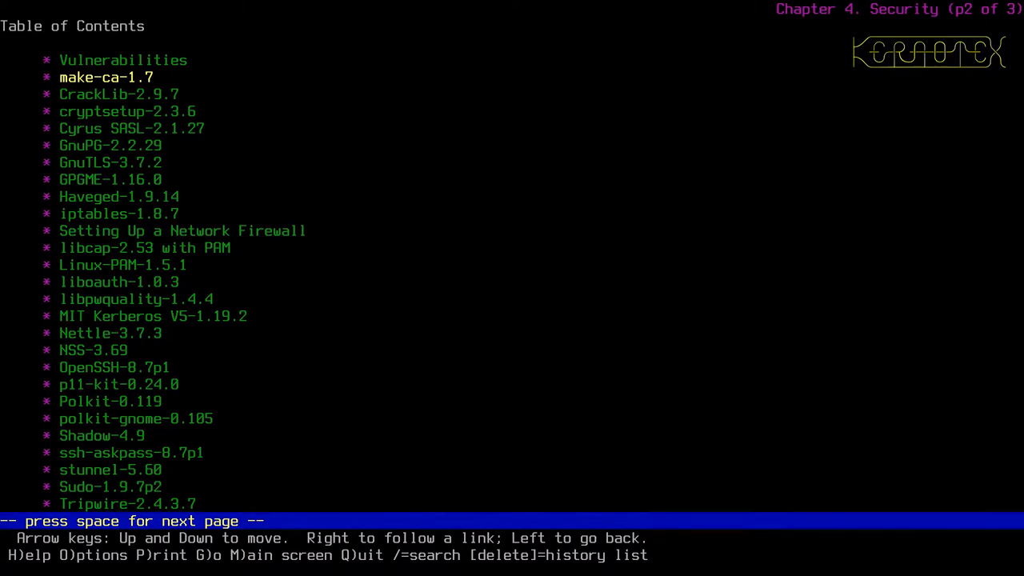
Step: Bring up the Lynx History Page listing Chapter 4 Security, Vulnerabilities and make-ca-1.7
{"action": "key", "text": "Up"}
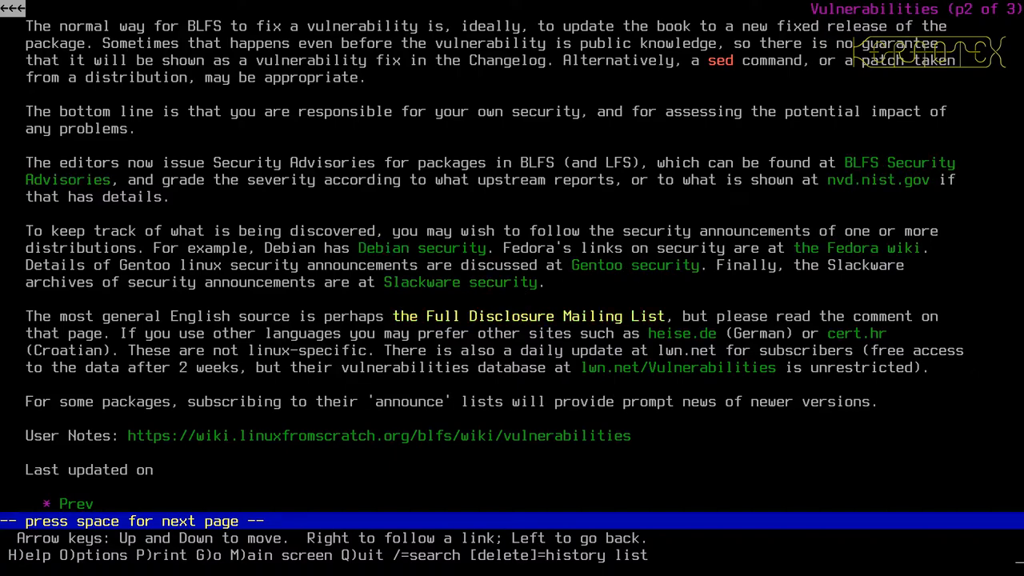
{"action": "key", "text": "space"}
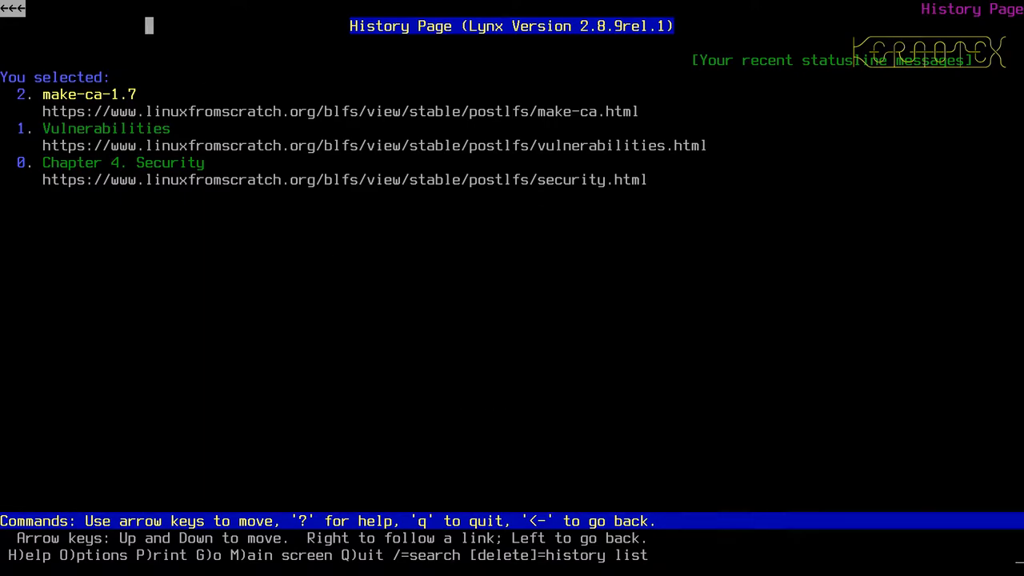
Step: Note the make-ca page address and quit Lynx, confirming the exit
{"action": "key", "text": "Down"}
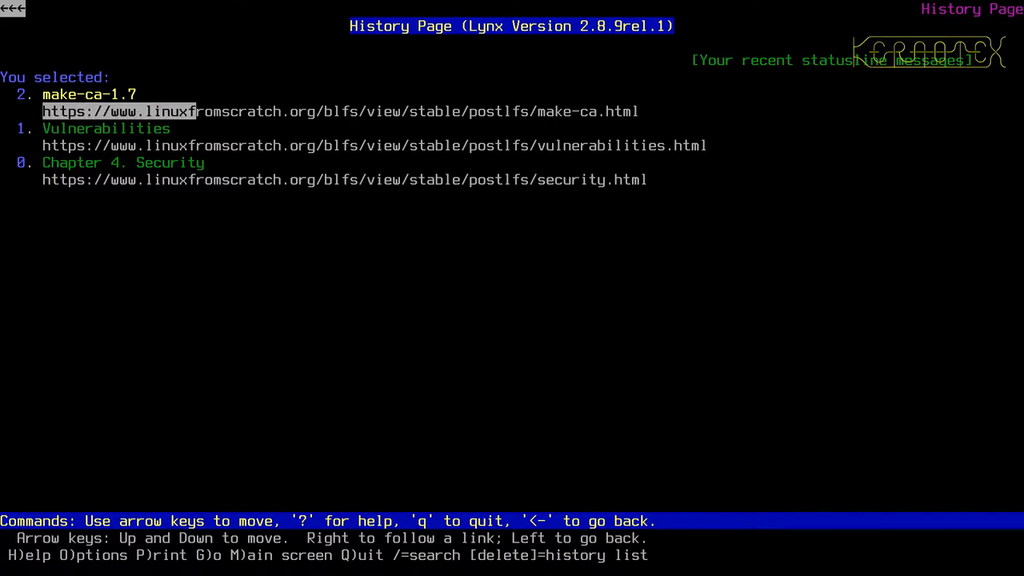
{"action": "key", "text": "Down"}
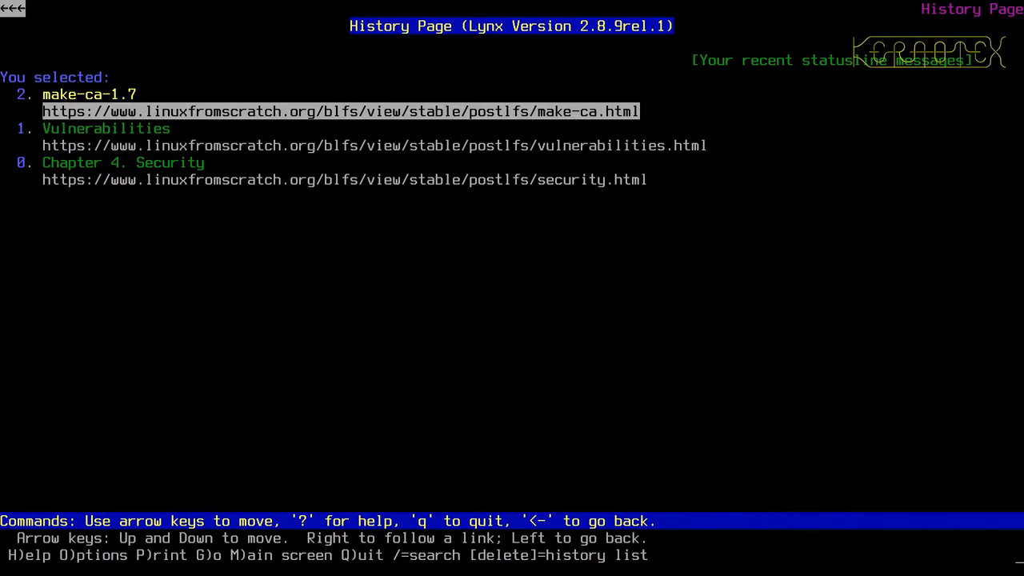
{"action": "key", "text": "q"}
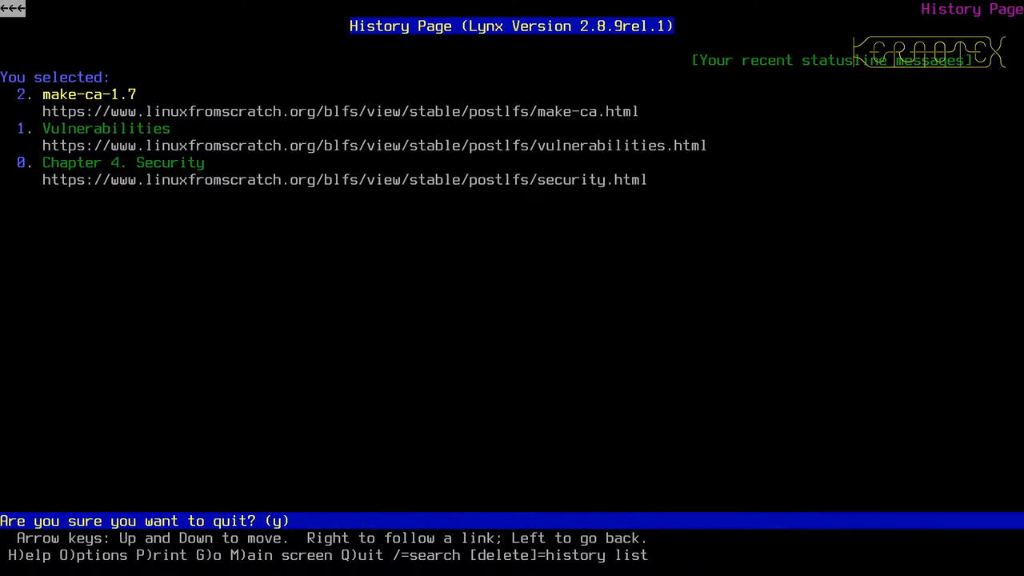
{"action": "key", "text": "y"}
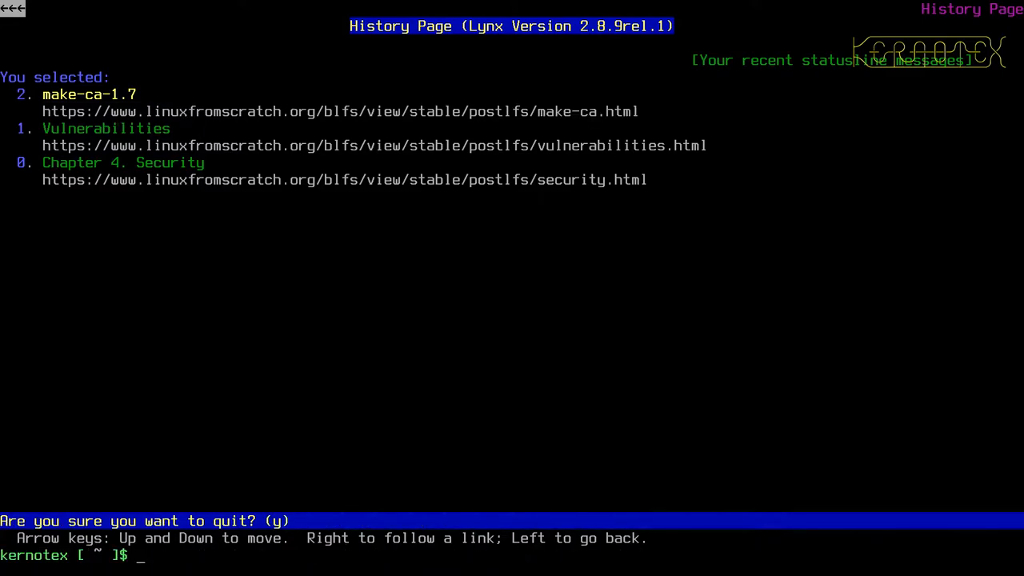
Step: From /sources/BLFS, relaunch Lynx on the BLFS make-ca.html page URL
{"action": "type", "text": "cd /sources/BLFS/"}
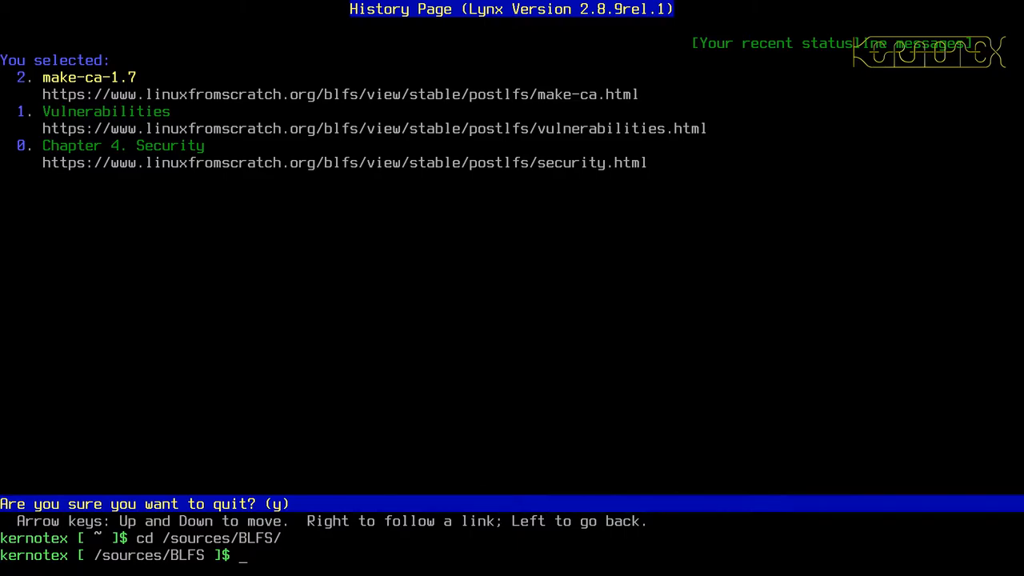
{"action": "type", "text": "lynx"}
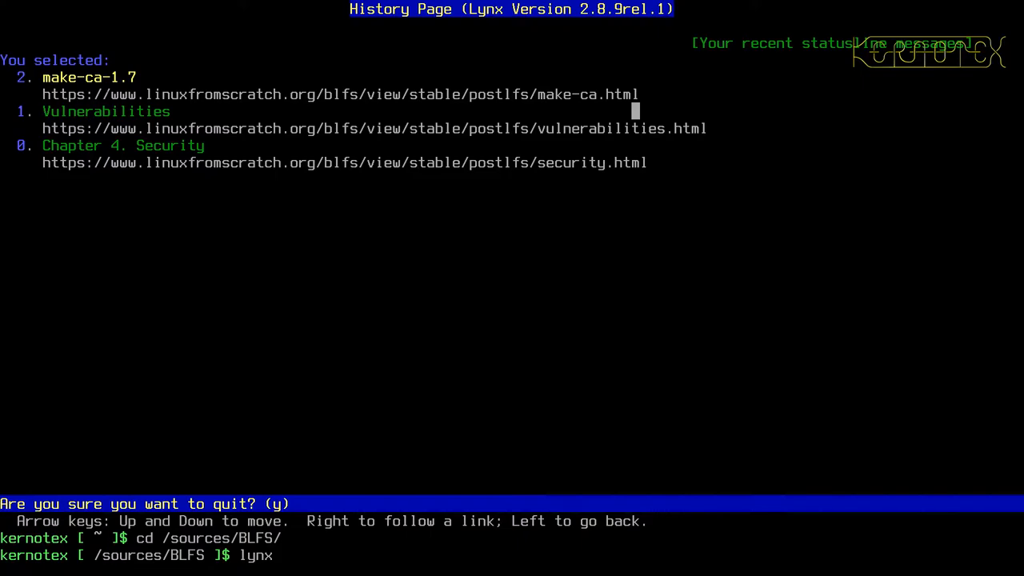
{"action": "type", "text": "https://www.linuxfromscratch.org/blfs/view/stable/postlfs/make-ca.html"}
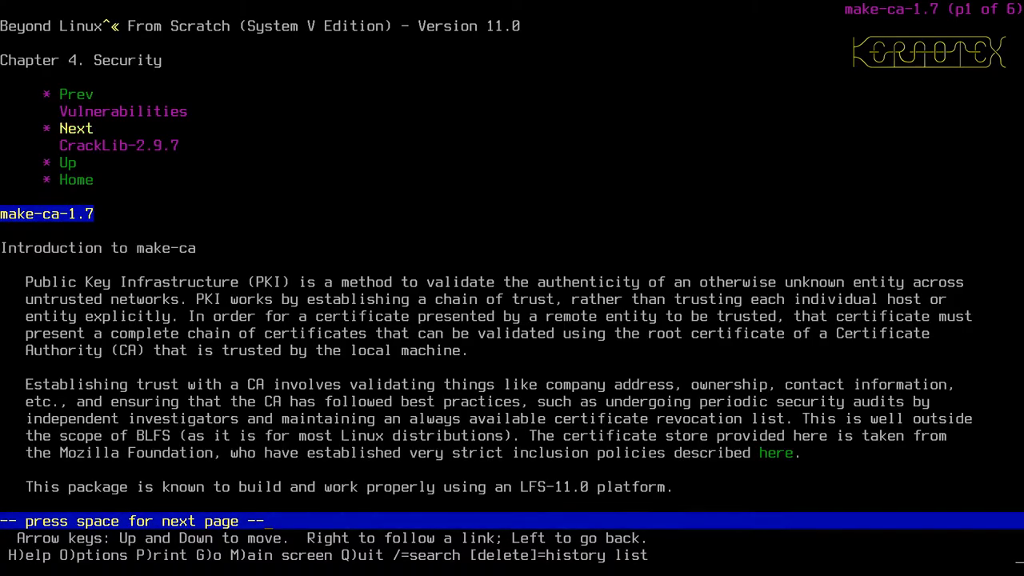
{"action": "key", "text": "space"}
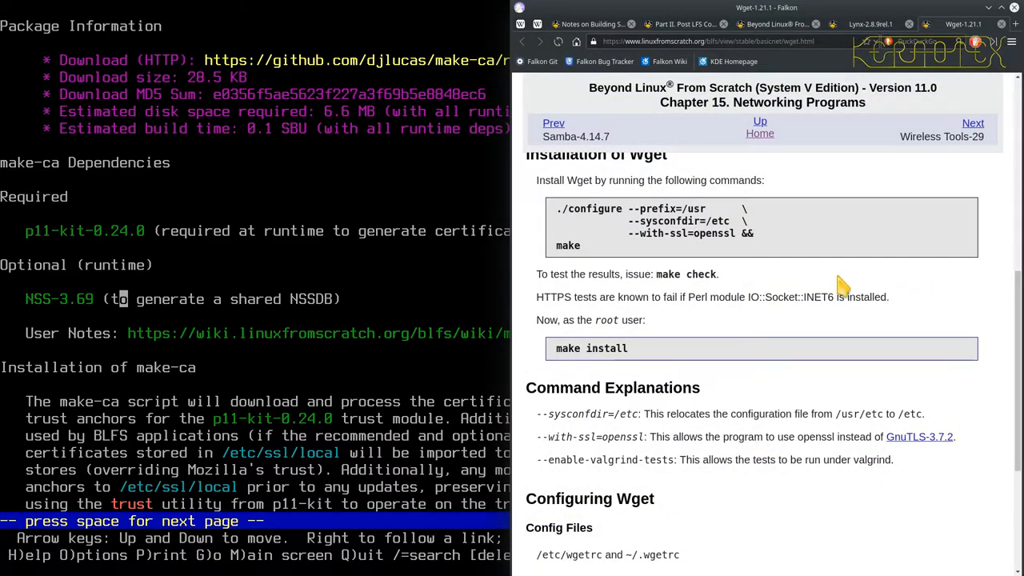
{"action": "mouse_move", "coordinate": [878, 201]}
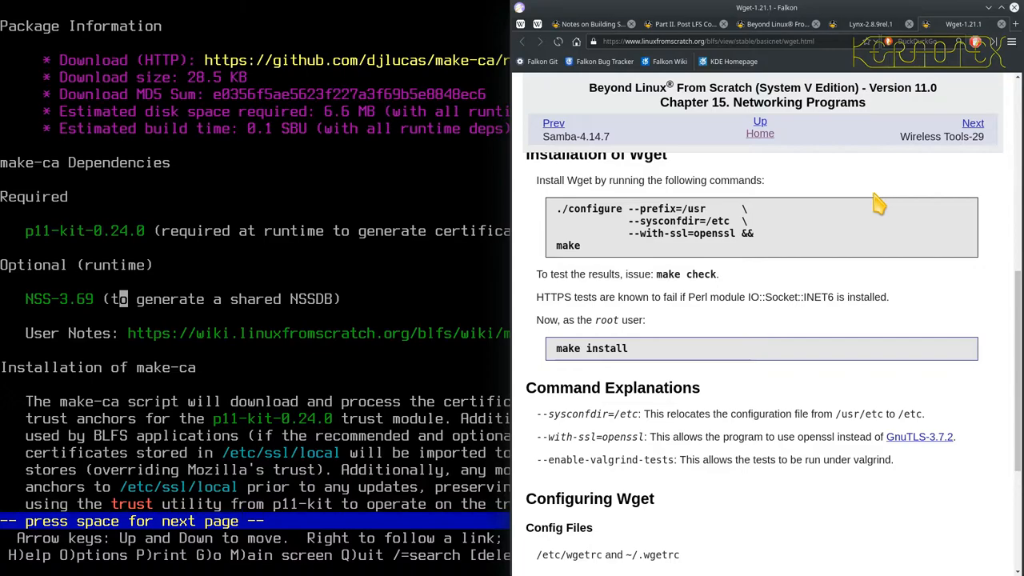
{"action": "mouse_move", "coordinate": [880, 191]}
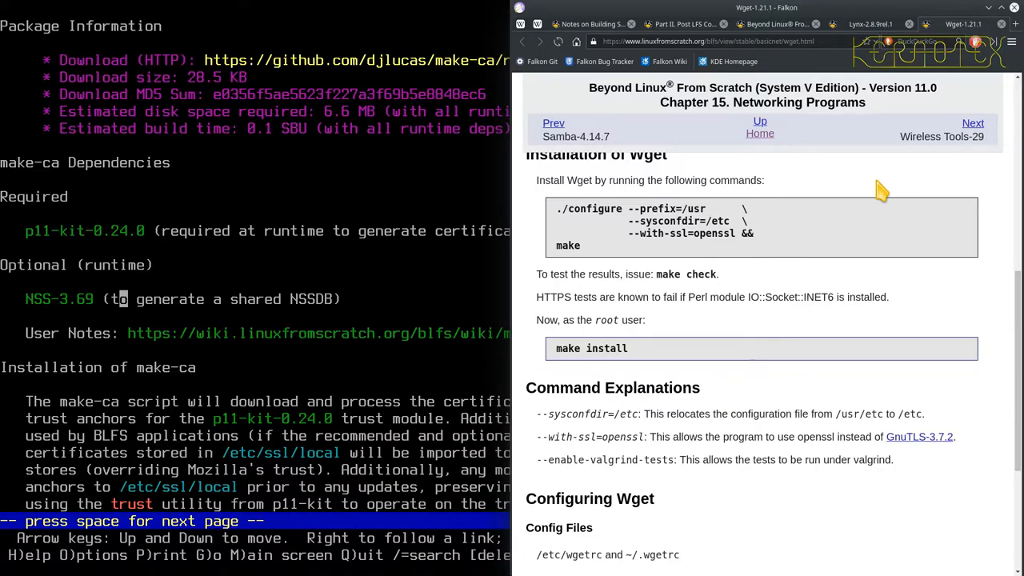
{"action": "mouse_move", "coordinate": [868, 147]}
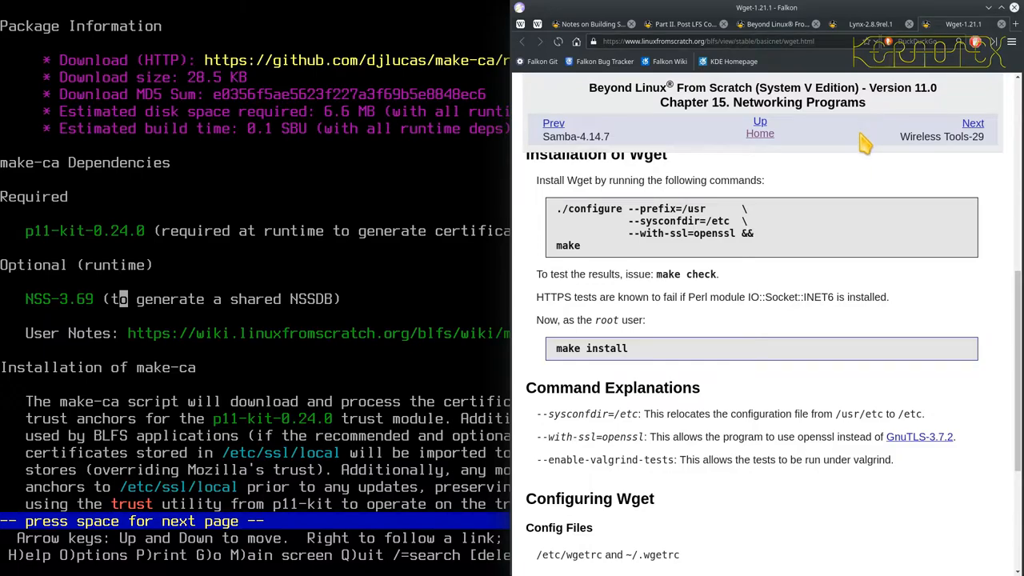
{"action": "mouse_move", "coordinate": [861, 178]}
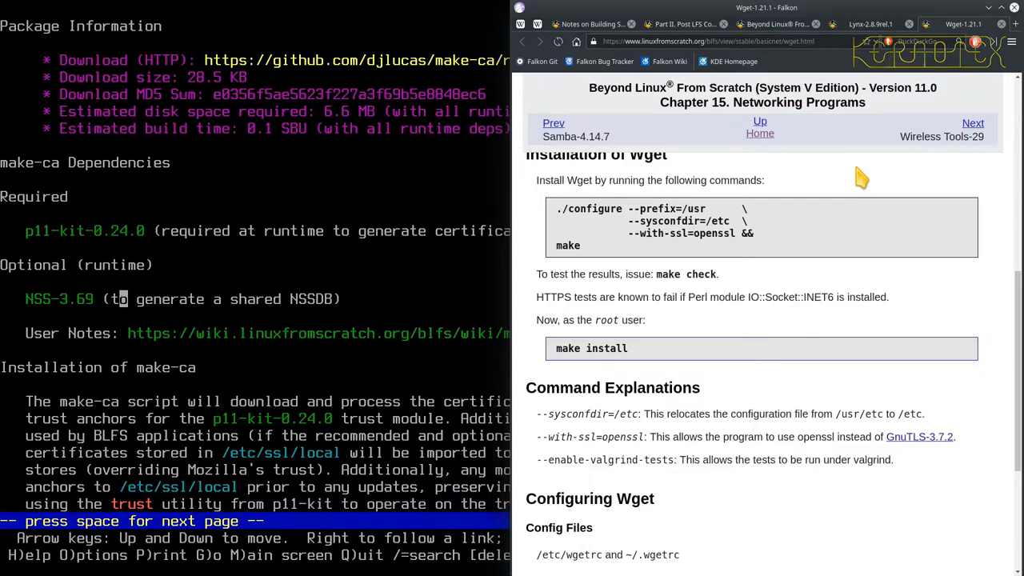
{"action": "mouse_move", "coordinate": [791, 179]}
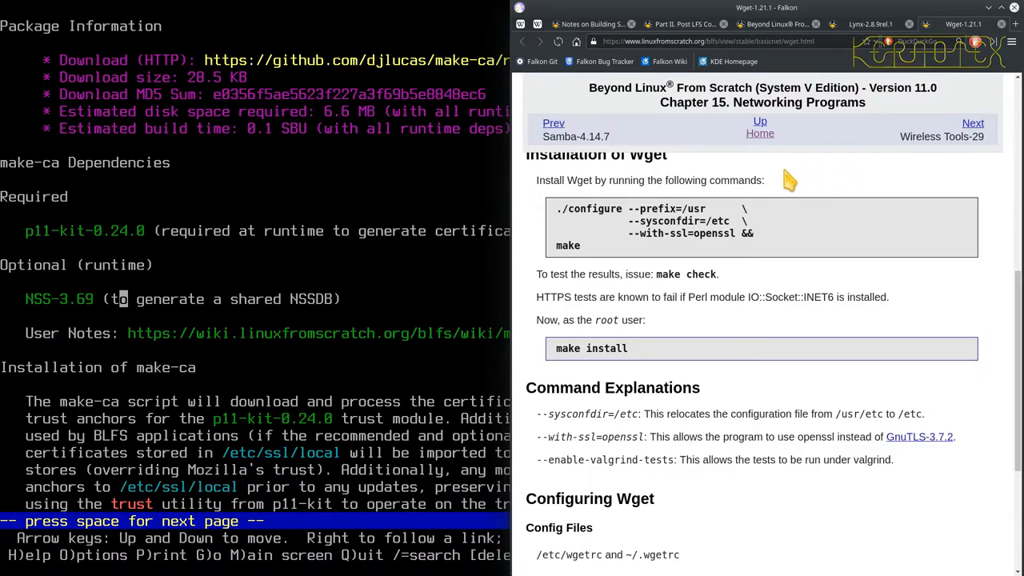
{"action": "mouse_move", "coordinate": [810, 170]}
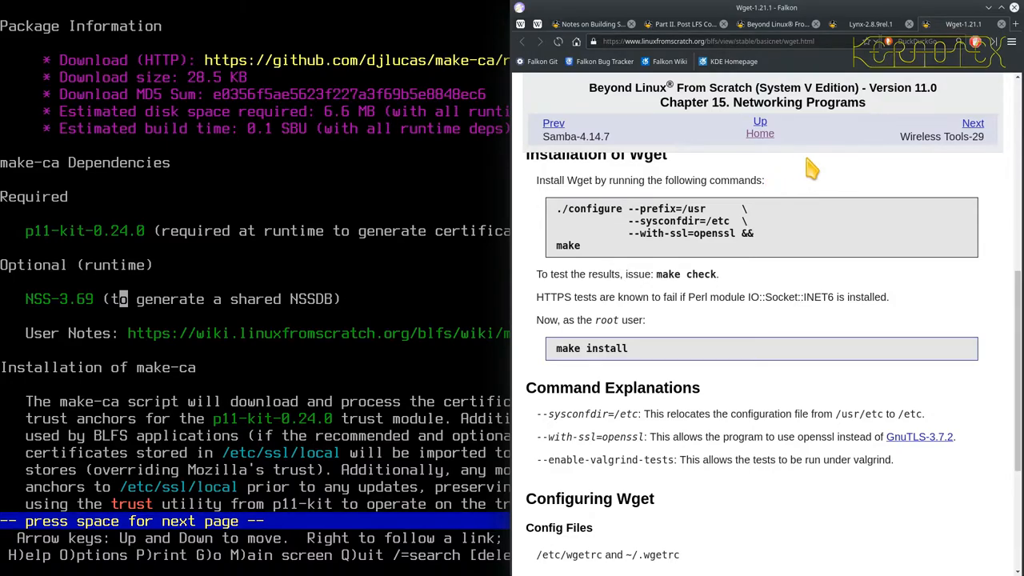
{"action": "mouse_move", "coordinate": [808, 170]}
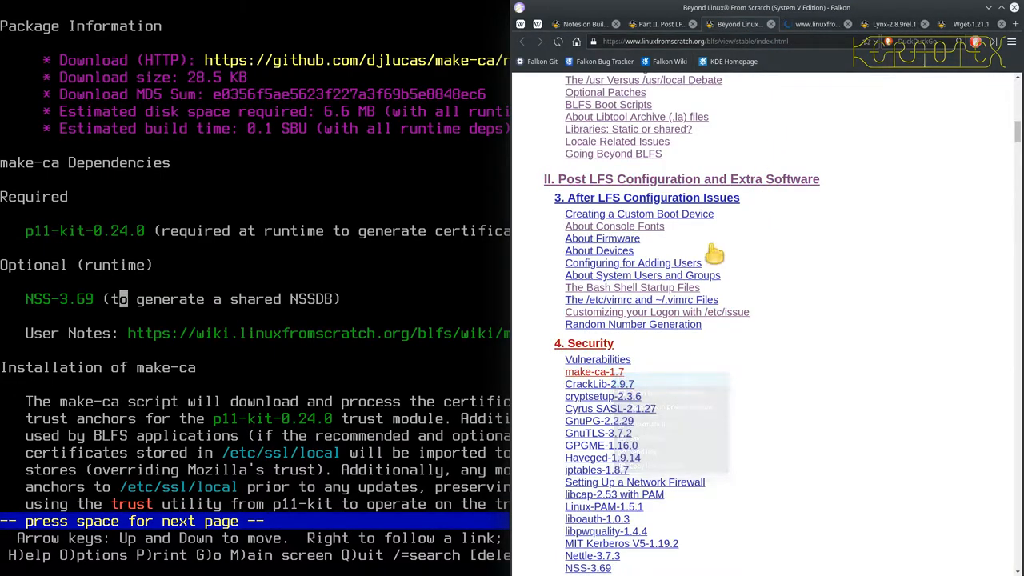
Step: Open the make-ca-1.7 page and follow its required dependency to p11-kit-0.24.0
{"action": "left_click", "coordinate": [594, 371]}
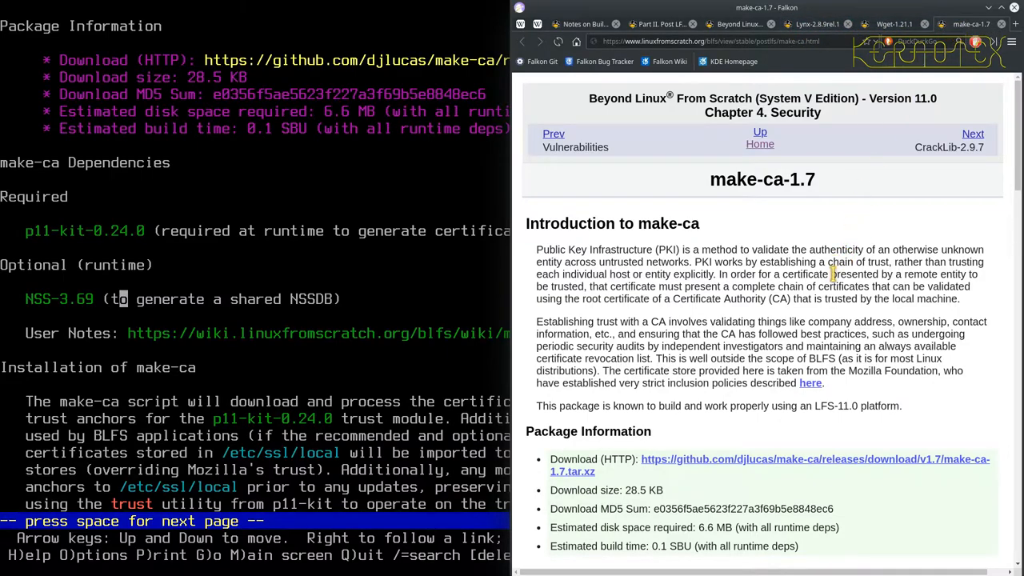
{"action": "scroll", "scroll_direction": "down", "scroll_amount": 3}
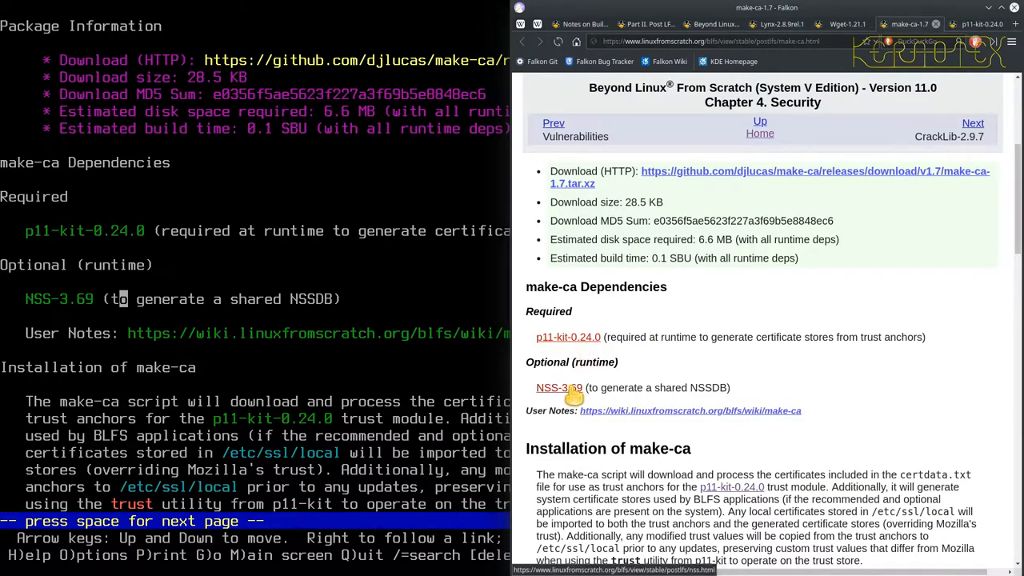
{"action": "mouse_move", "coordinate": [741, 343]}
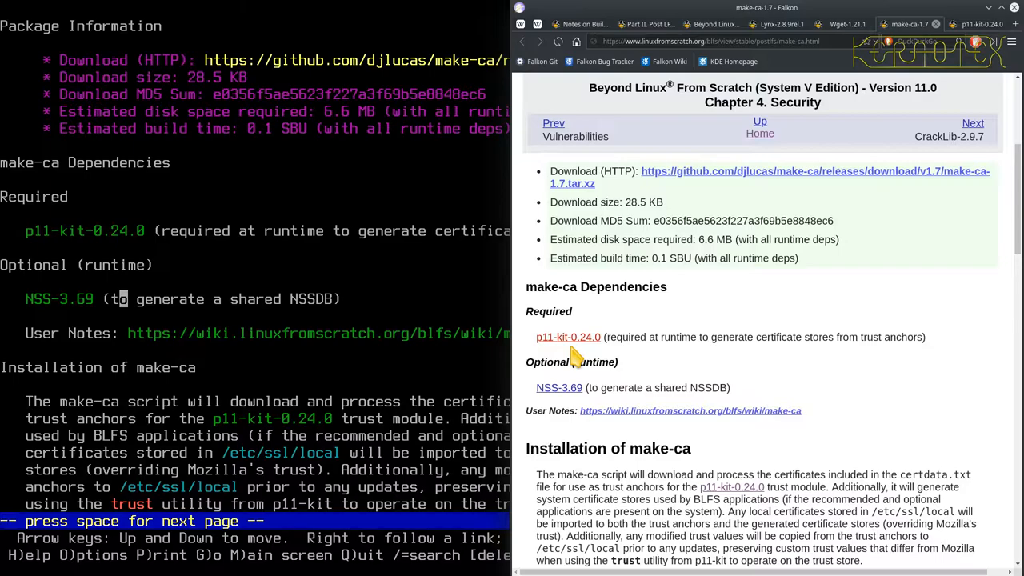
{"action": "mouse_move", "coordinate": [560, 387]}
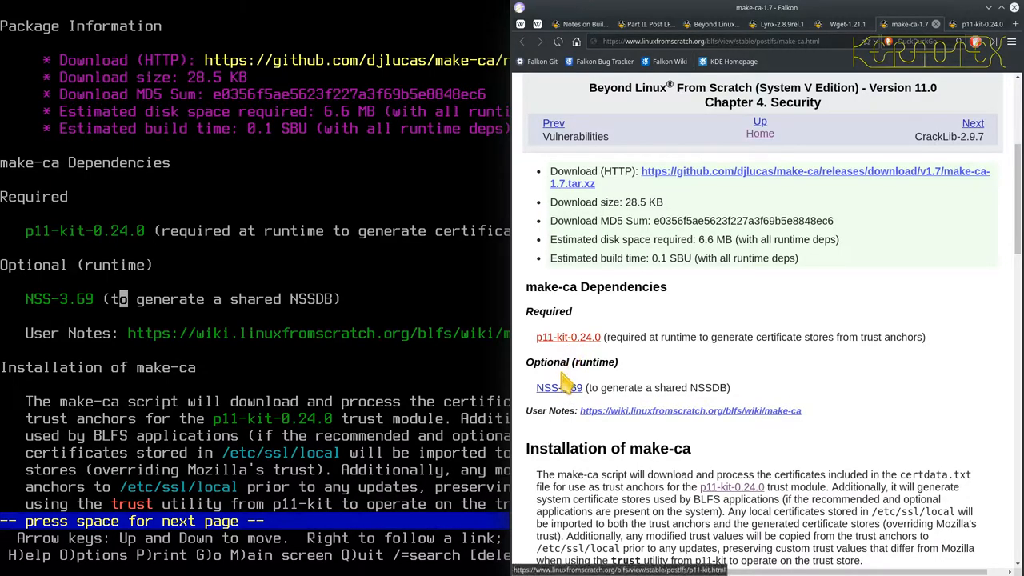
{"action": "left_click", "coordinate": [561, 387]}
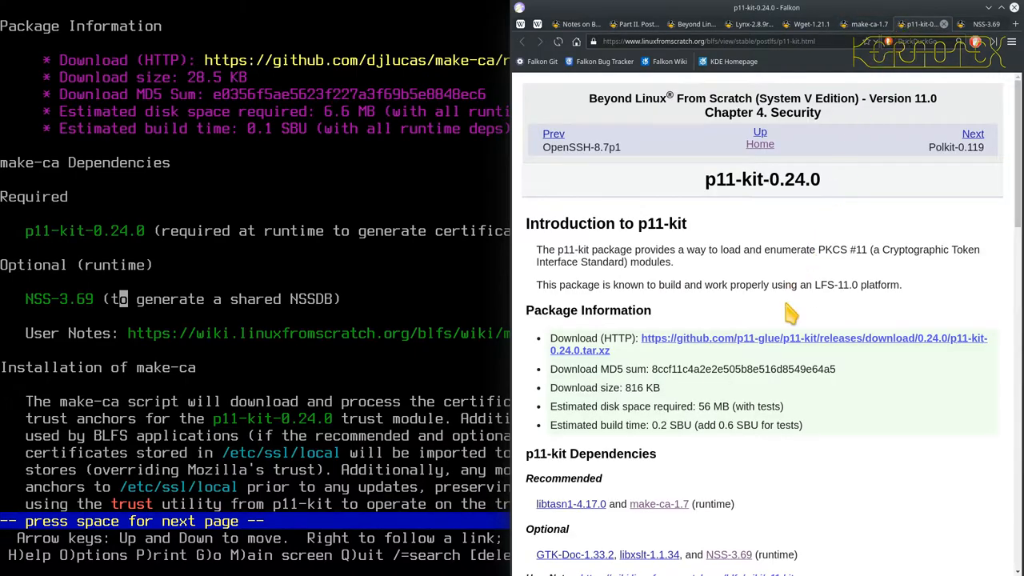
Step: Scroll the p11-kit-0.24.0 page down to its recommended and optional dependencies
{"action": "scroll", "scroll_direction": "down", "scroll_amount": 3}
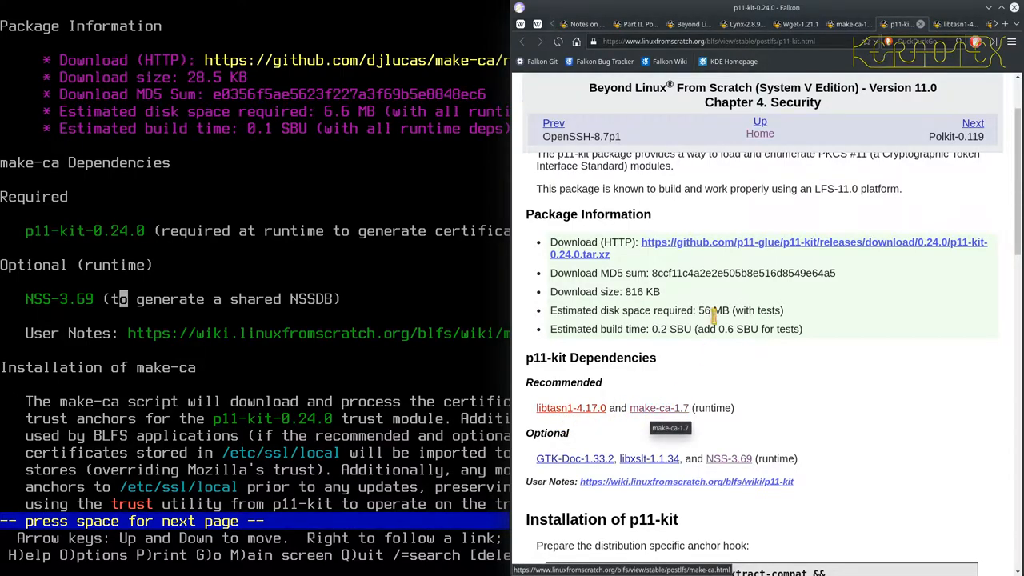
{"action": "mouse_move", "coordinate": [689, 355]}
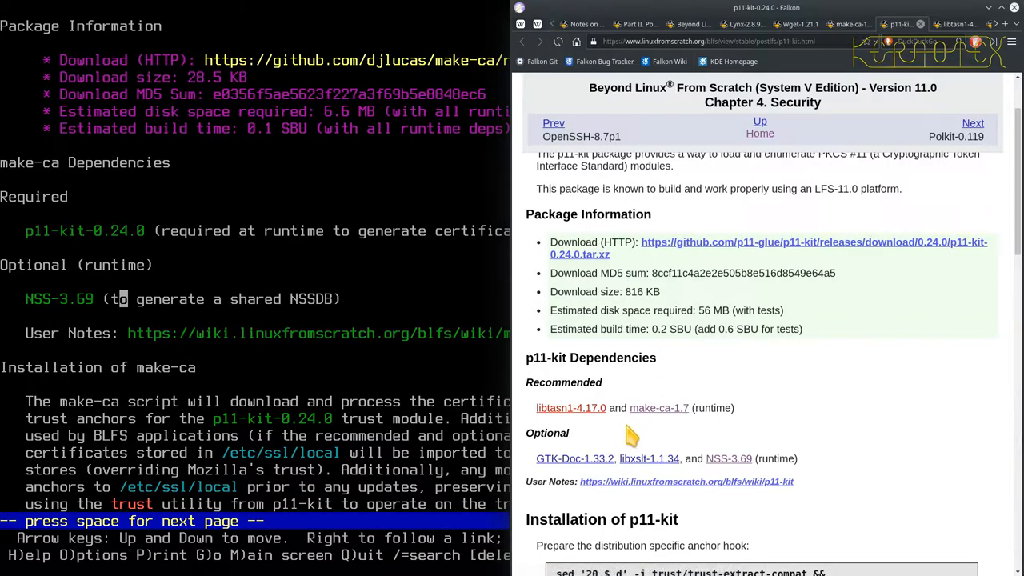
{"action": "mouse_move", "coordinate": [648, 457]}
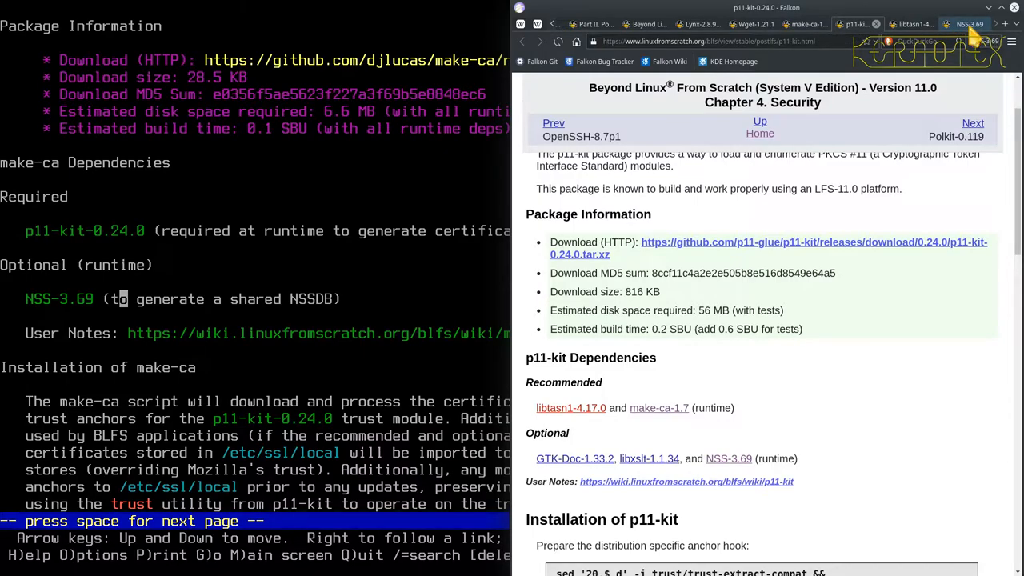
{"action": "mouse_move", "coordinate": [729, 458]}
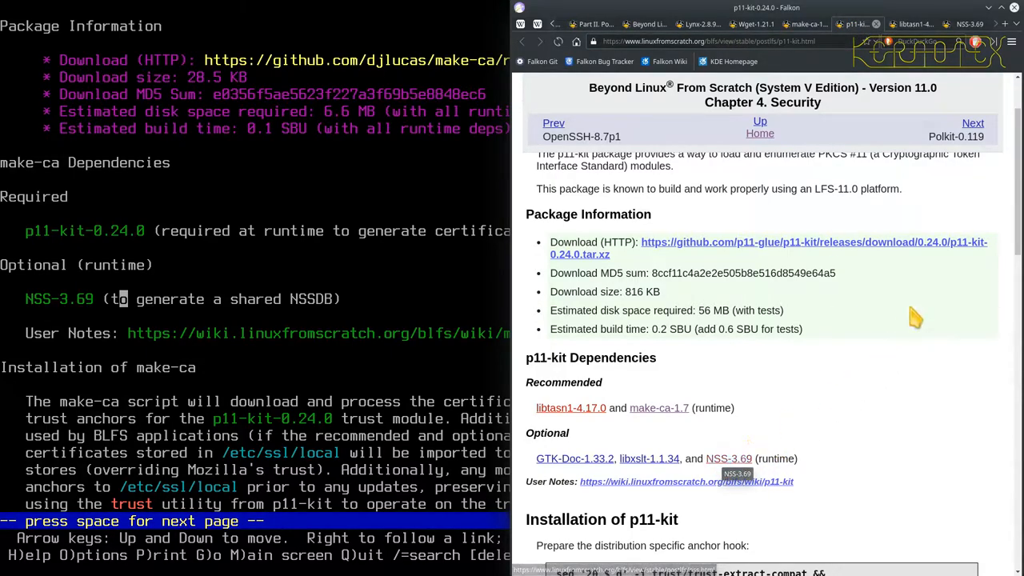
{"action": "mouse_move", "coordinate": [564, 365]}
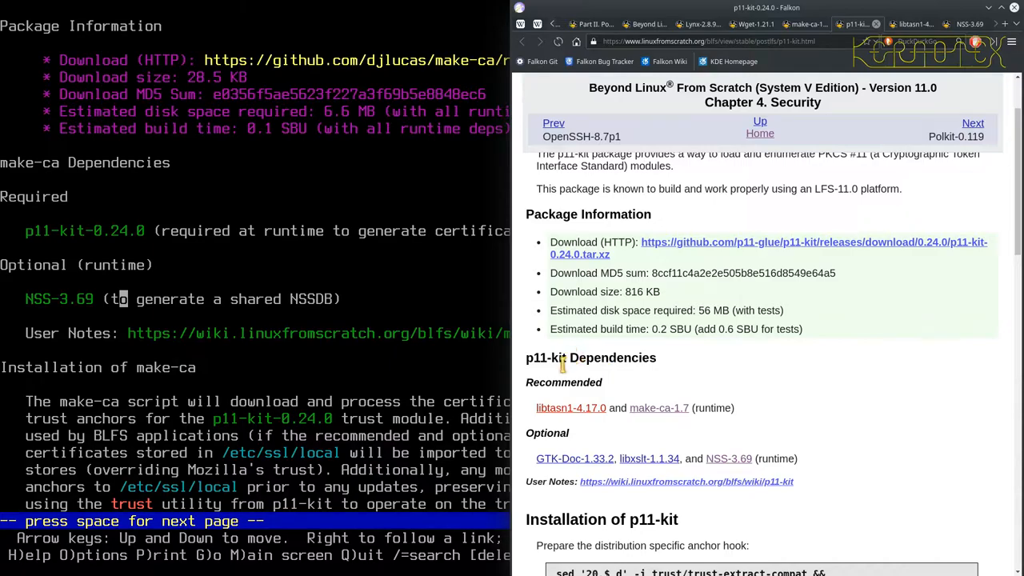
{"action": "mouse_move", "coordinate": [806, 24]}
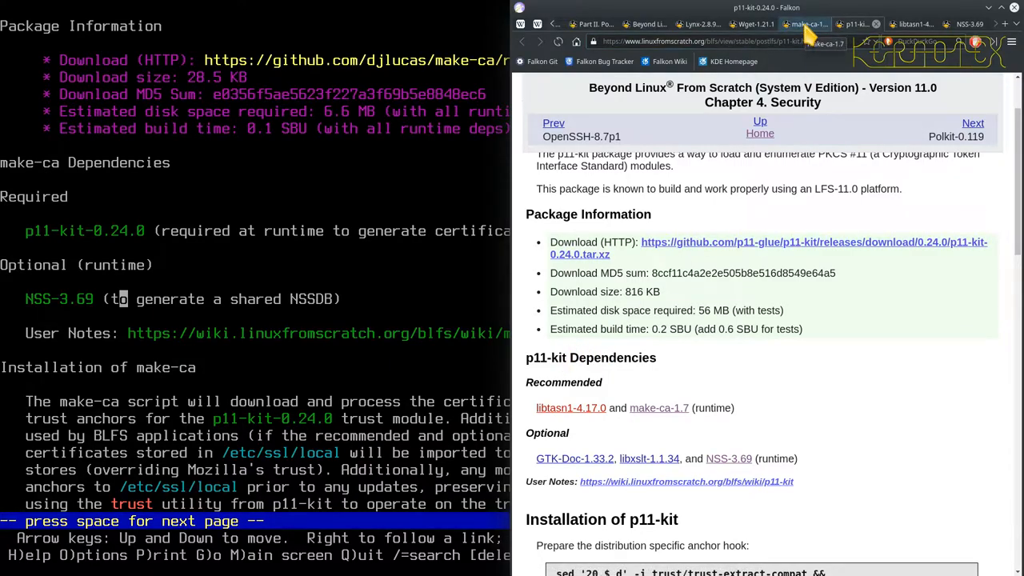
{"action": "mouse_move", "coordinate": [792, 157]}
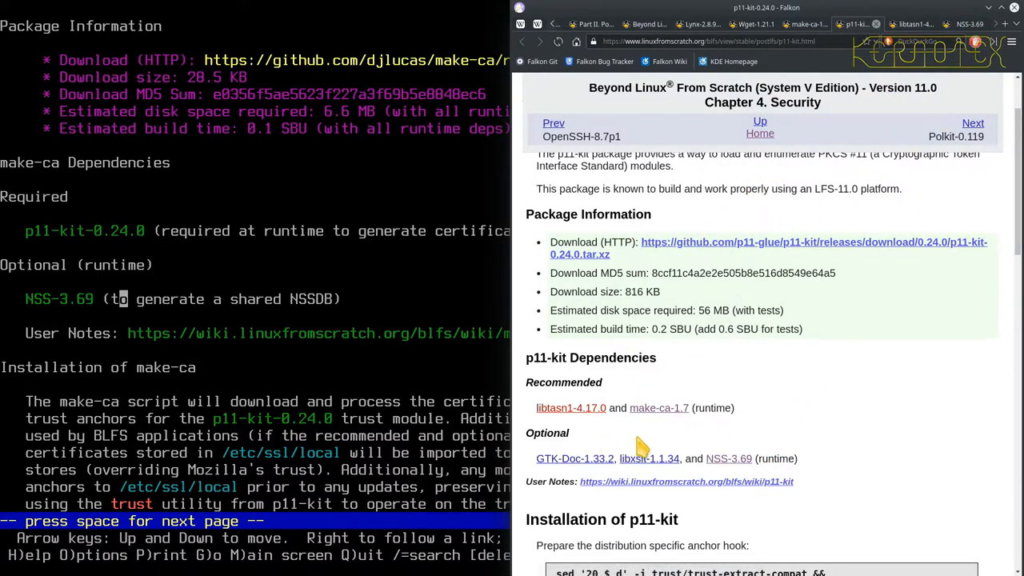
{"action": "mouse_move", "coordinate": [808, 157]}
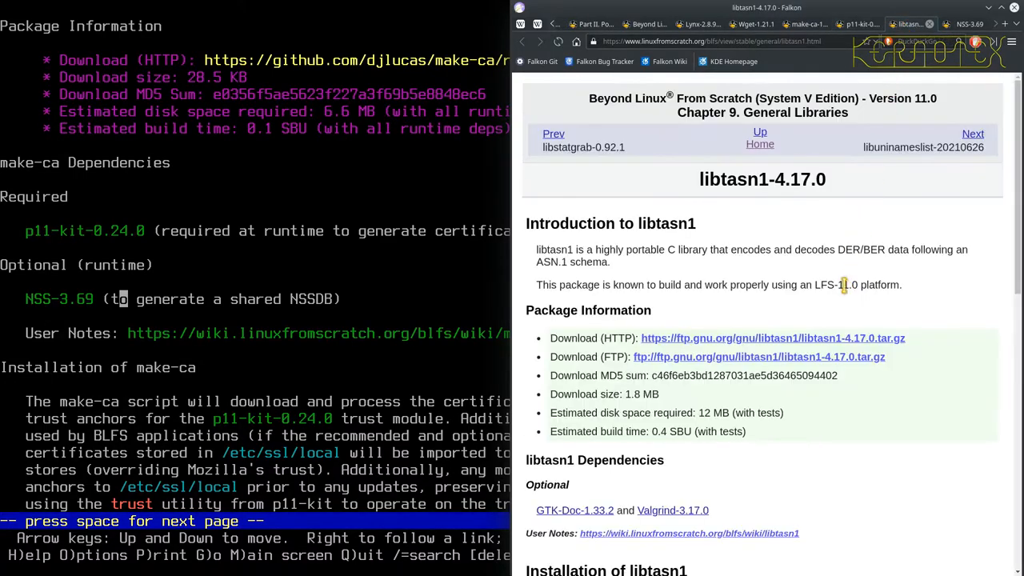
Step: Scroll the libtasn1-4.17.0 page down to its optional dependencies
{"action": "scroll", "scroll_direction": "down", "scroll_amount": 3}
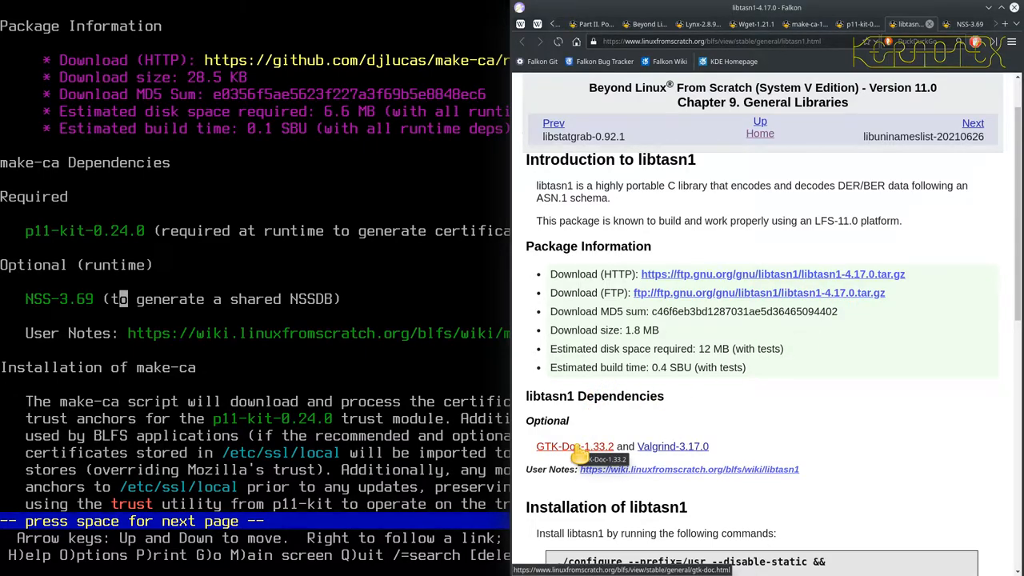
{"action": "mouse_move", "coordinate": [665, 454]}
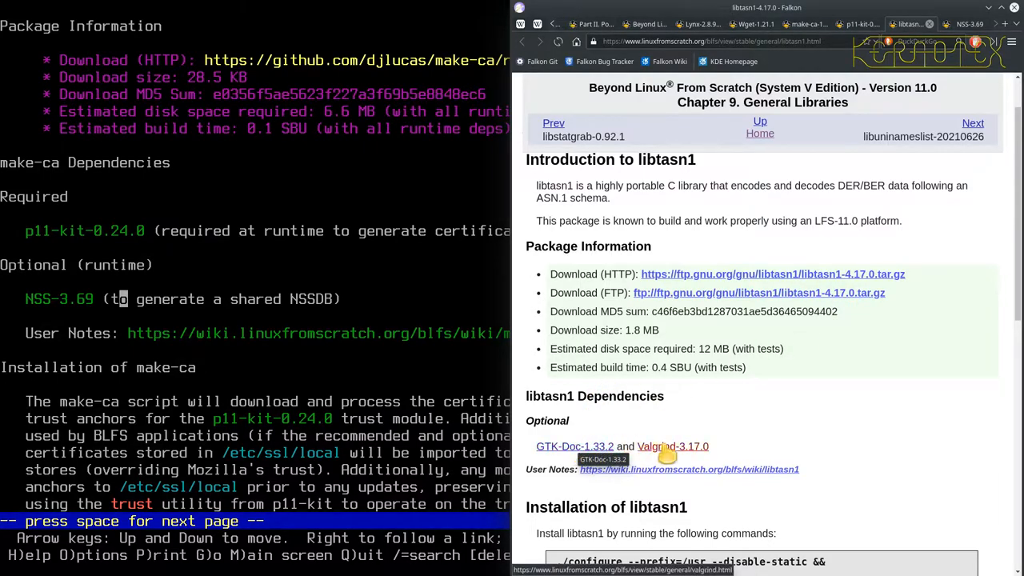
{"action": "mouse_move", "coordinate": [654, 447]}
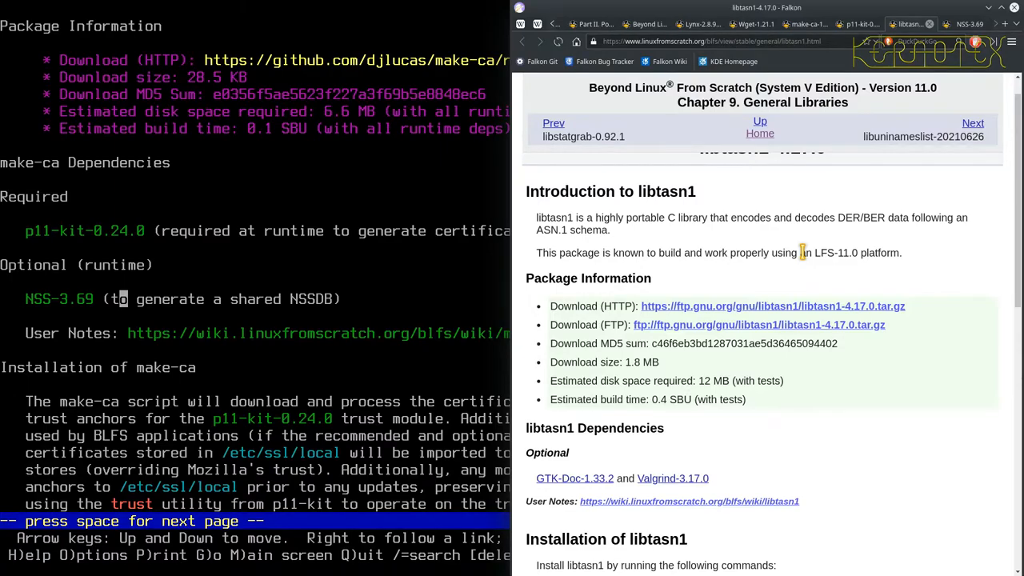
{"action": "mouse_move", "coordinate": [804, 296]}
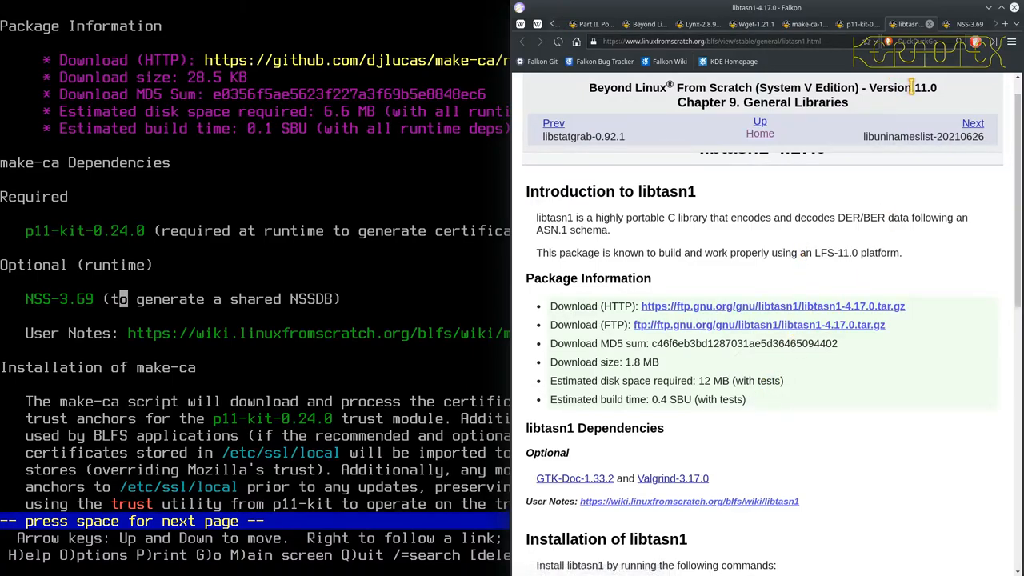
{"action": "mouse_move", "coordinate": [749, 416]}
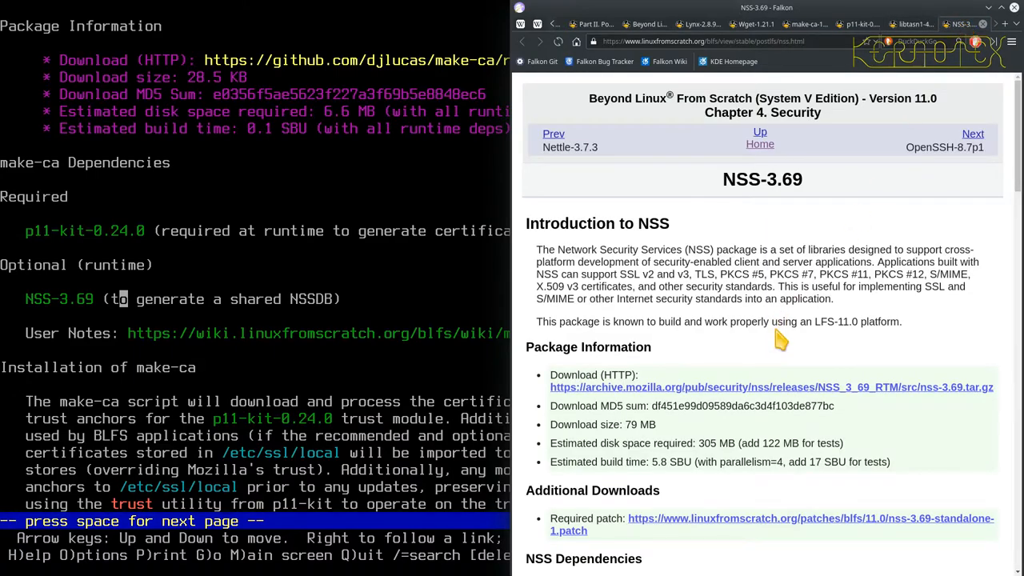
Step: Scroll the NSS-3.69 page to its patch download and NSPR/SQLite dependencies
{"action": "scroll", "scroll_direction": "down", "scroll_amount": 3}
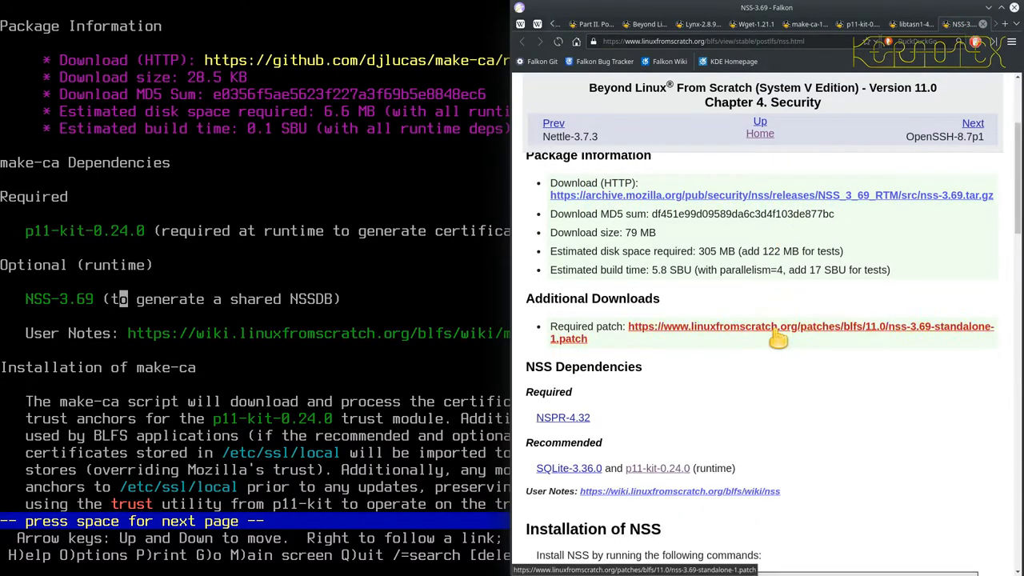
{"action": "mouse_move", "coordinate": [564, 418]}
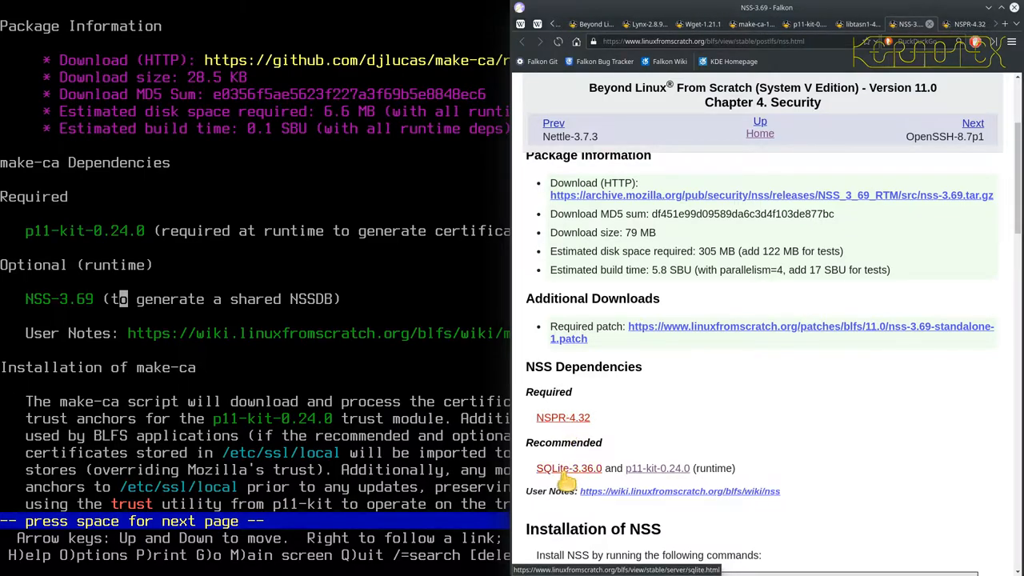
{"action": "mouse_move", "coordinate": [569, 467]}
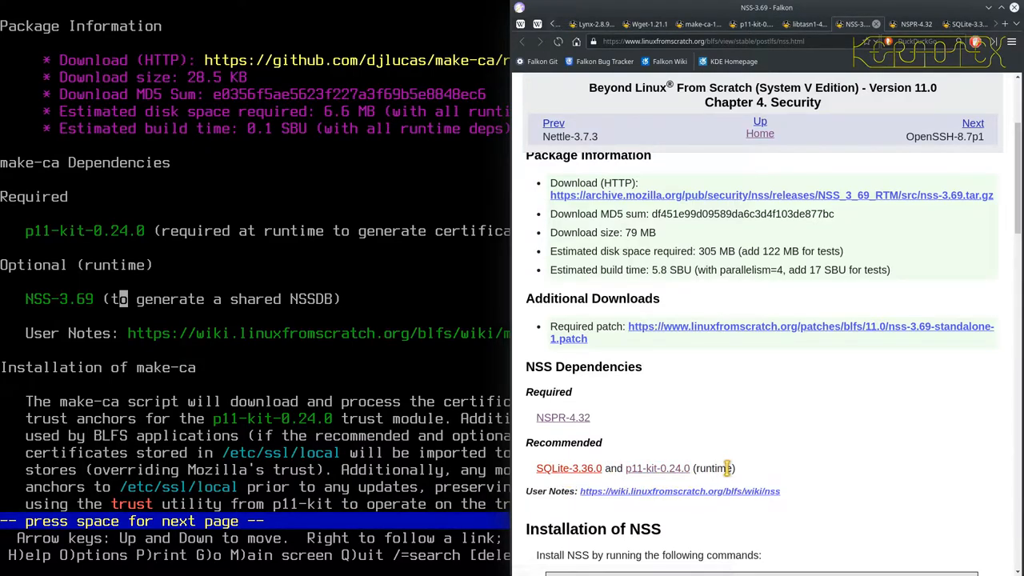
{"action": "mouse_move", "coordinate": [799, 335]}
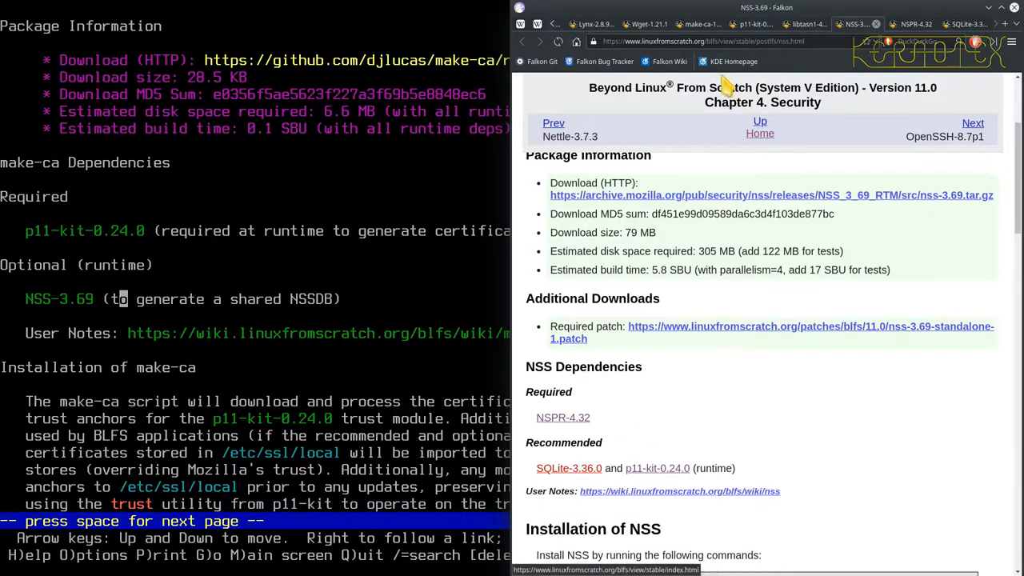
{"action": "mouse_move", "coordinate": [701, 302]}
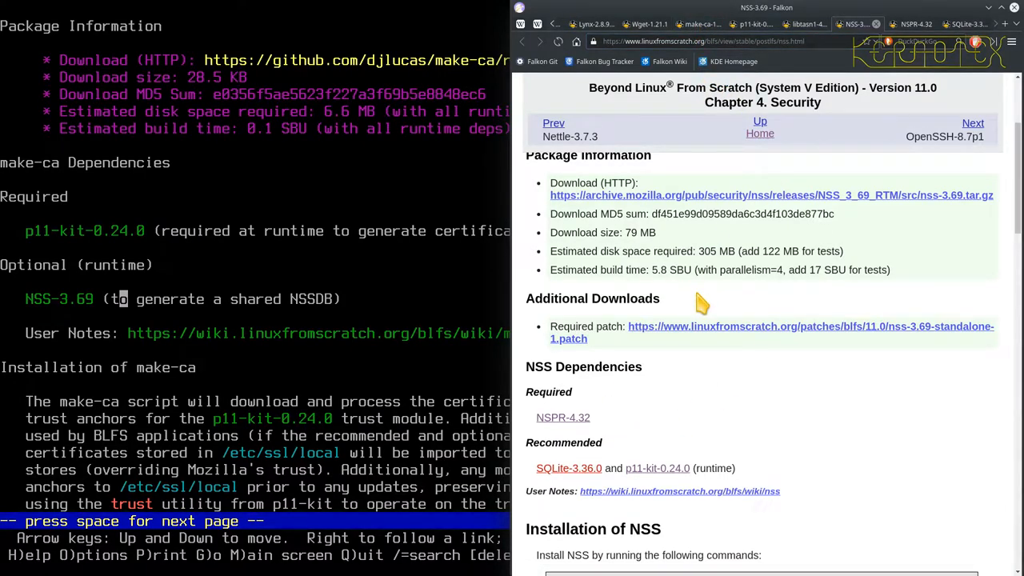
{"action": "mouse_move", "coordinate": [815, 218]}
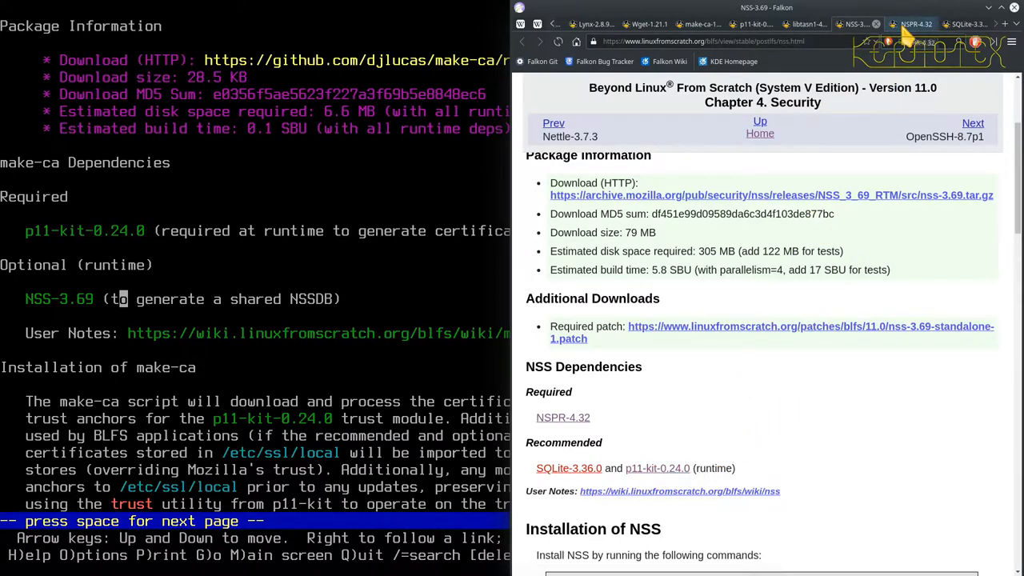
Step: Review the NSPR-4.32 tab, then the SQLite-3.36.0 page down to its optional dependencies
{"action": "left_click", "coordinate": [911, 24]}
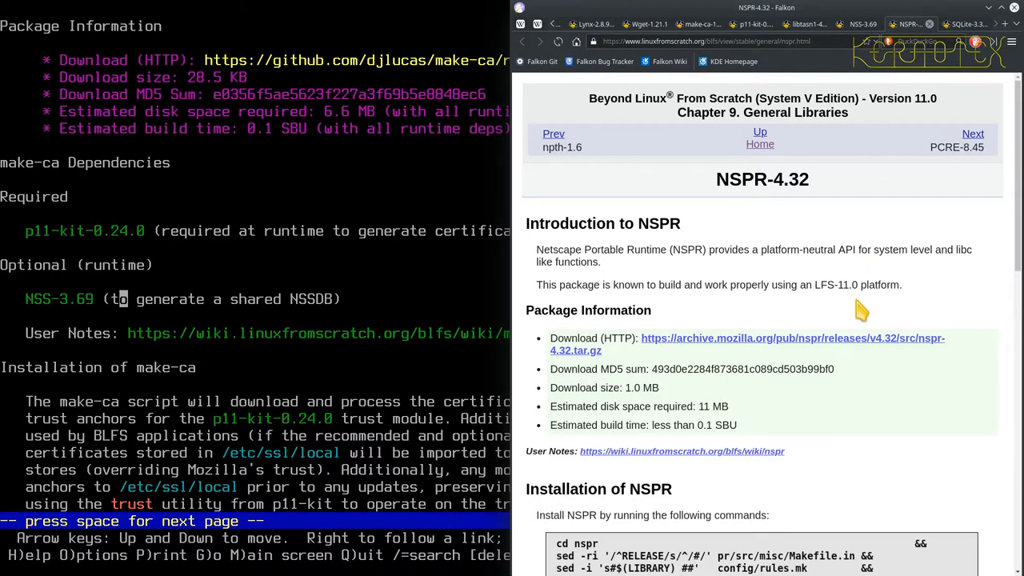
{"action": "mouse_move", "coordinate": [882, 270]}
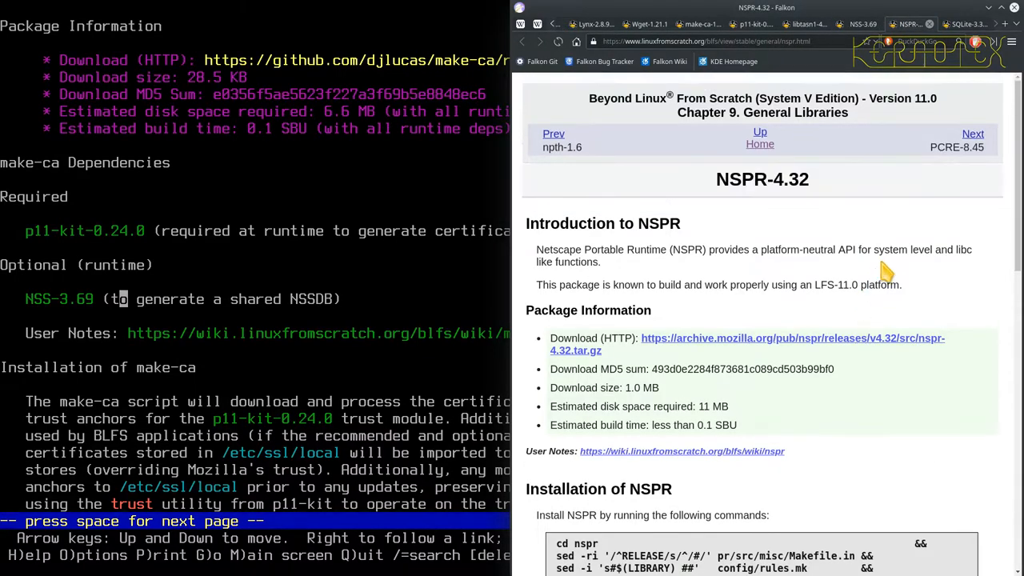
{"action": "left_click", "coordinate": [963, 24]}
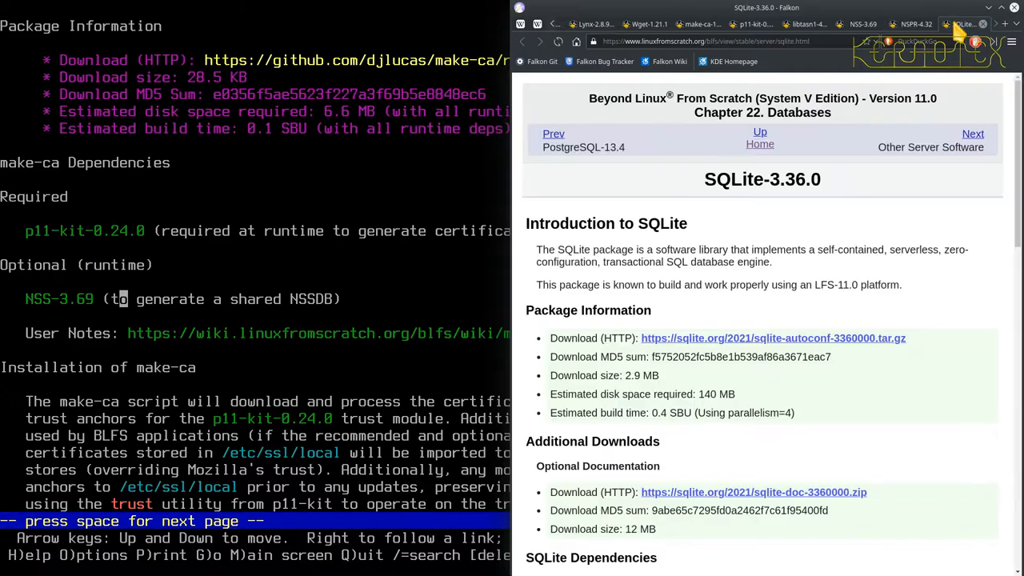
{"action": "scroll", "scroll_direction": "down", "scroll_amount": 3}
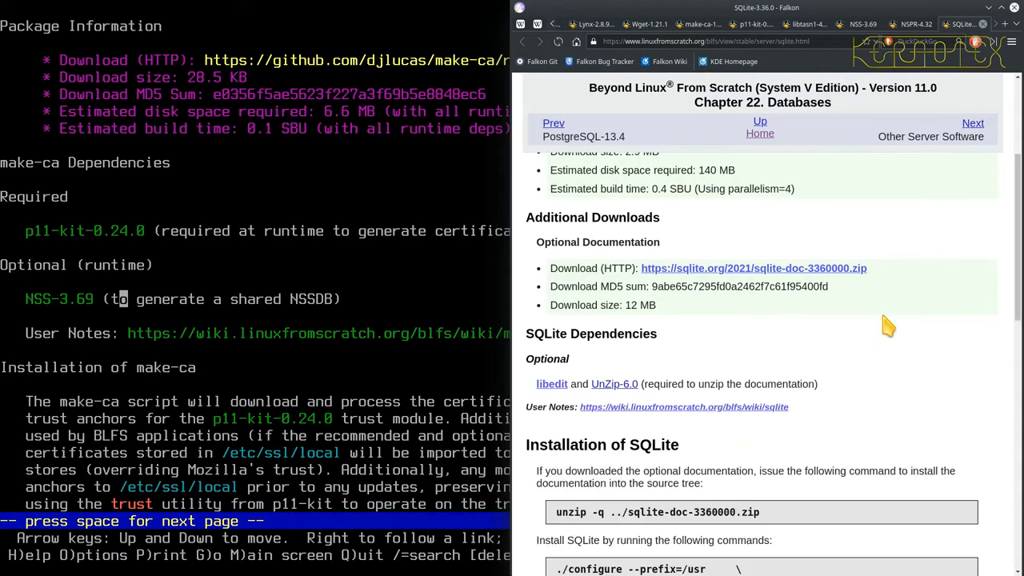
{"action": "mouse_move", "coordinate": [551, 384]}
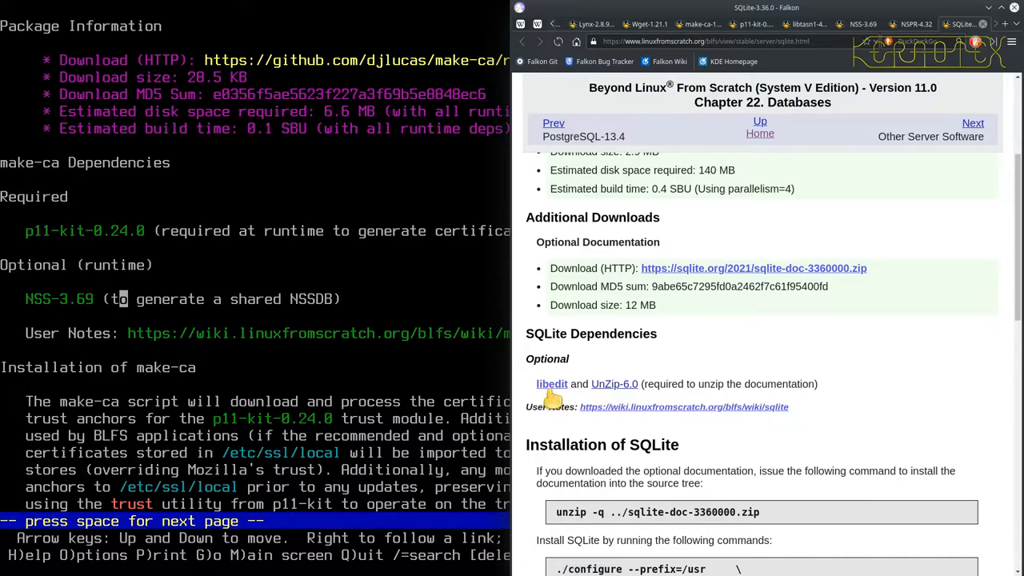
{"action": "mouse_move", "coordinate": [615, 385]}
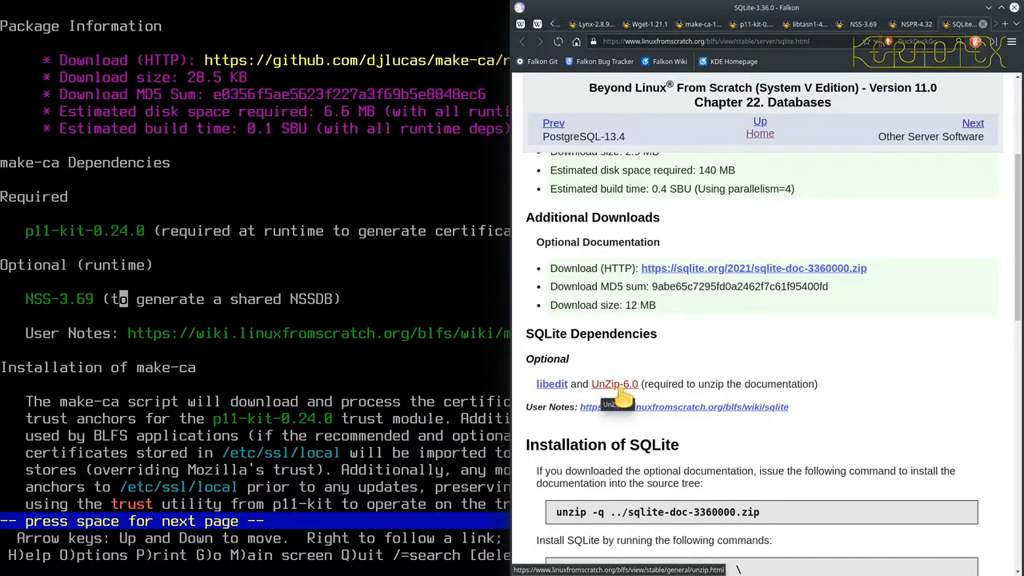
{"action": "mouse_move", "coordinate": [551, 384]}
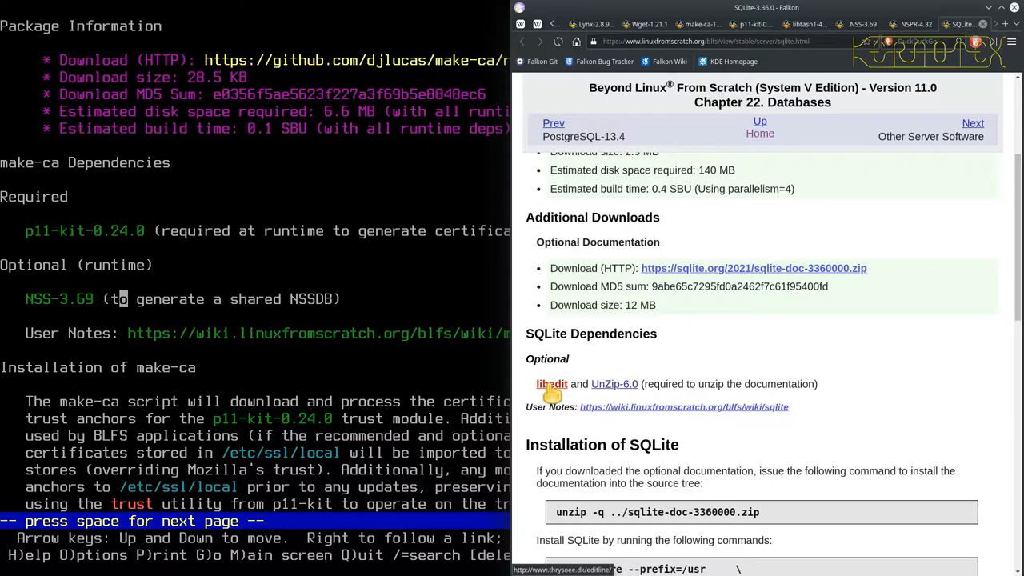
{"action": "mouse_move", "coordinate": [615, 384]}
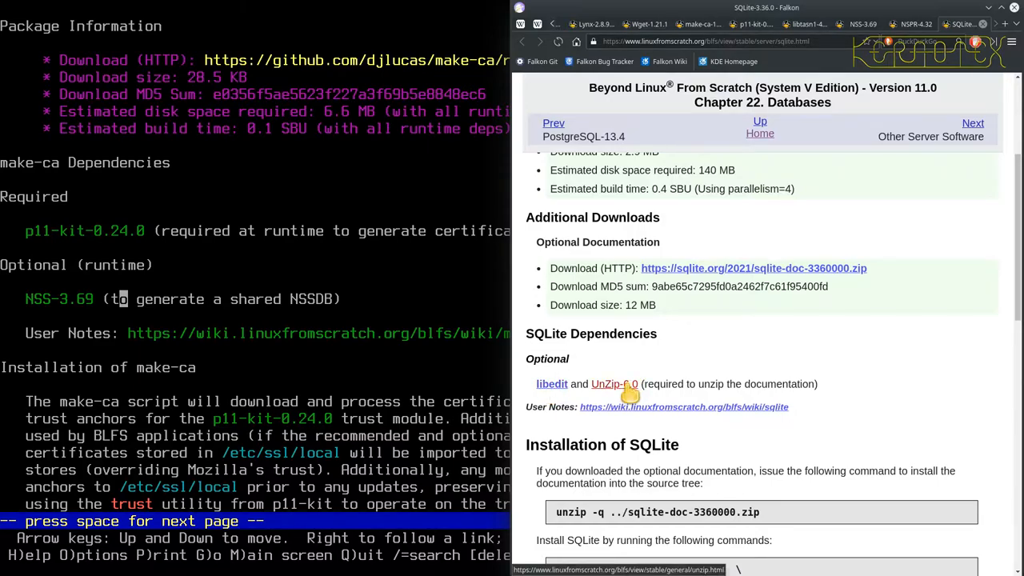
{"action": "mouse_move", "coordinate": [614, 384]}
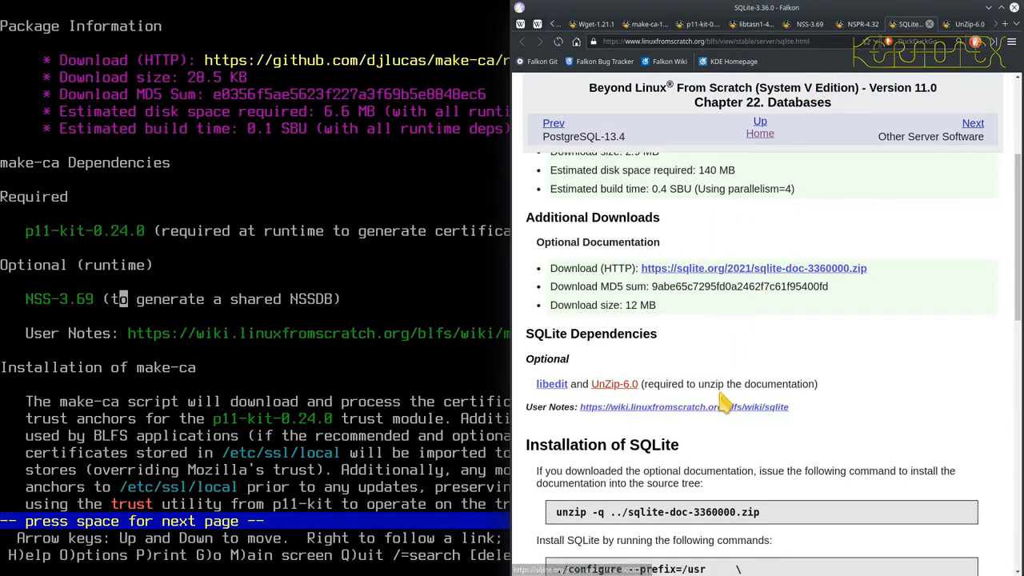
{"action": "mouse_move", "coordinate": [858, 184]}
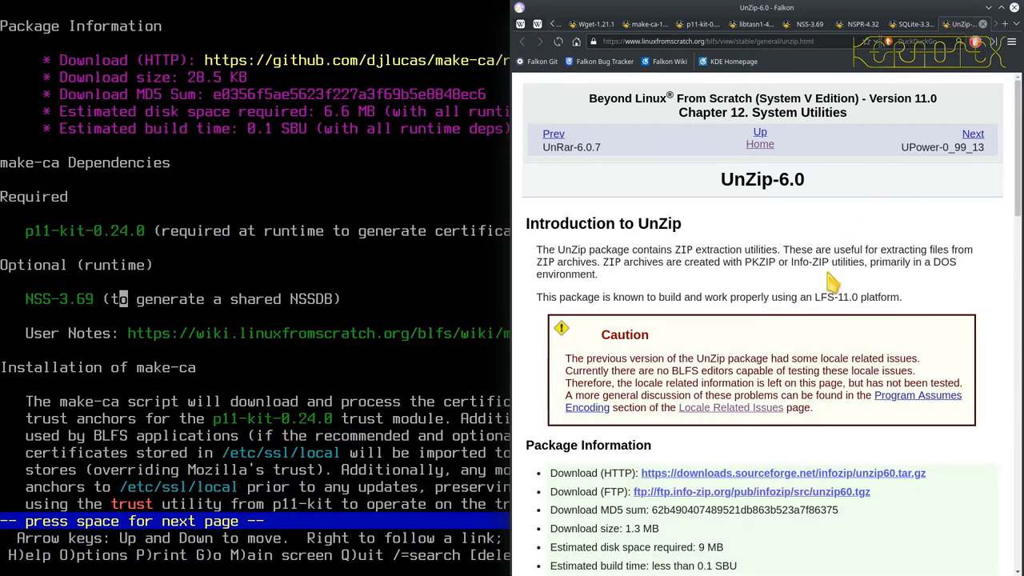
{"action": "mouse_move", "coordinate": [813, 317]}
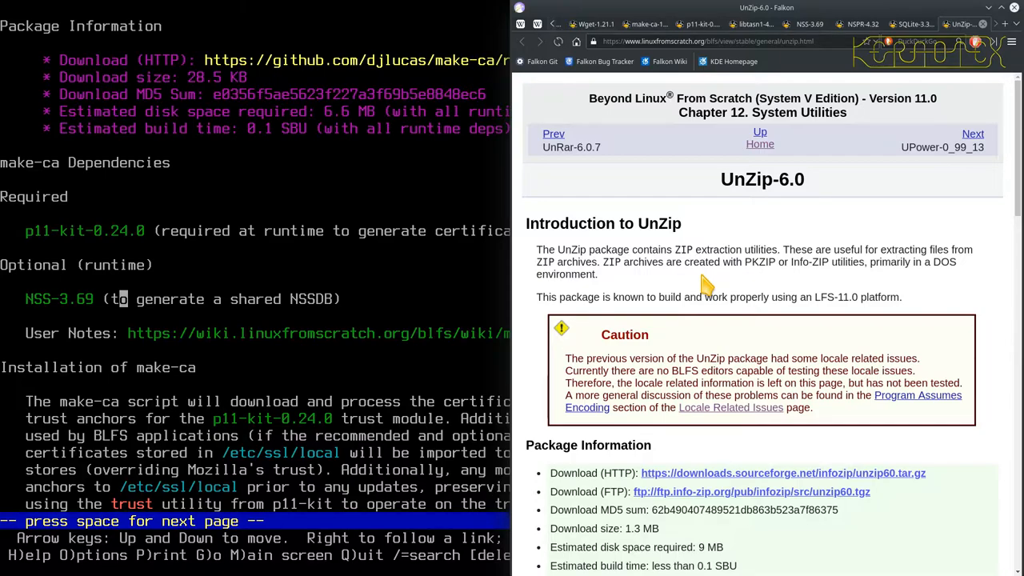
Step: Read through the p11-kit page, visit its libtasn1 dependency page and return to p11-kit
{"action": "scroll", "scroll_direction": "down", "scroll_amount": 3}
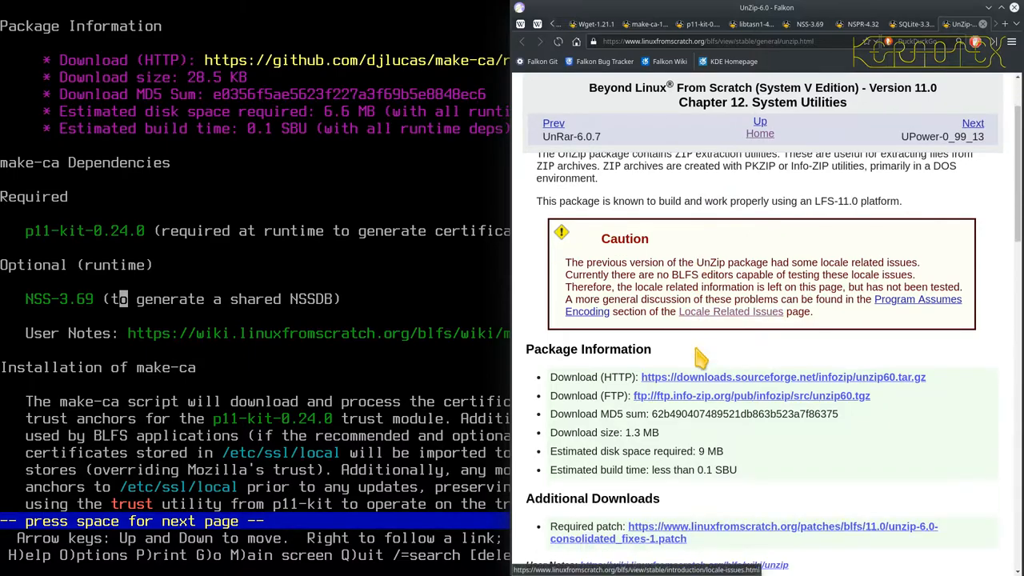
{"action": "scroll", "scroll_direction": "down", "scroll_amount": 3}
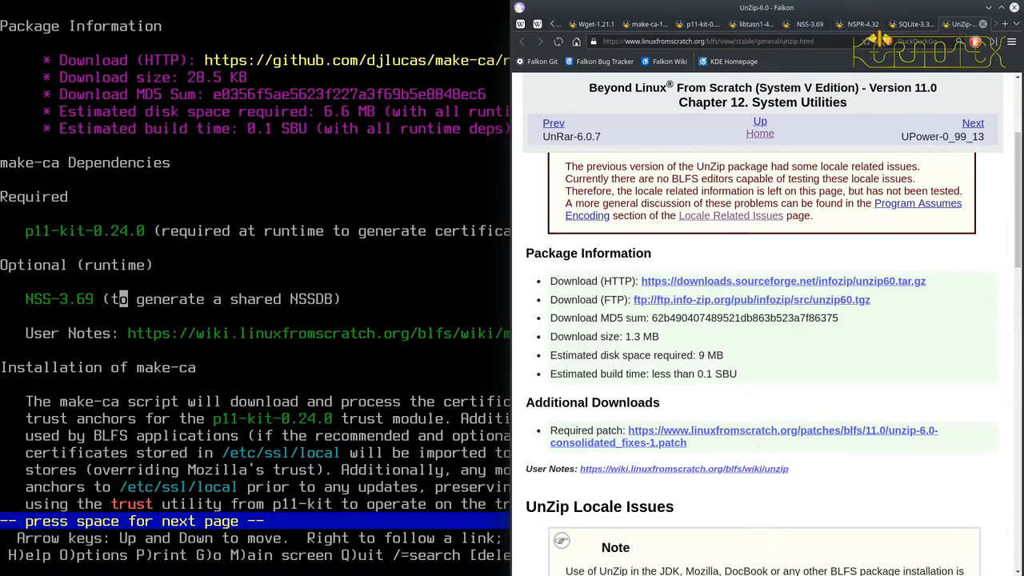
{"action": "mouse_move", "coordinate": [649, 115]}
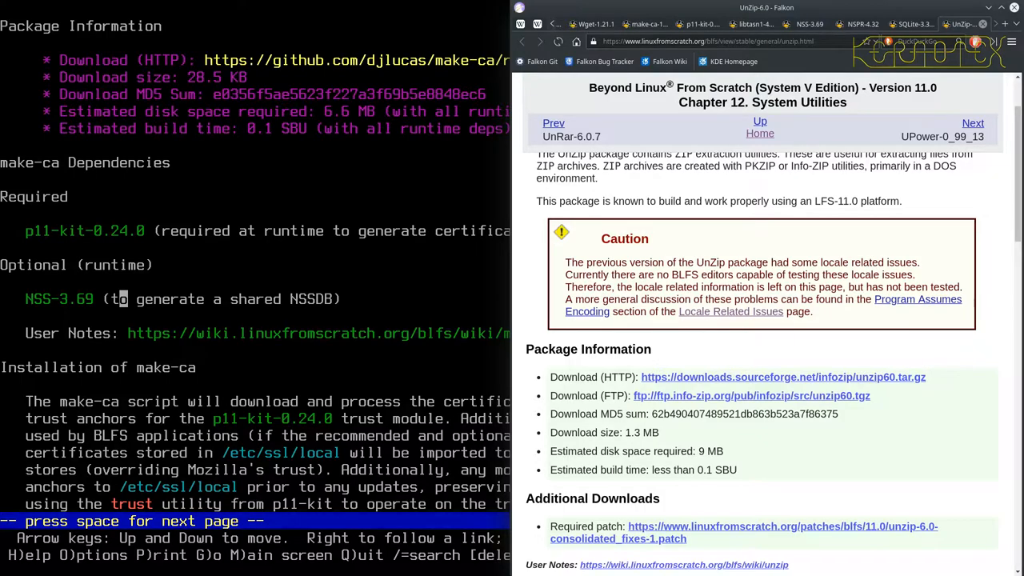
{"action": "mouse_move", "coordinate": [464, 285]}
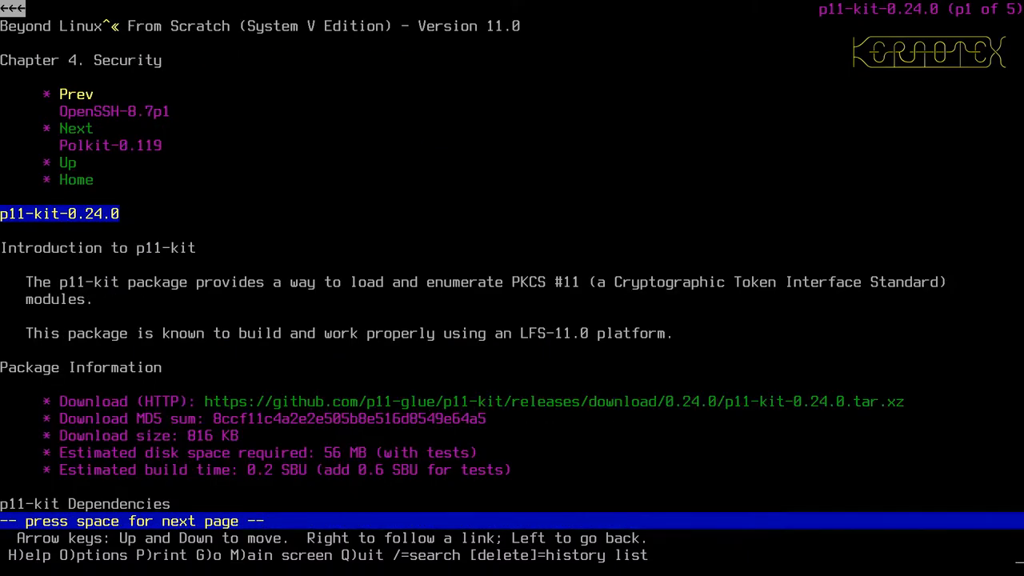
{"action": "key", "text": "space"}
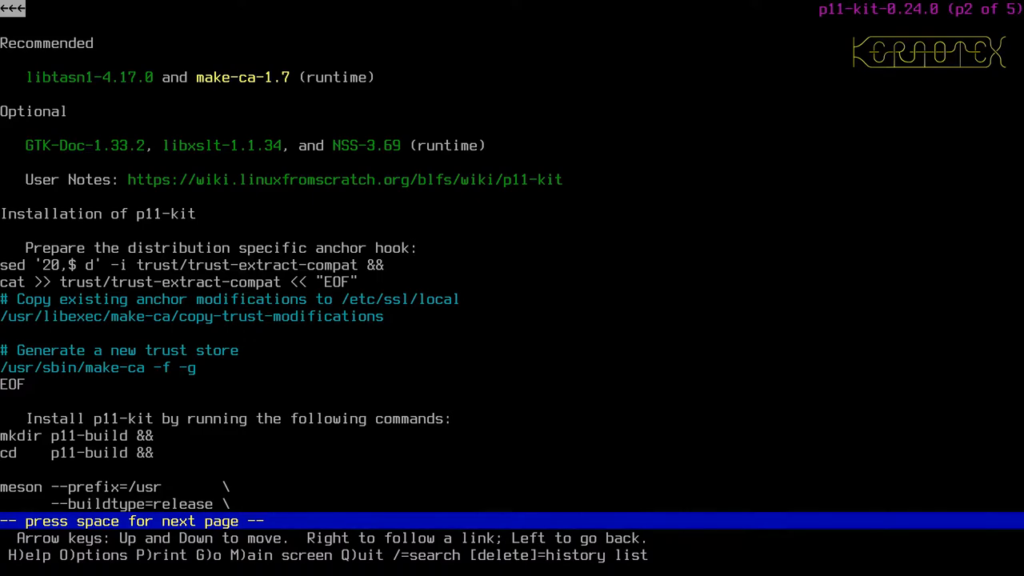
{"action": "key", "text": "space"}
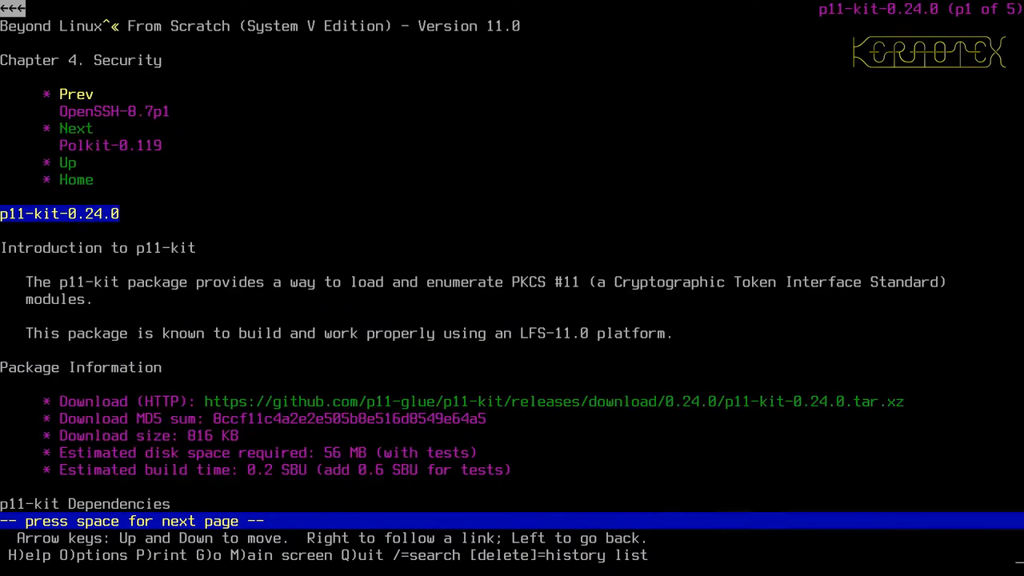
{"action": "key", "text": "space"}
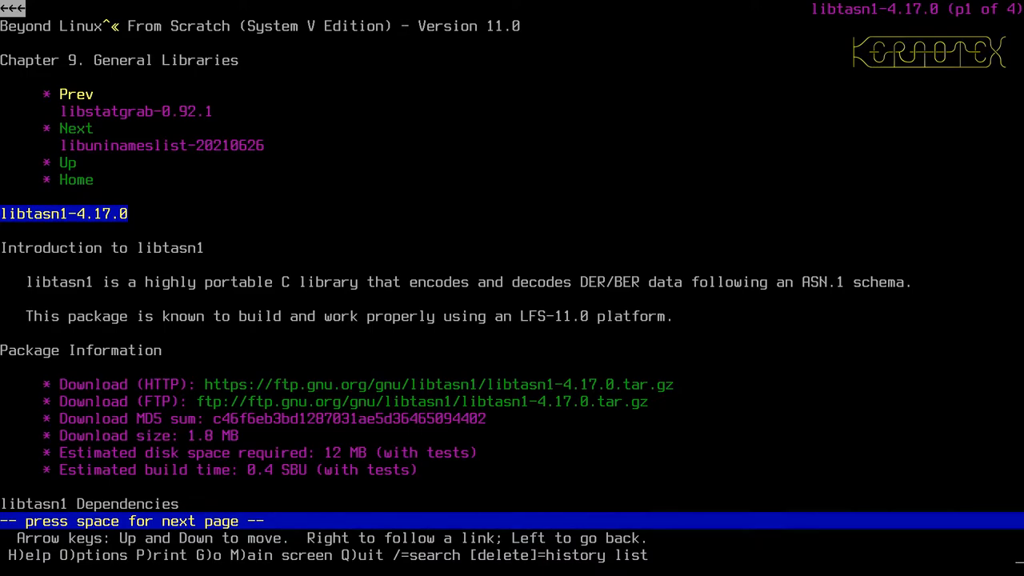
{"action": "key", "text": "space"}
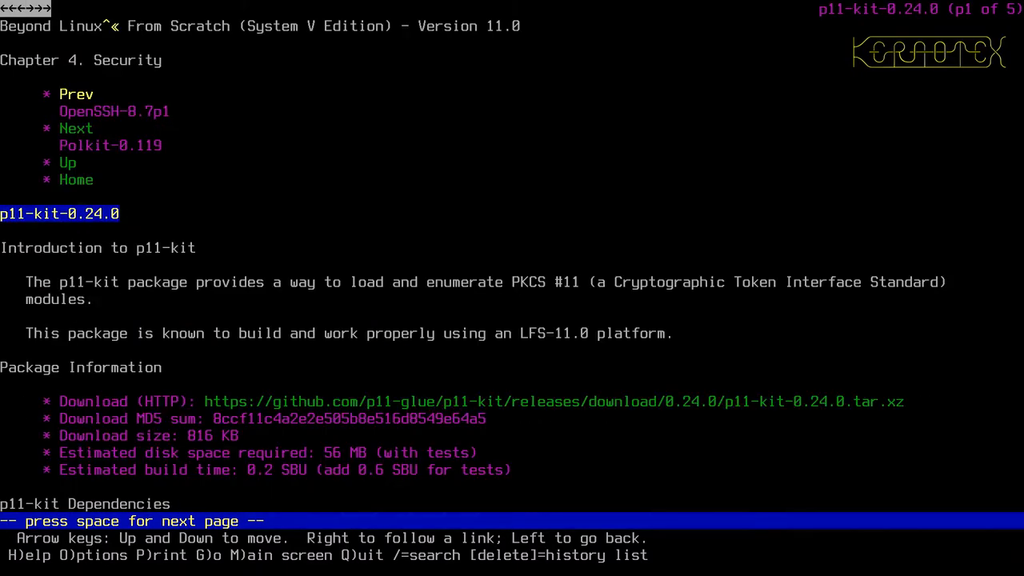
Step: Follow the links through NSS-3.69 and SQLite-3.36.0 to the UnZip-6.0 page
{"action": "key", "text": "space"}
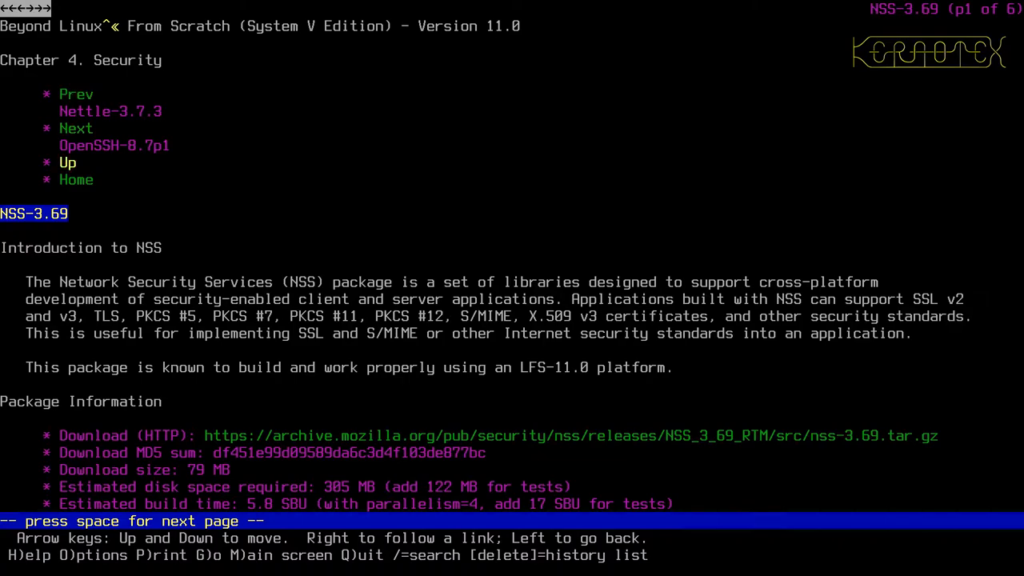
{"action": "key", "text": "space"}
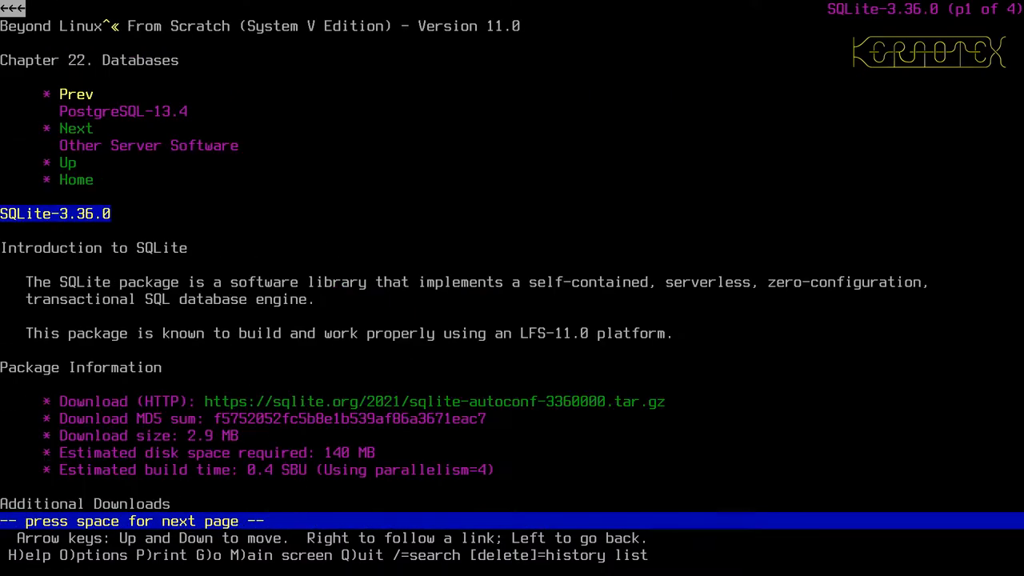
{"action": "key", "text": "space"}
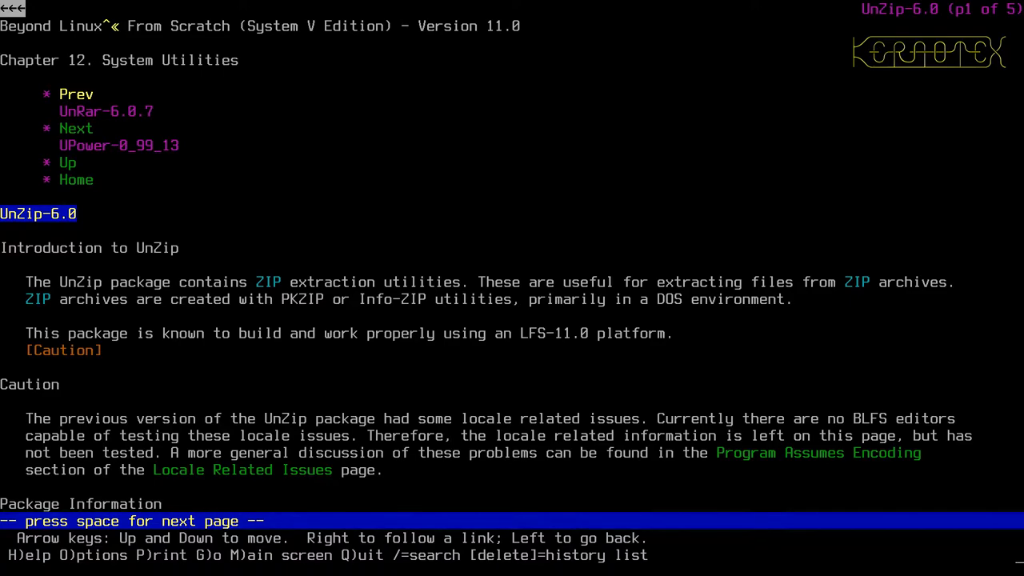
{"action": "key", "text": "Down"}
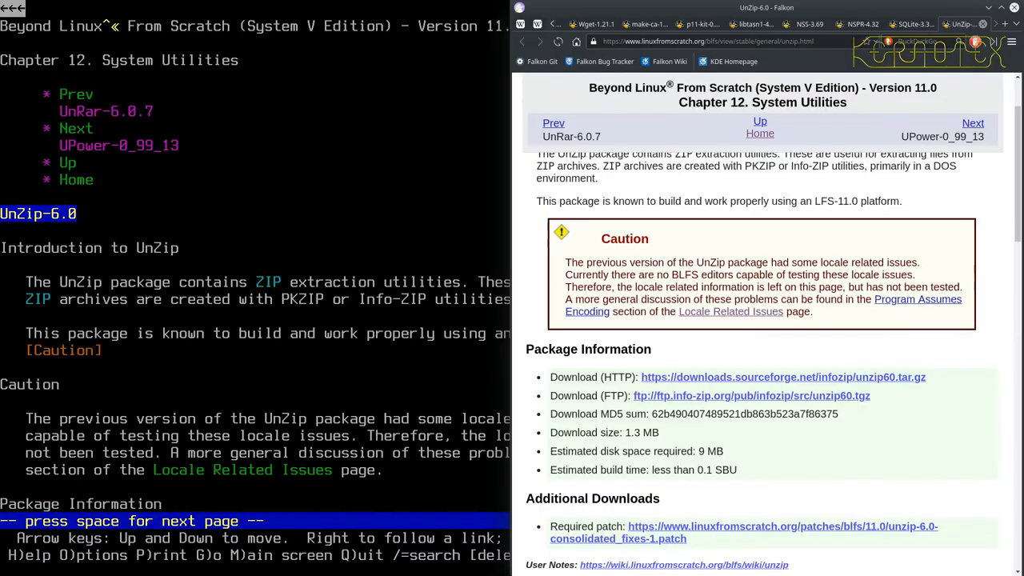
{"action": "mouse_move", "coordinate": [584, 253]}
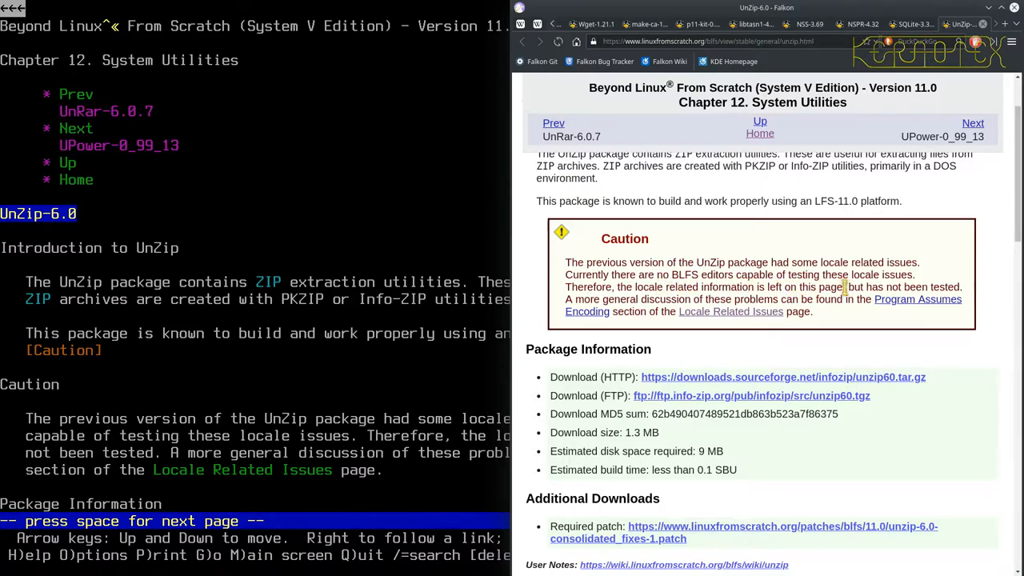
{"action": "mouse_move", "coordinate": [744, 294]}
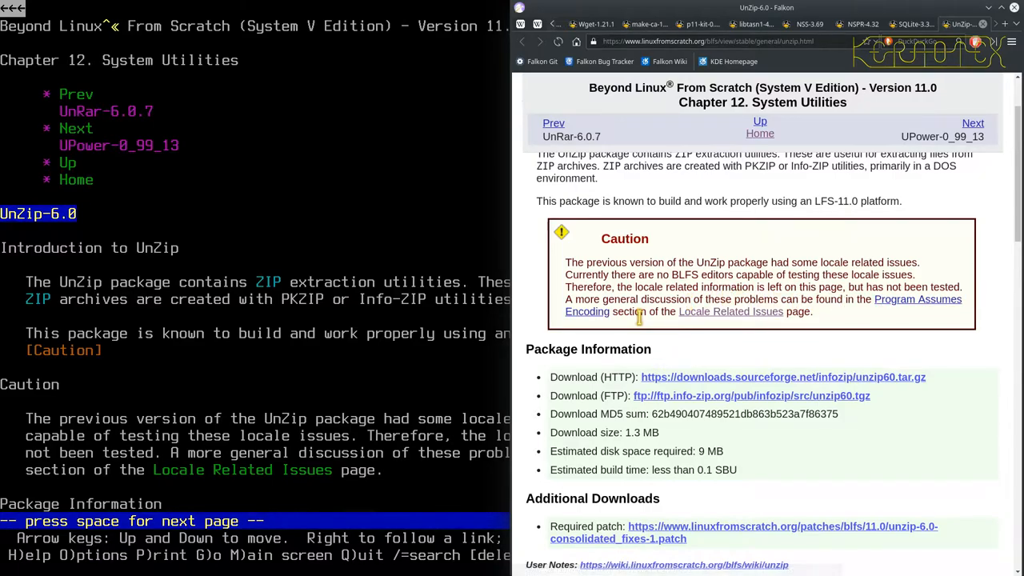
{"action": "mouse_move", "coordinate": [711, 324]}
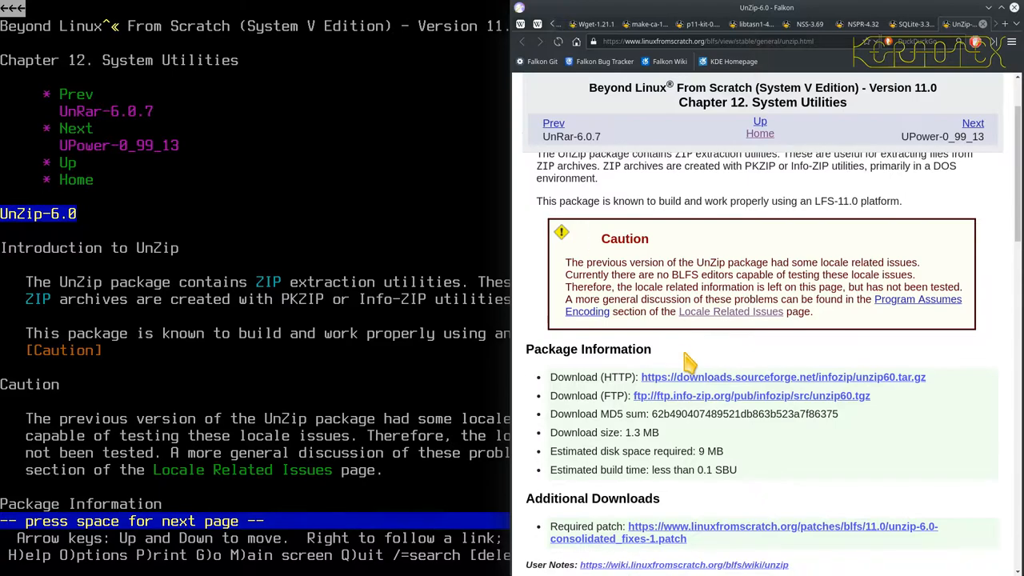
{"action": "mouse_move", "coordinate": [660, 330]}
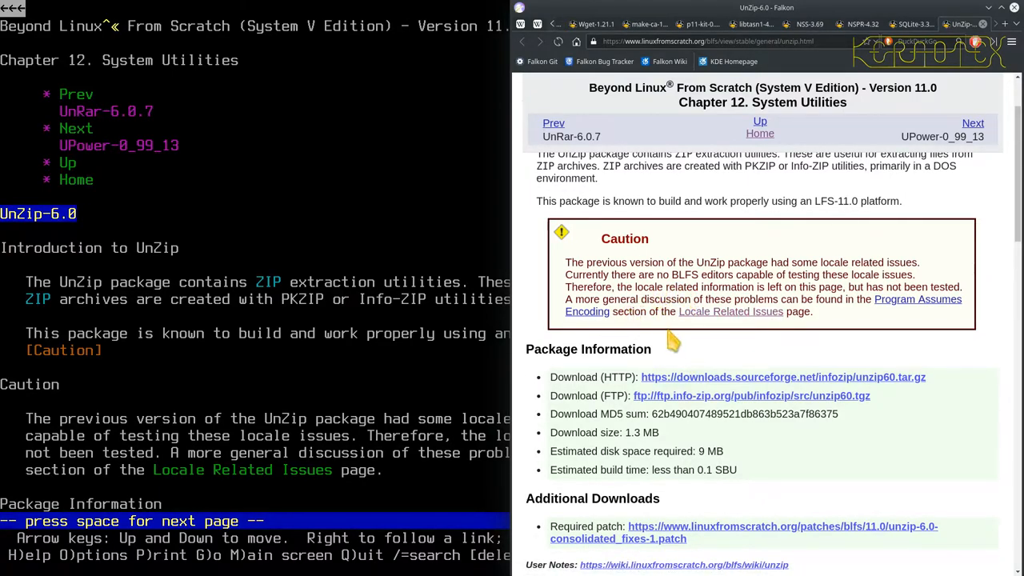
{"action": "scroll", "scroll_direction": "down", "scroll_amount": 3}
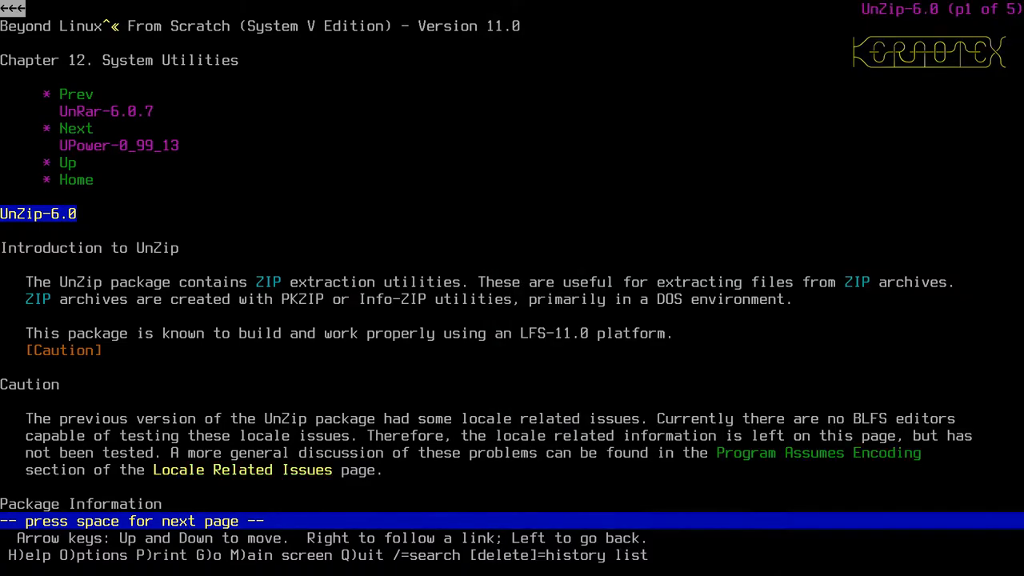
Step: Follow the UnZip HTTP download link, allow the SourceForge cookie and reach the unzip60.tar.gz save options
{"action": "key", "text": "space"}
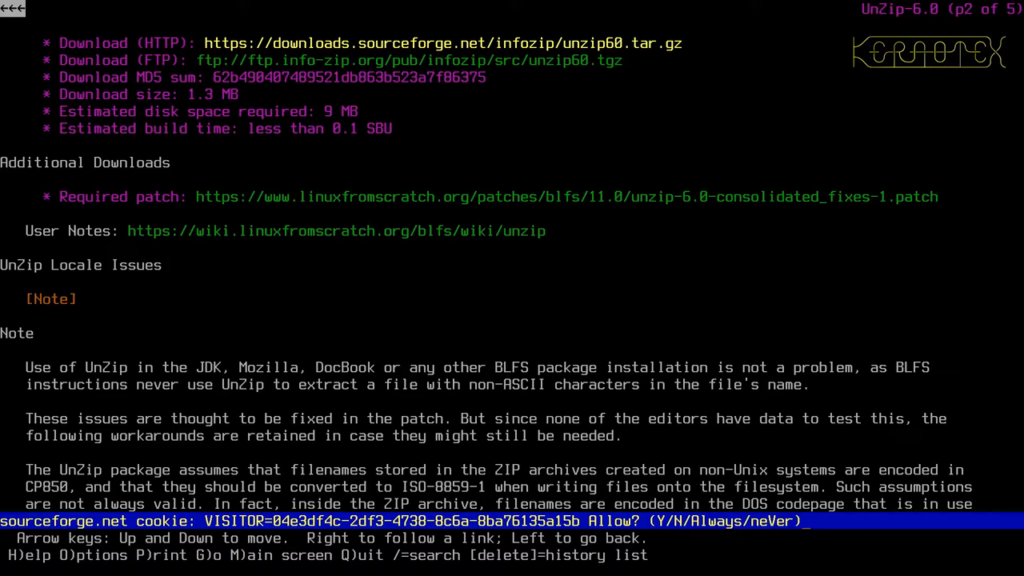
{"action": "key", "text": "y"}
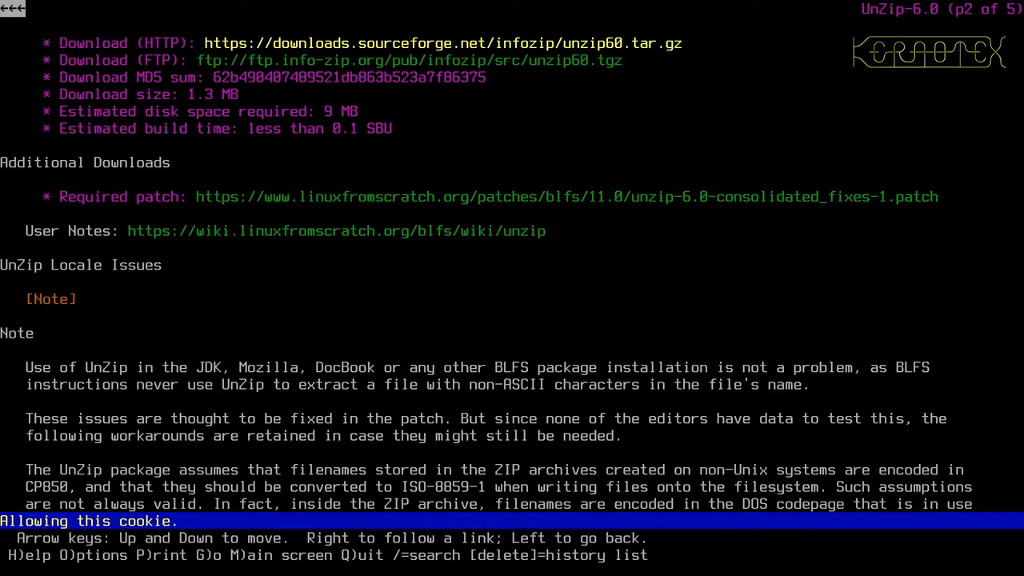
{"action": "key", "text": "Return"}
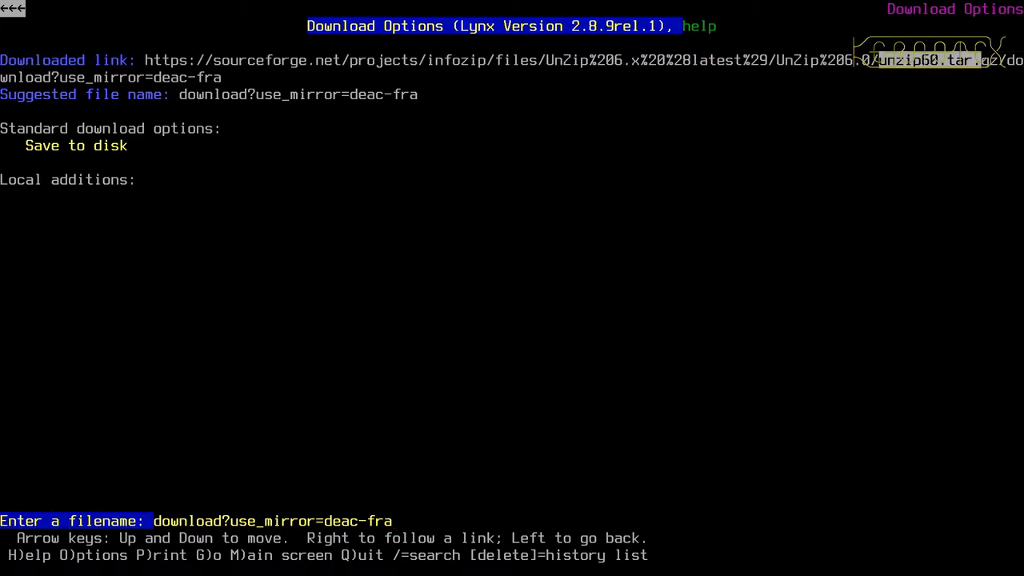
{"action": "mouse_move", "coordinate": [900, 163]}
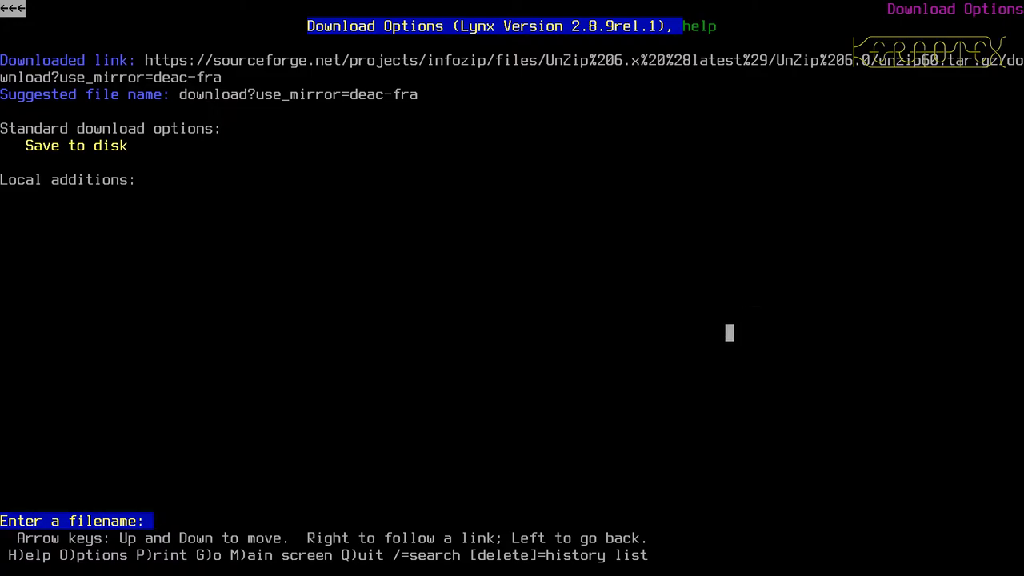
Step: Save the UnZip source as unzip60.tar.gz and save the consolidated fixes patch to disk
{"action": "type", "text": "unzip60.tar.gz"}
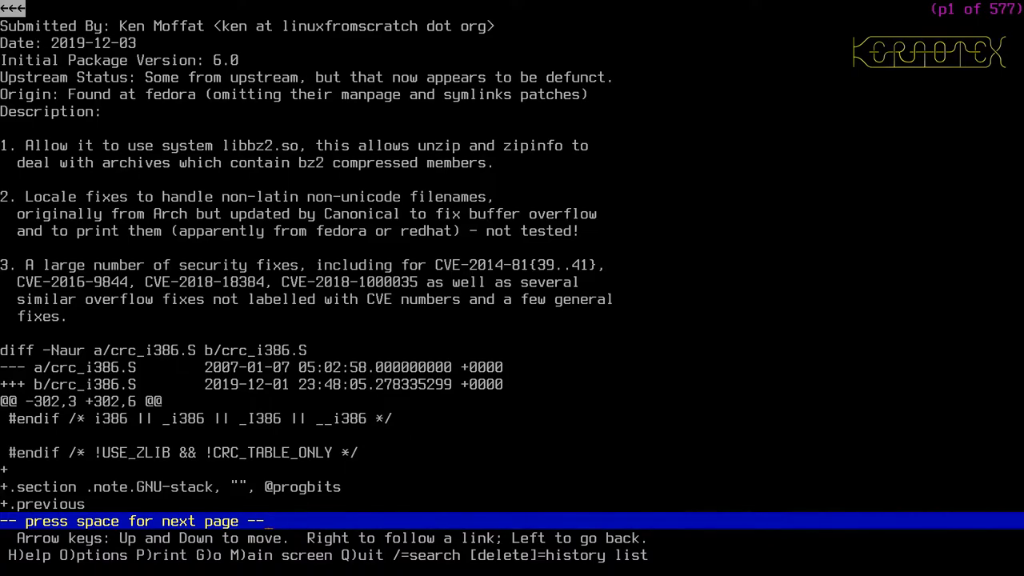
{"action": "key", "text": "space"}
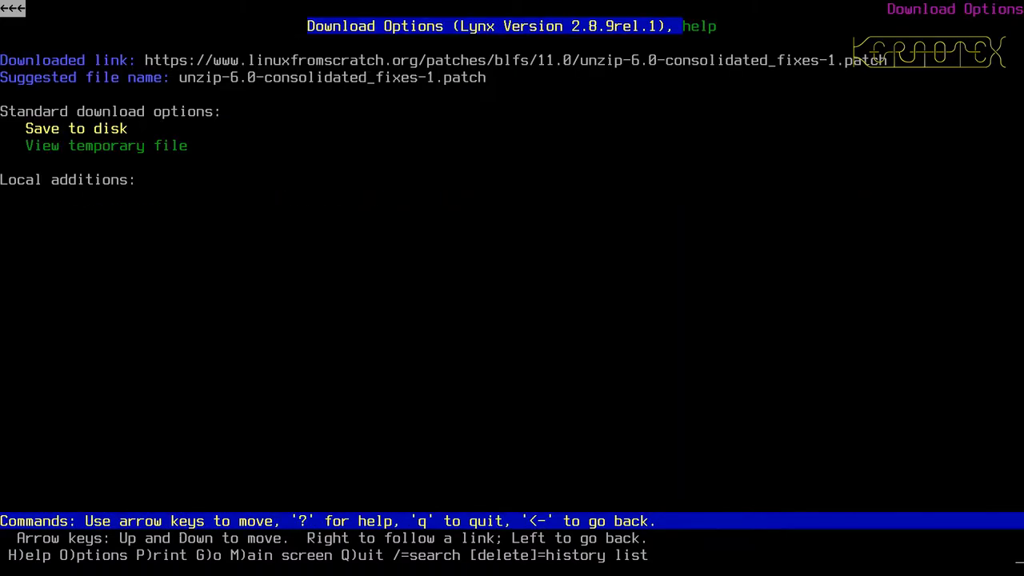
{"action": "key", "text": "Down"}
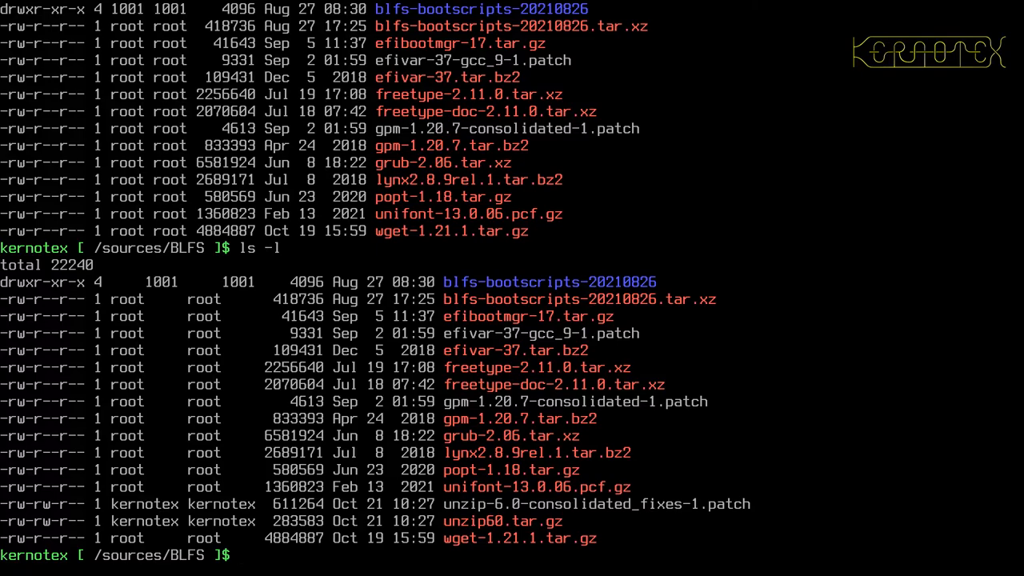
{"action": "mouse_move", "coordinate": [703, 487]}
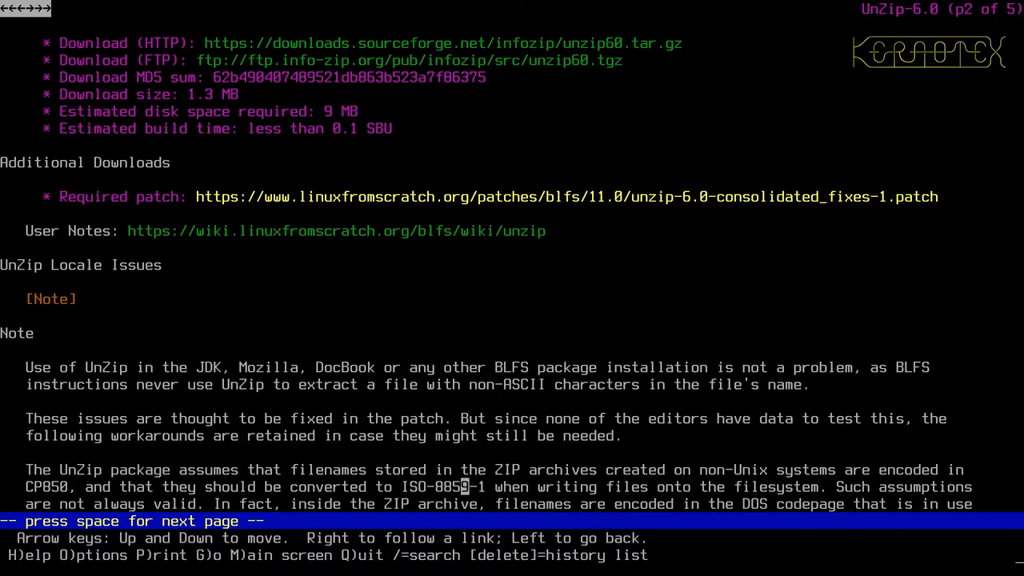
{"action": "mouse_move", "coordinate": [499, 487]}
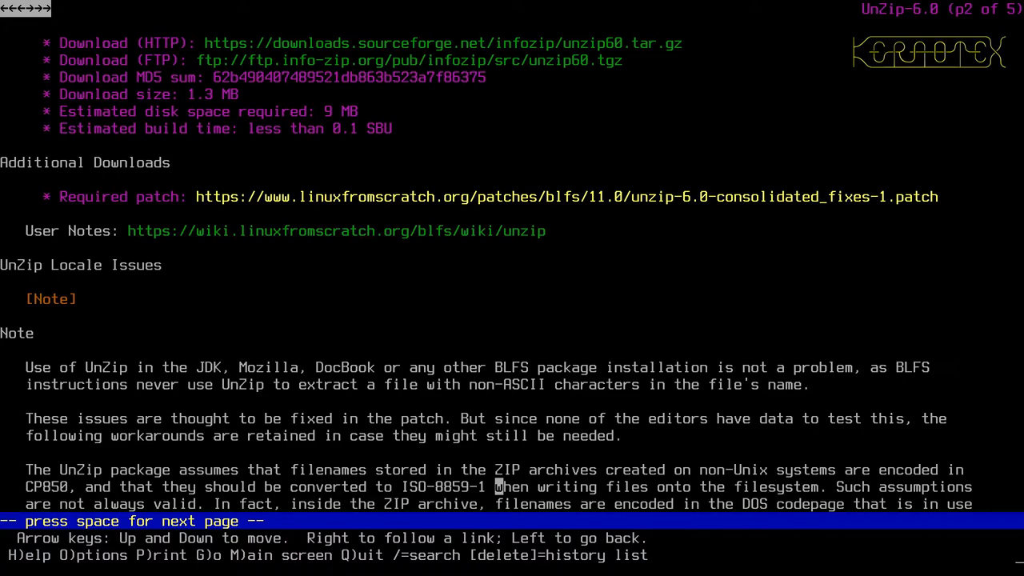
Step: Page down to the UnZip-6.0 installation commands, then quit Lynx back to the /sources/BLFS shell
{"action": "key", "text": "space"}
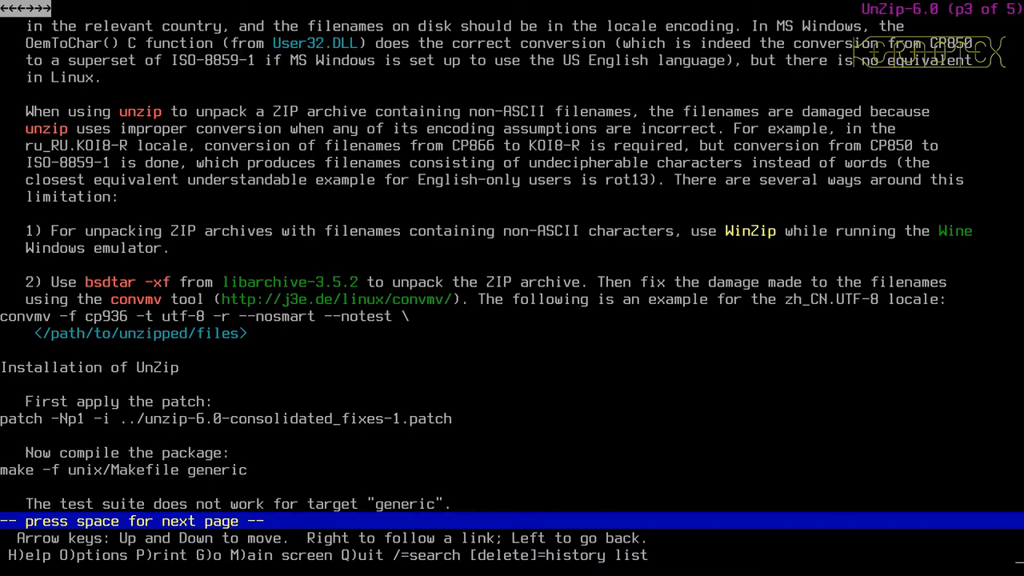
{"action": "key", "text": "q"}
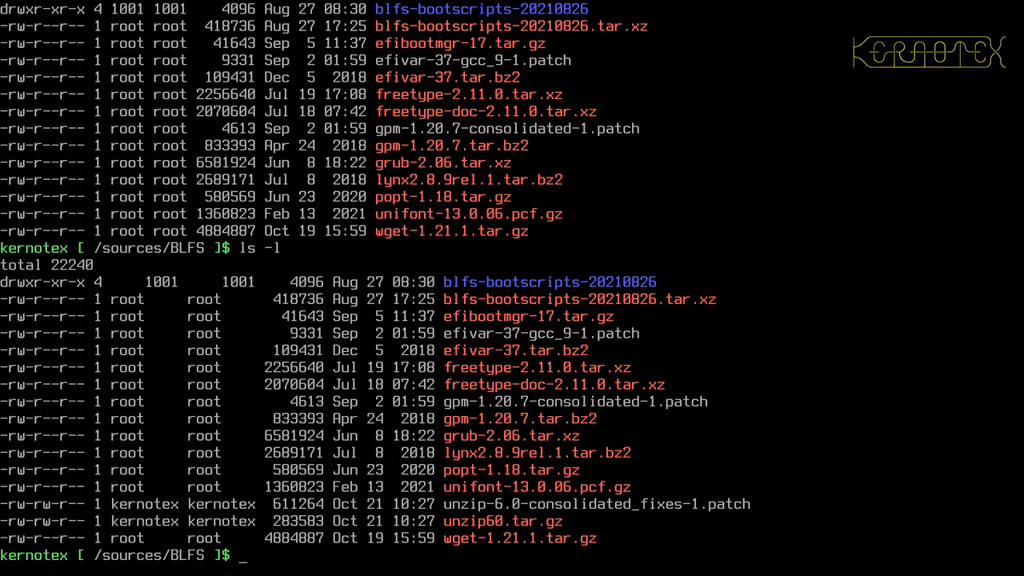
Step: Run tar -xvf unzip60.tar.gz, which fails because the archive is not in gzip format
{"action": "type", "text": "tar -x"}
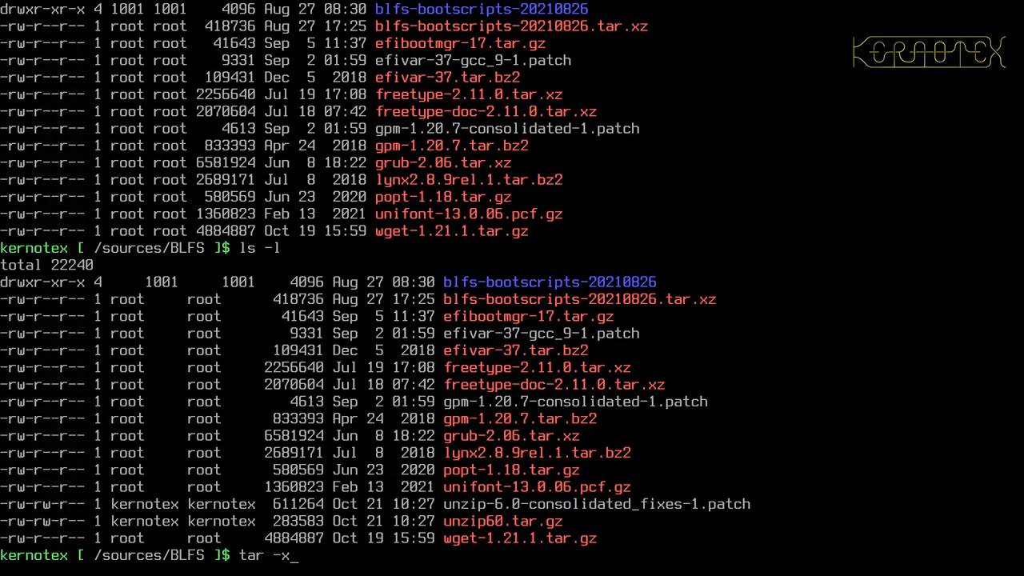
{"action": "type", "text": "vf"}
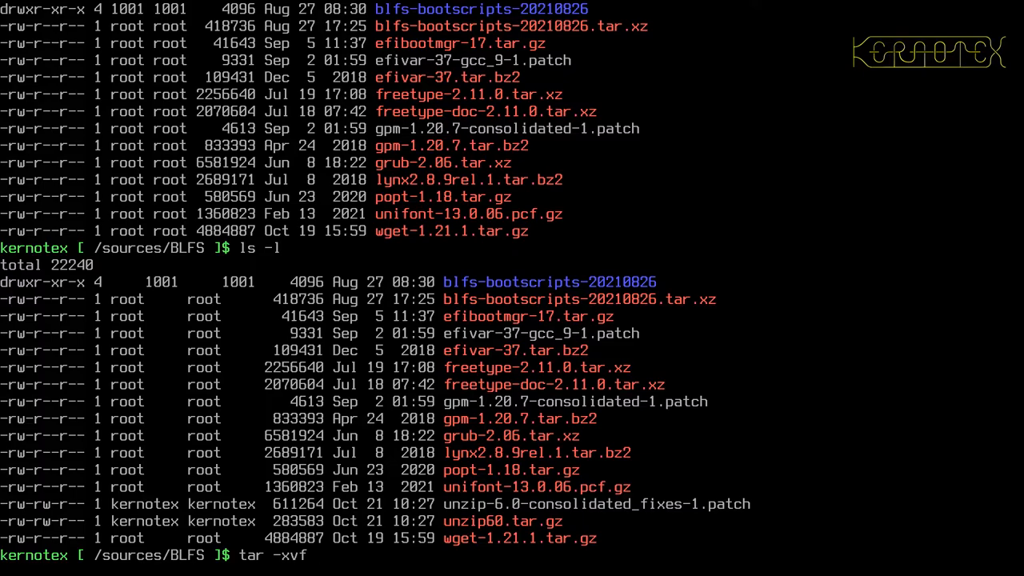
{"action": "type", "text": "unzip."}
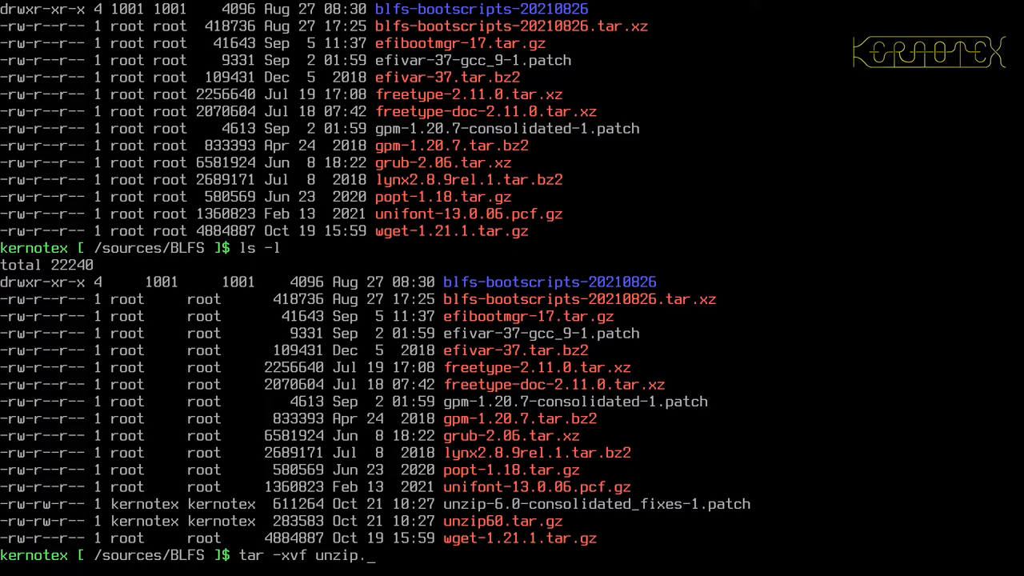
{"action": "type", "text": "60"}
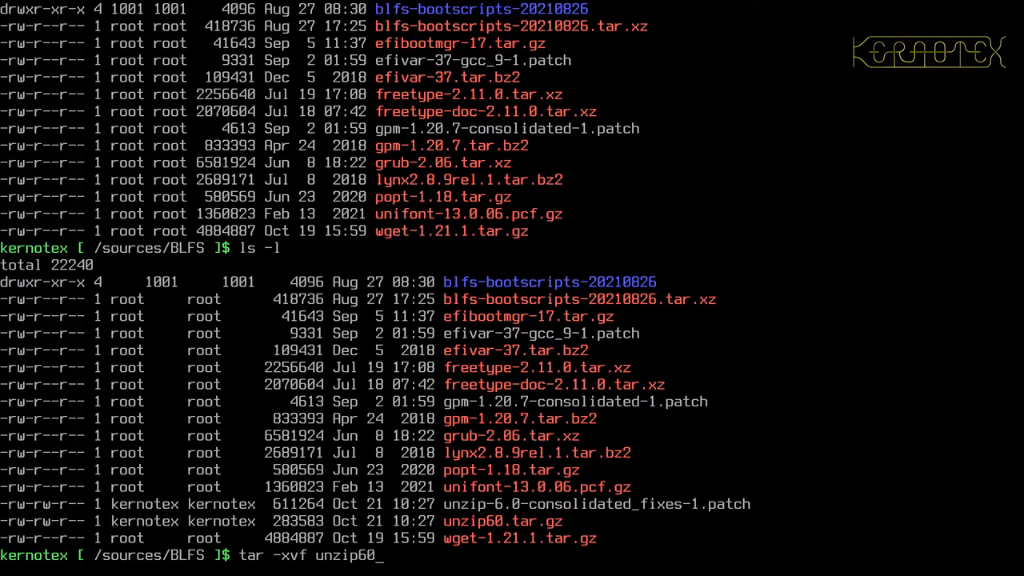
{"action": "key", "text": "BackSpace"}
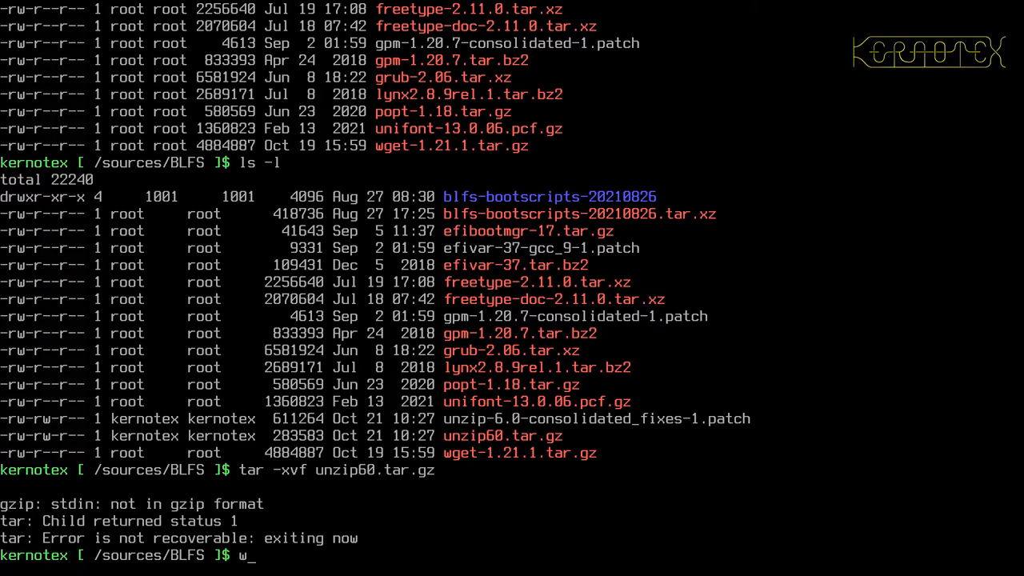
Step: Remove the corrupt unzip60.tar.gz and re-download it from SourceForge with wget --no-check-certificate
{"action": "type", "text": "get"}
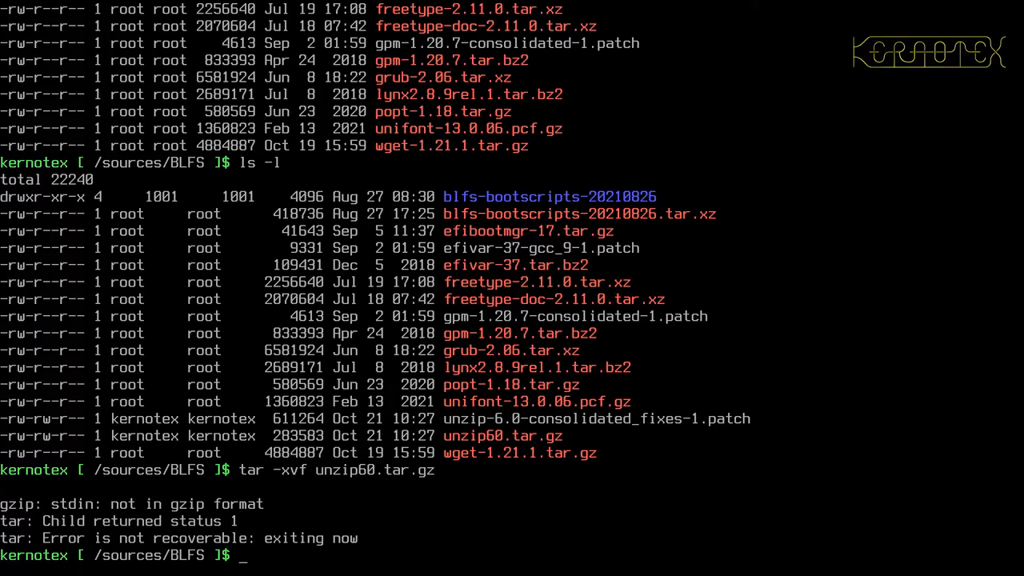
{"action": "type", "text": "rm unzip60.tar.gz"}
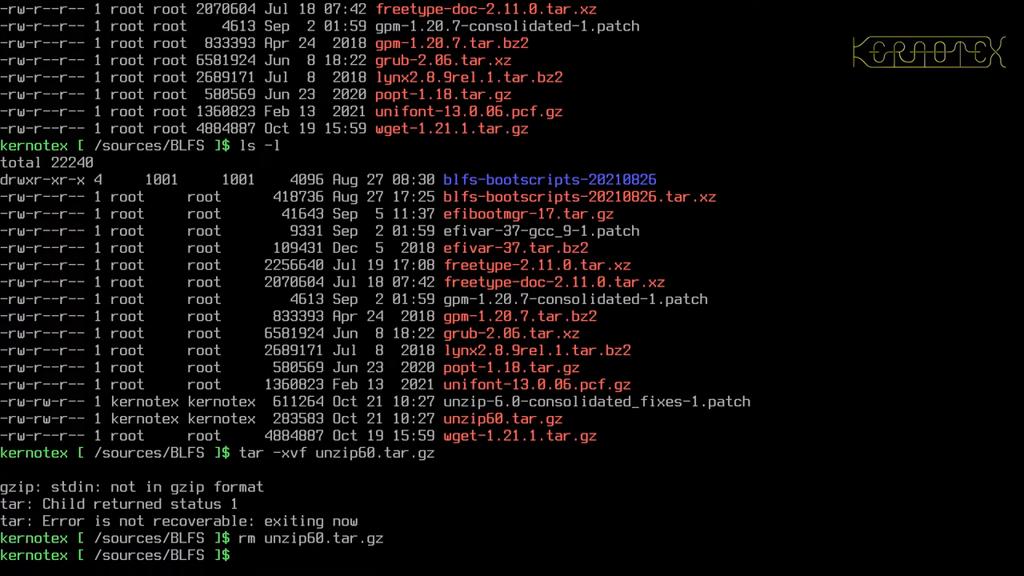
{"action": "type", "text": "wget https://downloads.sourceforge.net/infozip/unzip60.tar.gz"}
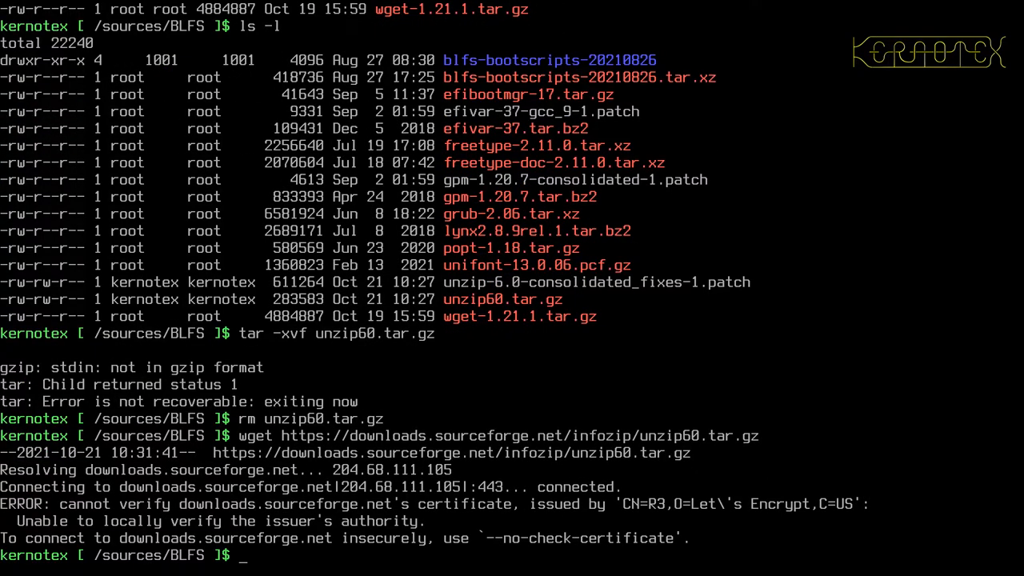
{"action": "type", "text": "wget https://downloads.sourceforge.net/infozip/unzip60.tar.gz"}
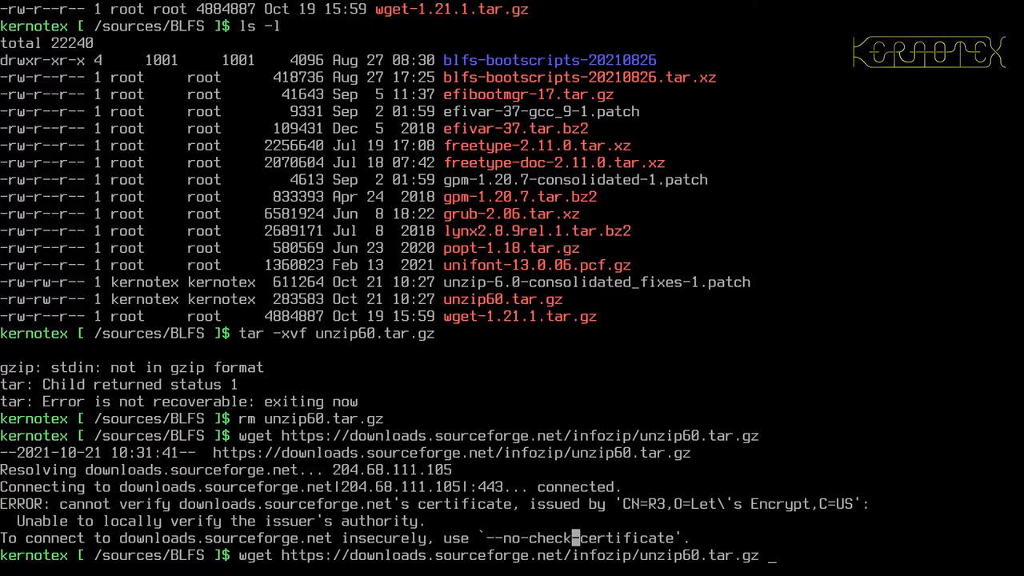
{"action": "type", "text": "--no-check-certificate"}
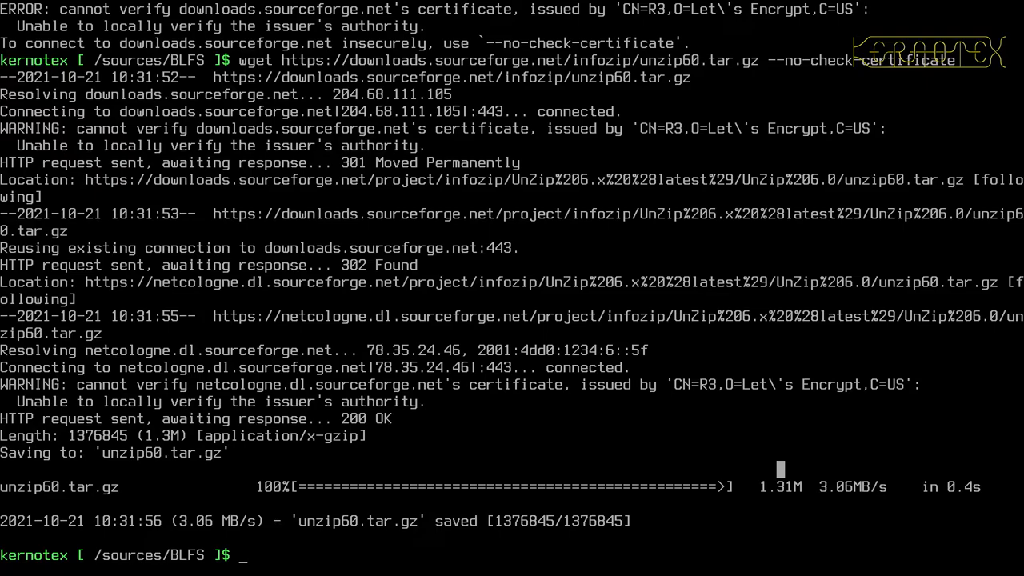
Step: List /sources/BLFS to confirm the full archive, then extract unzip60.tar.gz with tar -xvf
{"action": "type", "text": "ls -l"}
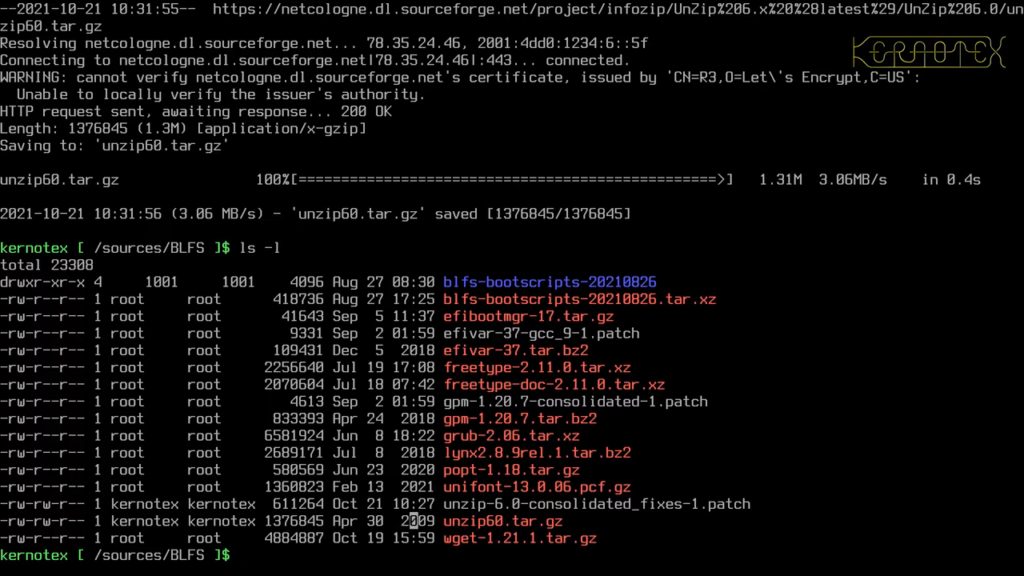
{"action": "type", "text": "tar -xvf"}
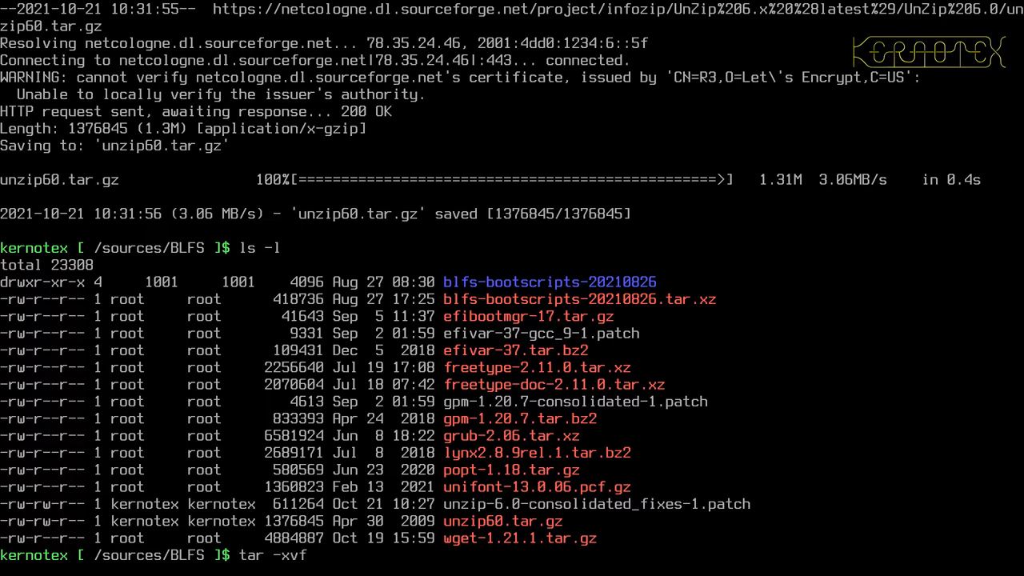
{"action": "type", "text": "unzip"}
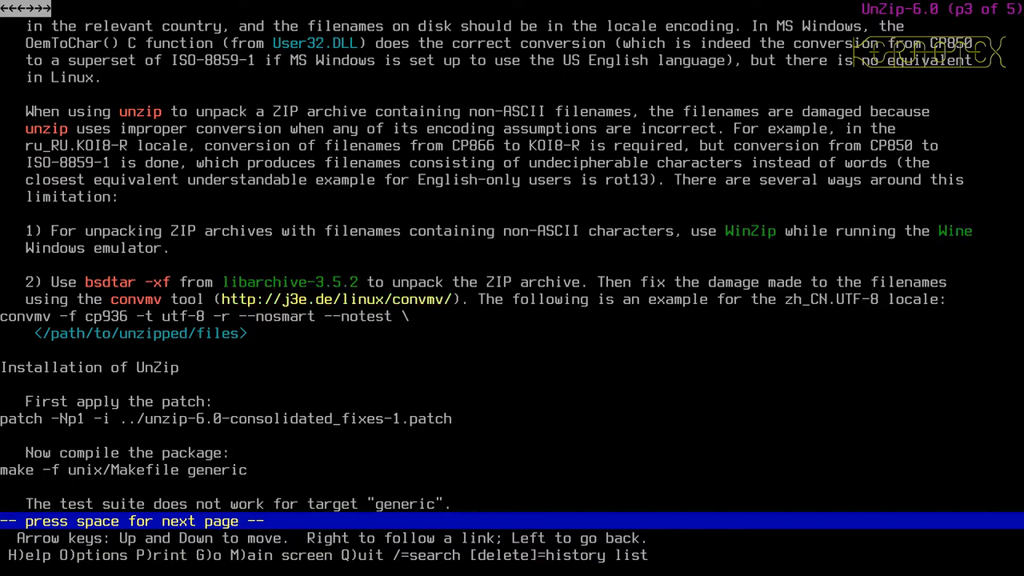
Step: Compile UnZip 6.0 with make -f unix/Makefile generic as shown on the BLFS page
{"action": "key", "text": "space"}
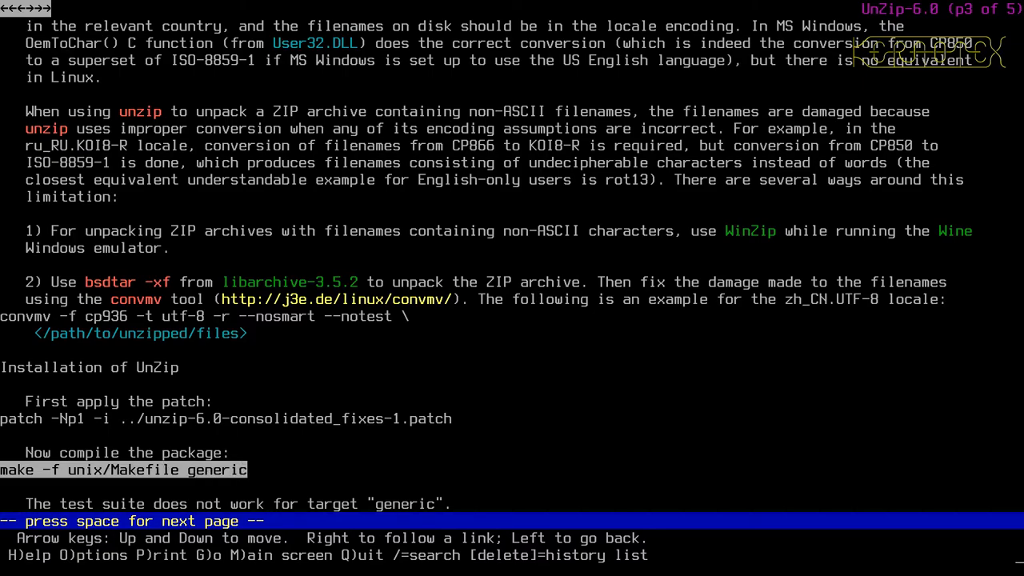
{"action": "key", "text": "q"}
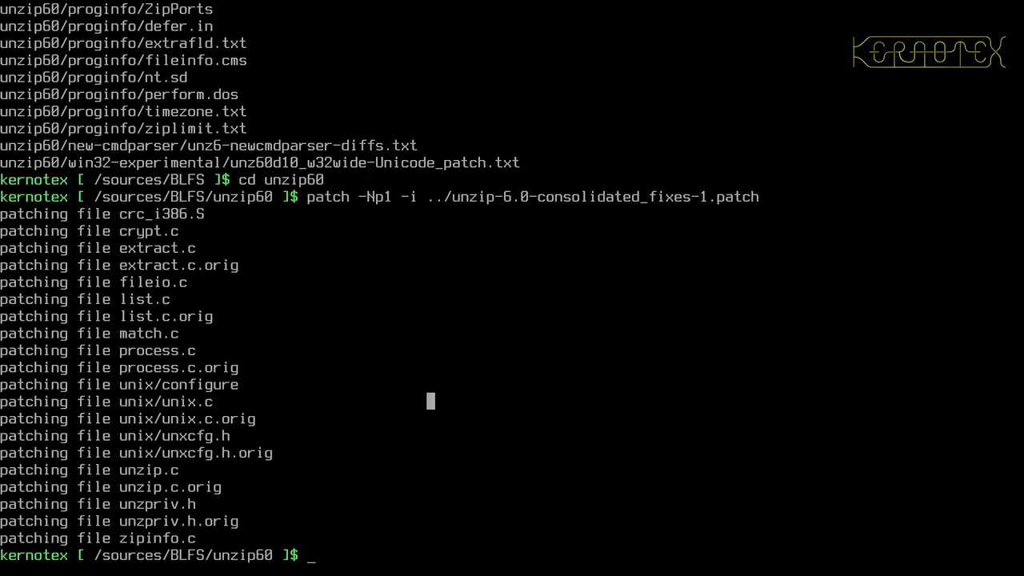
{"action": "type", "text": "make -f unix/Makefile generic"}
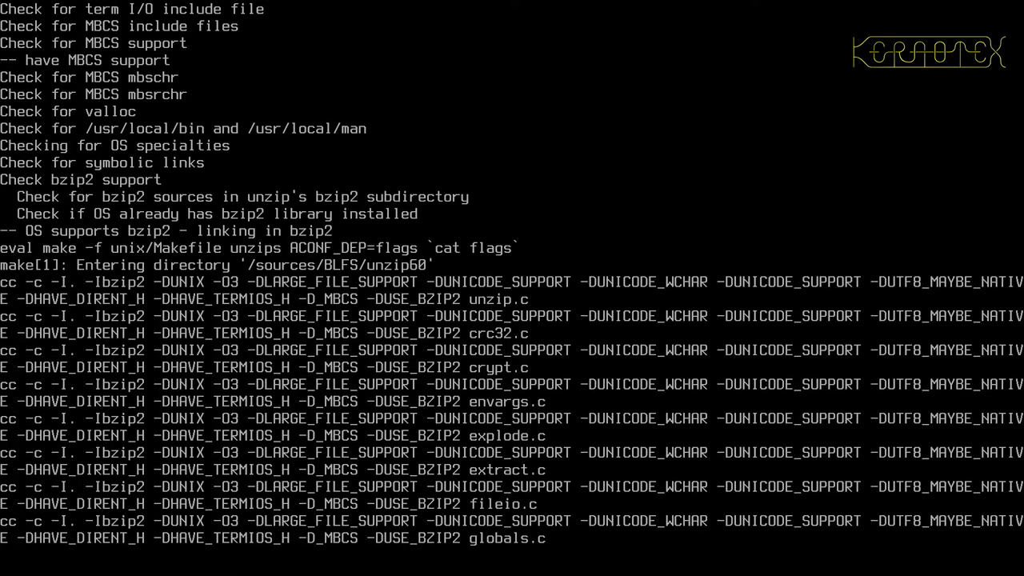
{"action": "scroll", "scroll_direction": "down", "scroll_amount": 3}
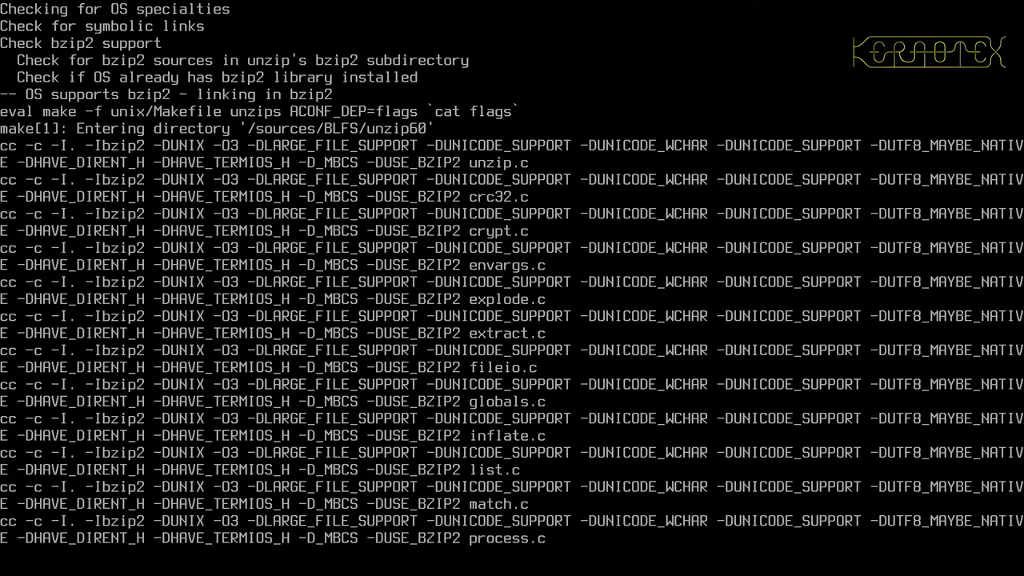
{"action": "scroll", "scroll_direction": "down", "scroll_amount": 3}
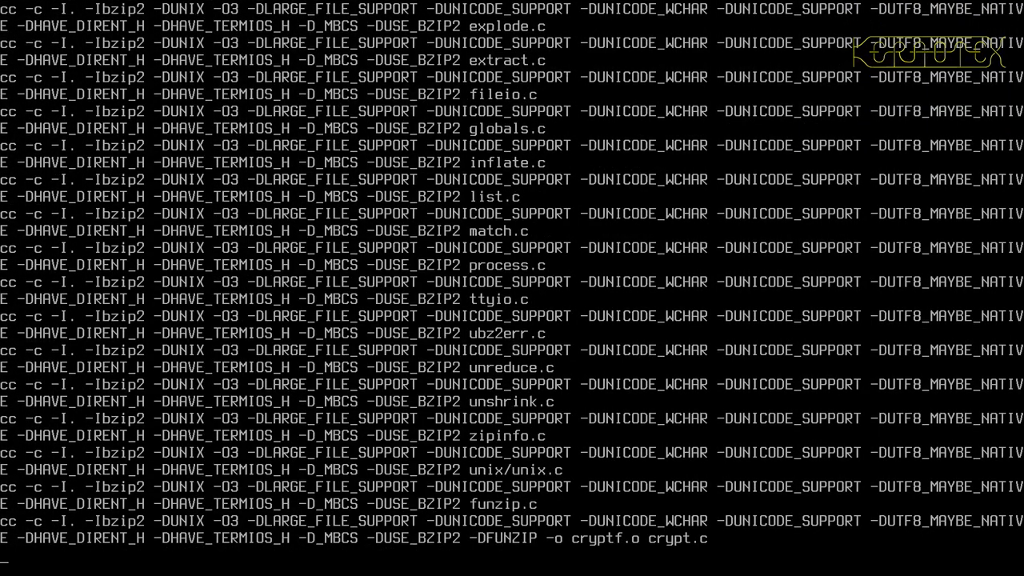
{"action": "scroll", "scroll_direction": "down", "scroll_amount": 3}
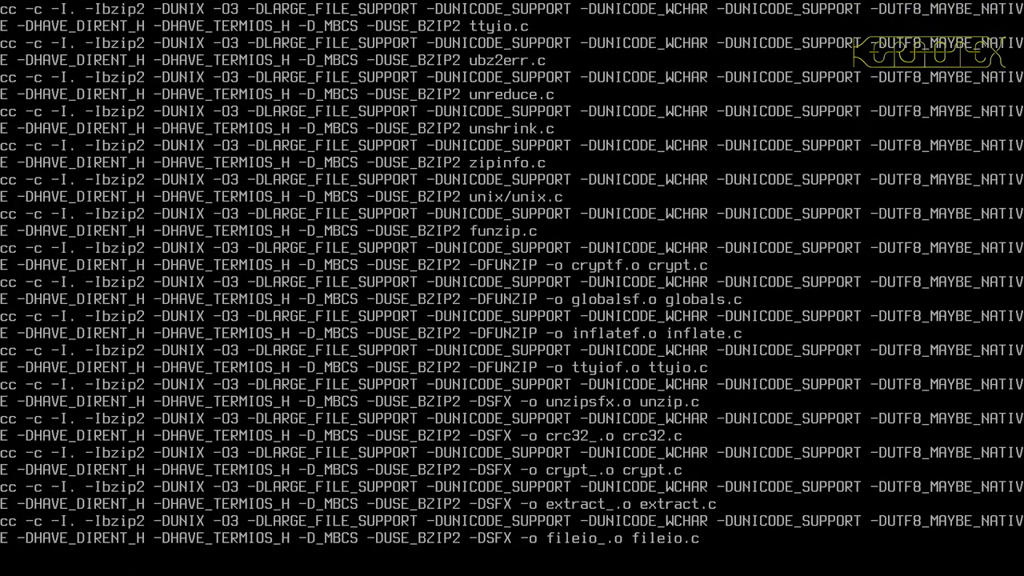
{"action": "scroll", "scroll_direction": "down", "scroll_amount": 3}
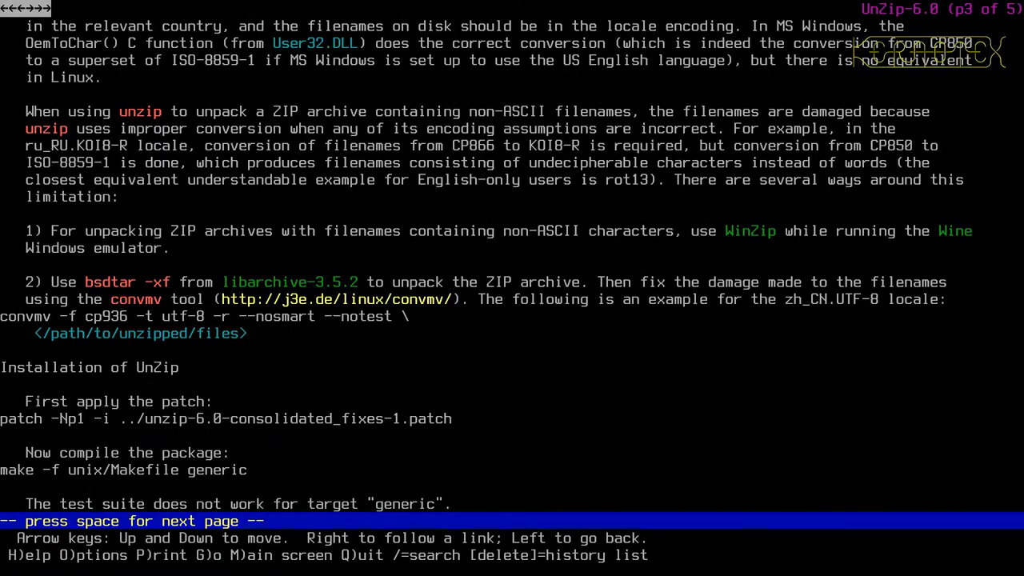
{"action": "key", "text": "space"}
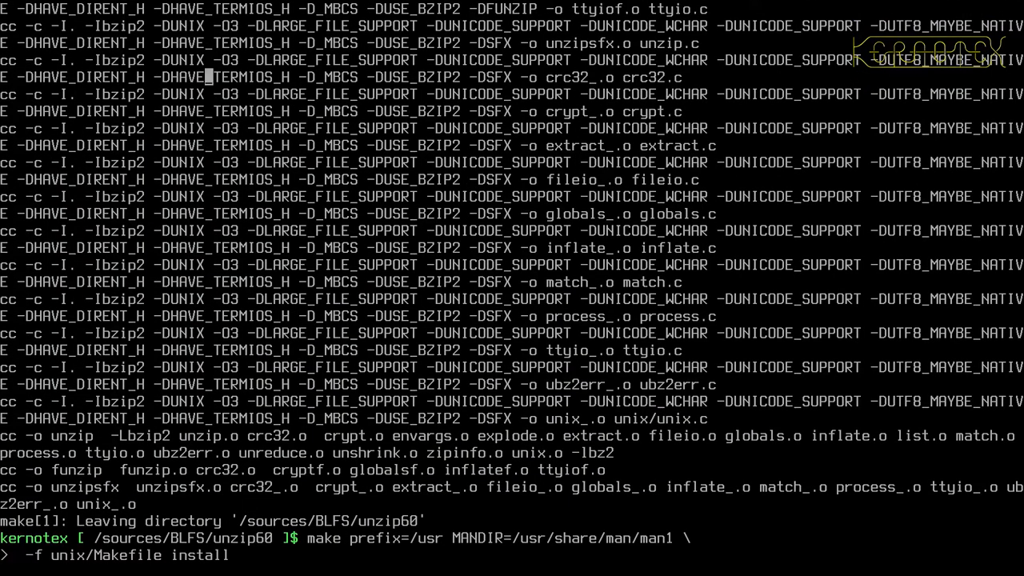
Step: Run make prefix=/usr MANDIR=/usr/share/man/man1 -f unix/Makefile install, succeeding as root via su, then exit
{"action": "key", "text": "Return"}
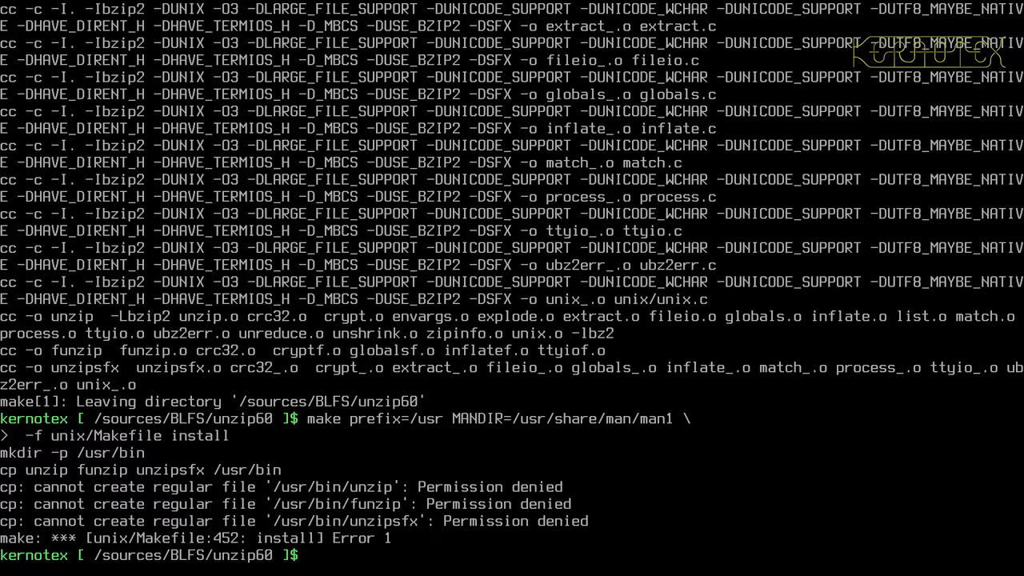
{"action": "type", "text": "su"}
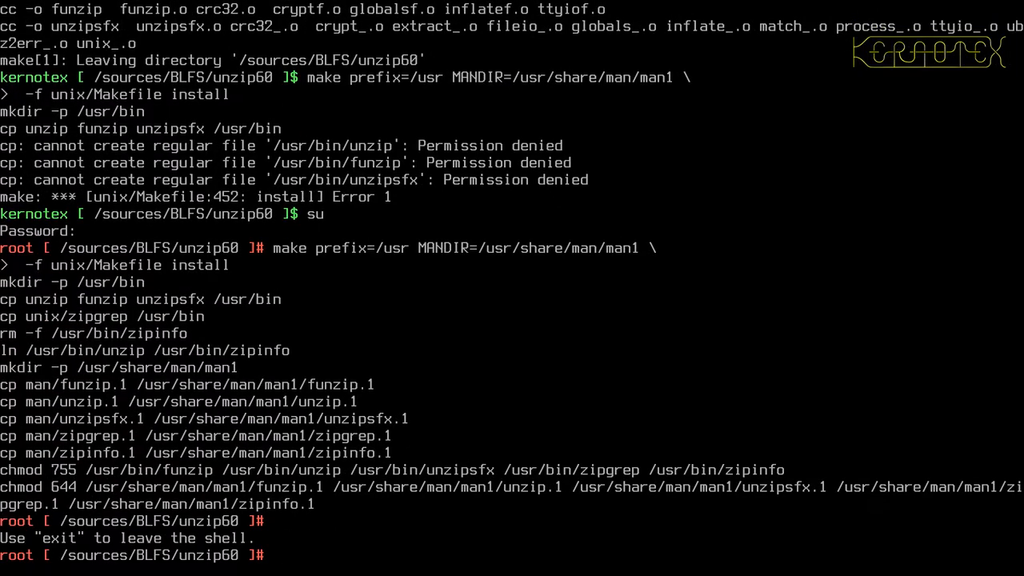
{"action": "type", "text": "exit"}
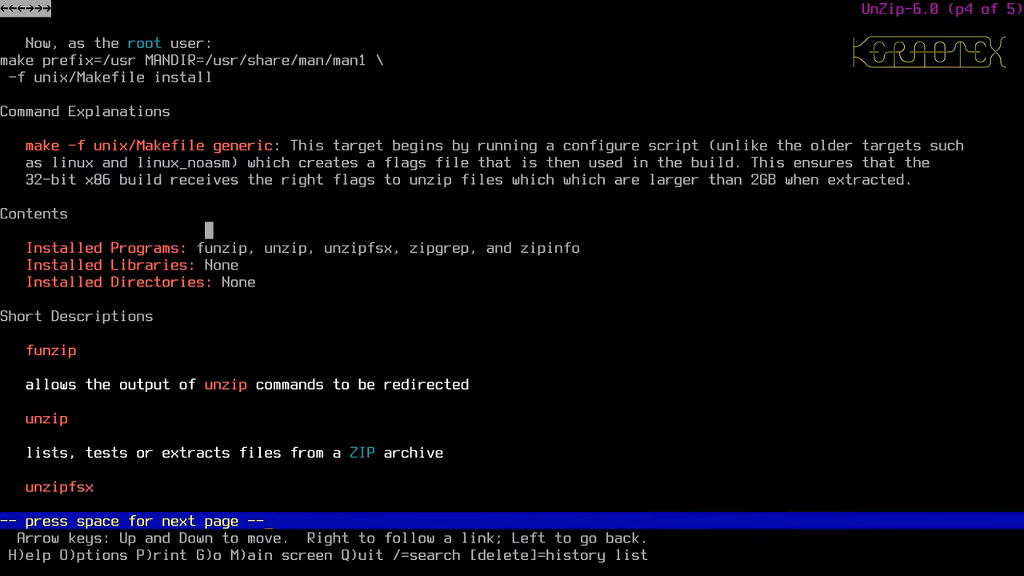
Step: Go up to /sources/BLFS and remove the unzip60 source directory with rm -Rf
{"action": "key", "text": "q"}
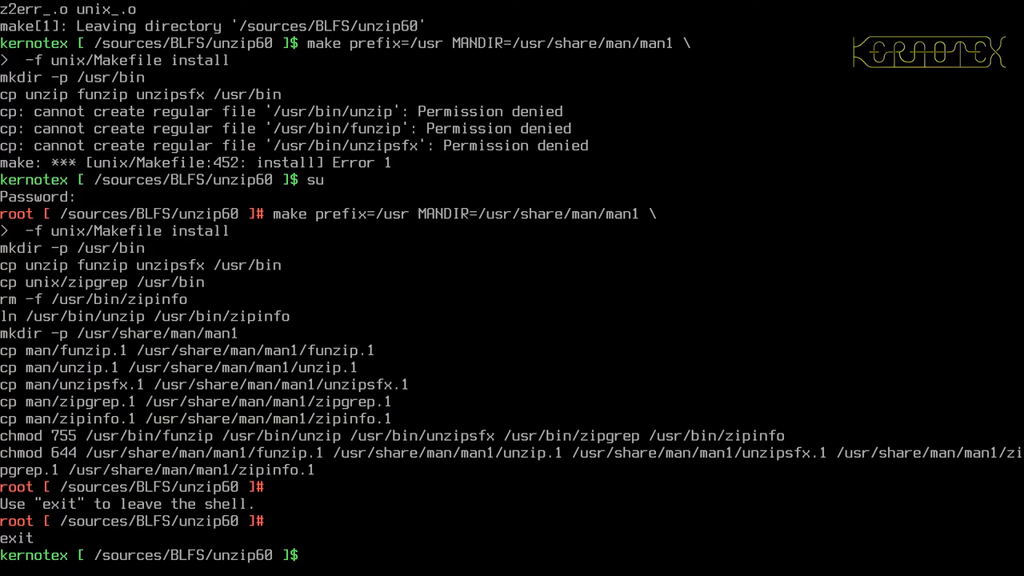
{"action": "type", "text": "cd .."}
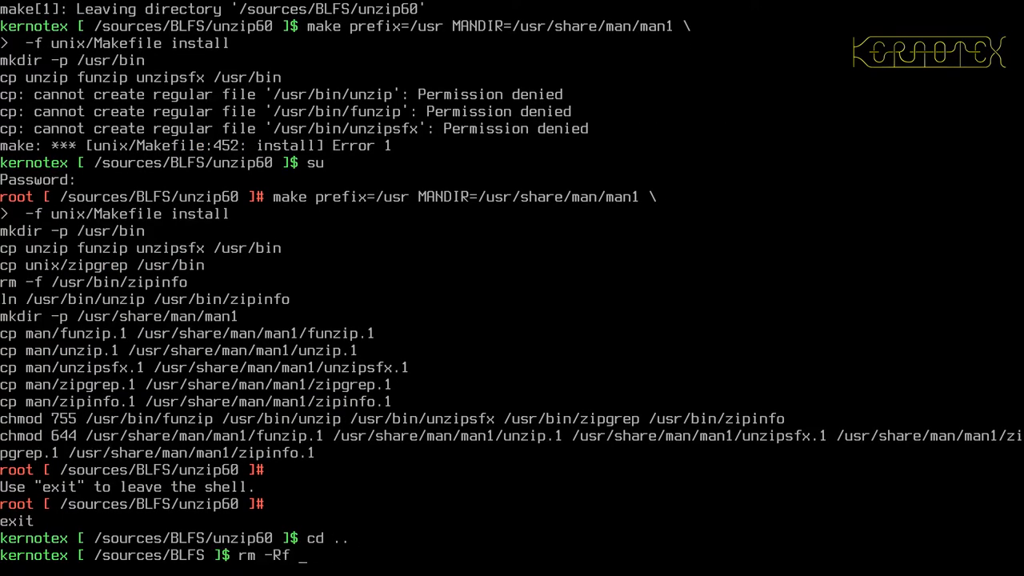
{"action": "type", "text": "unzip60"}
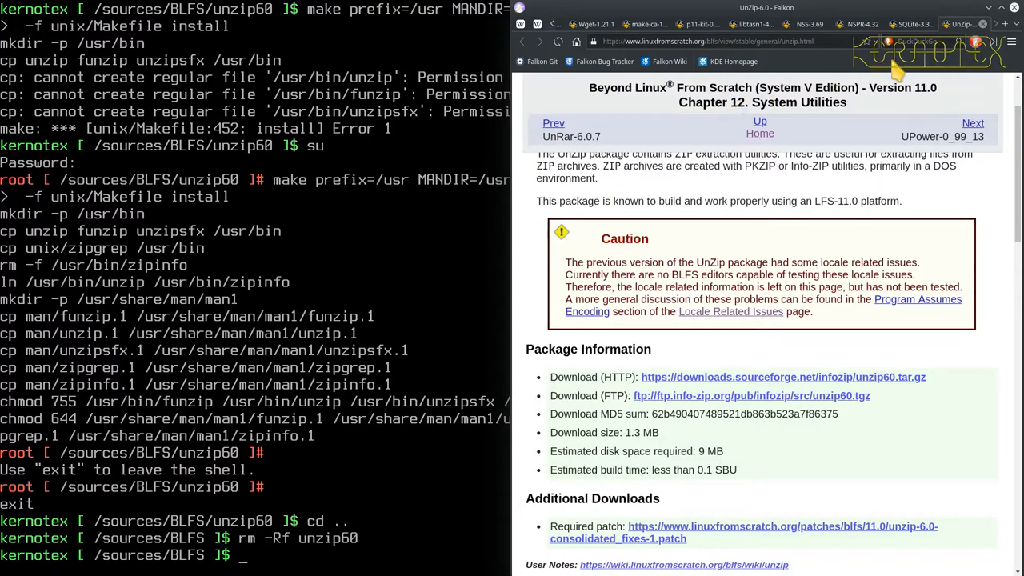
Step: Set the Falkon UnZip page aside, returning to the /sources/BLFS shell prompt
{"action": "left_click", "coordinate": [962, 24]}
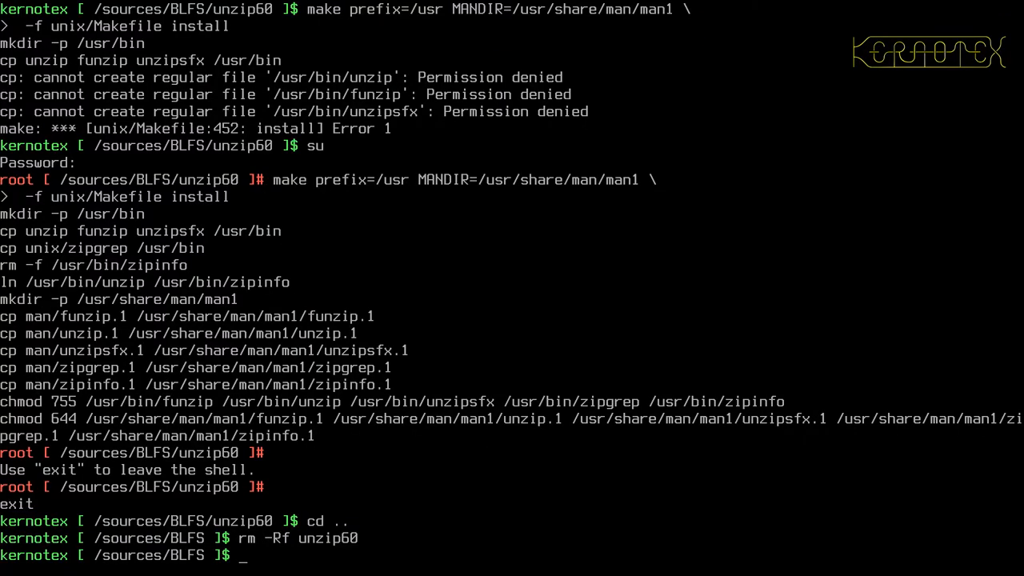
Step: Extract sqlite-autoconf-3360000.tar.gz and cd into sqlite-autoconf-3360000
{"action": "type", "text": "ls -l"}
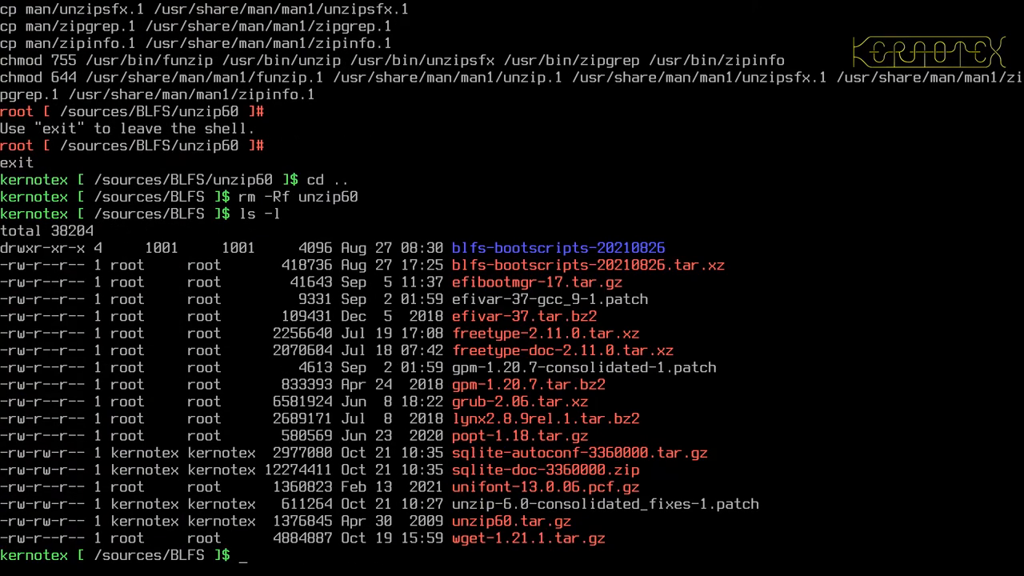
{"action": "type", "text": "tar -xv"}
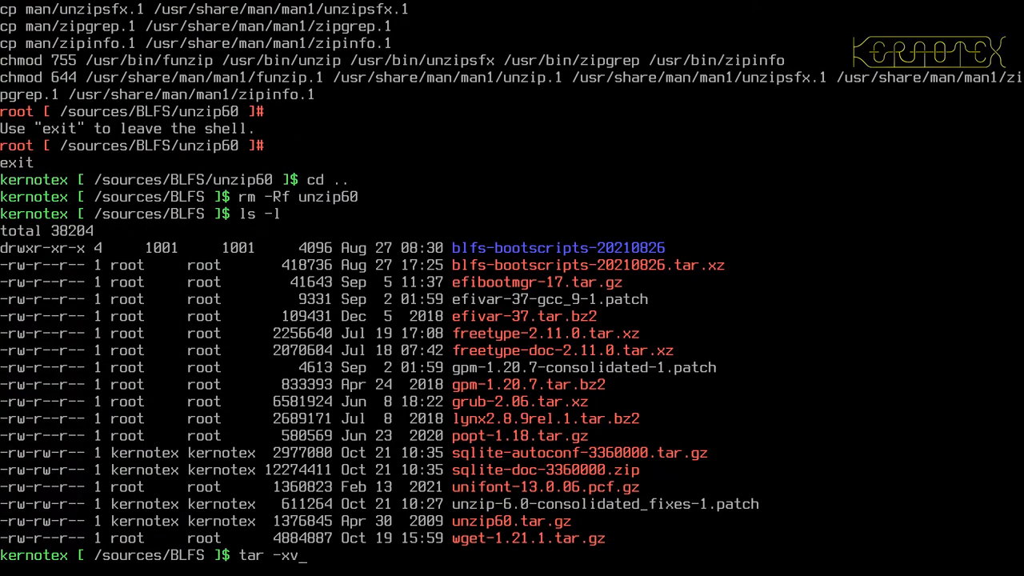
{"action": "type", "text": "f sqlite-"}
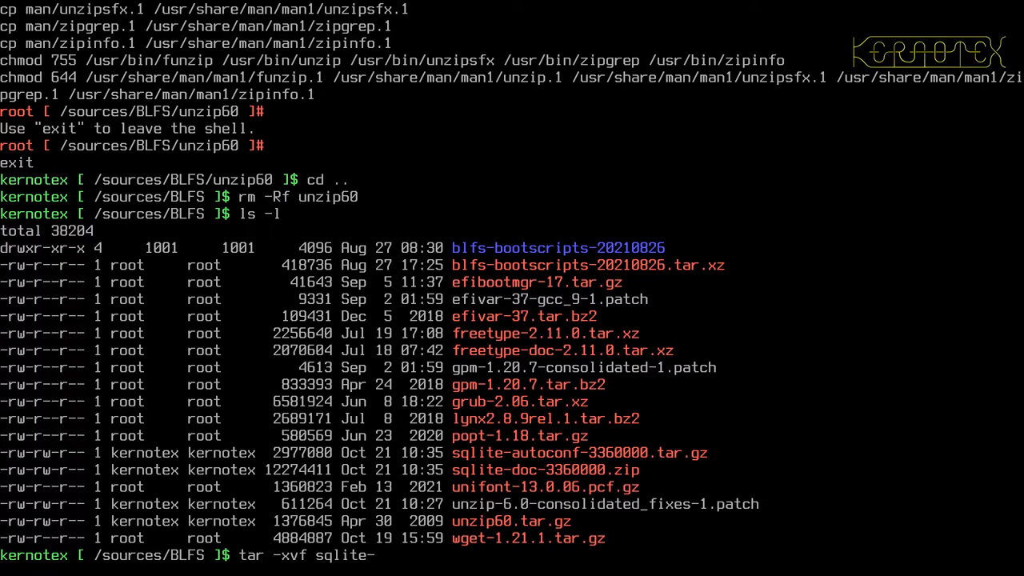
{"action": "type", "text": "autoconf-3360000.tar.gz"}
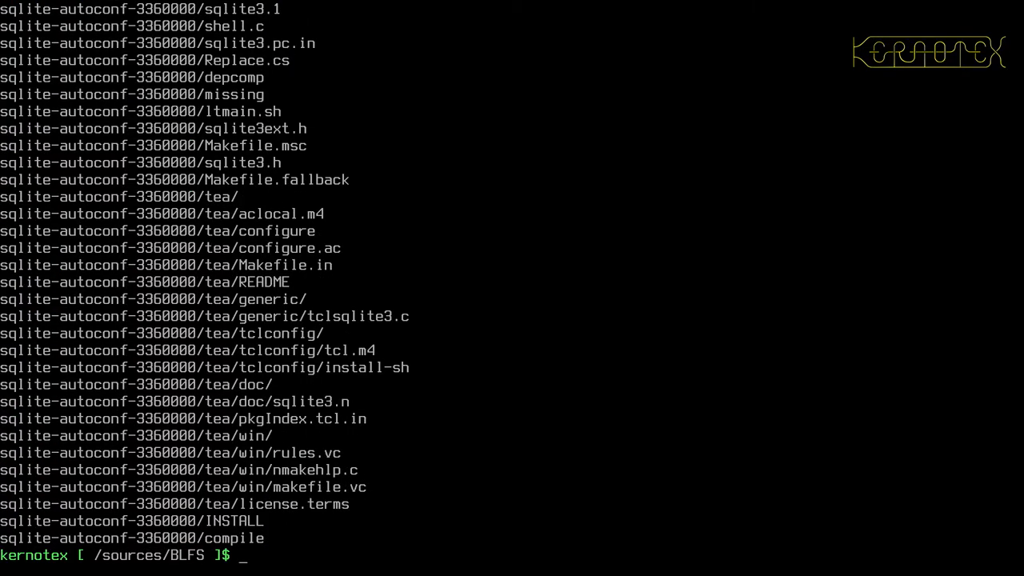
{"action": "type", "text": "cd sqlite-autoconf-3360000"}
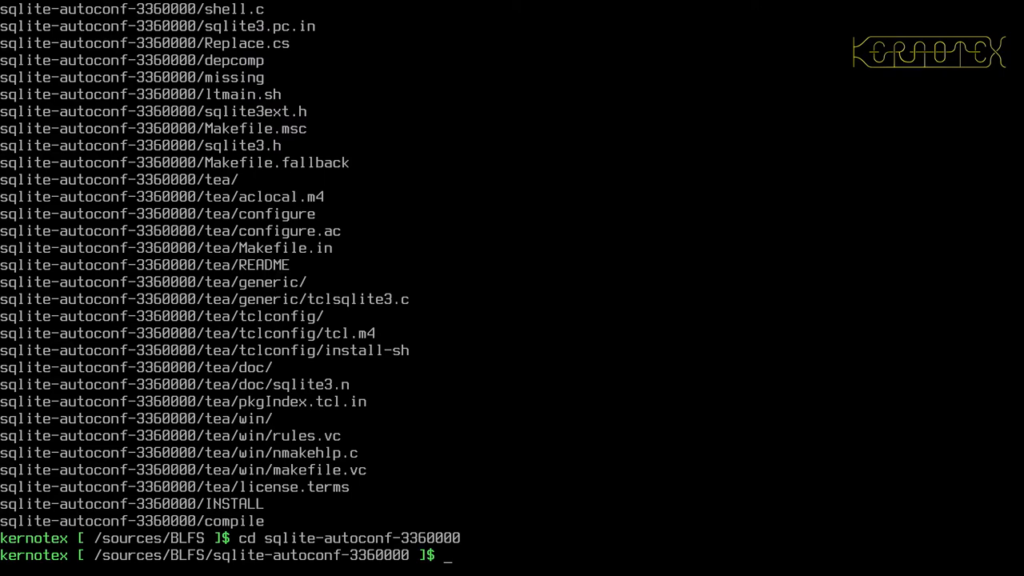
Step: Unpack the documentation with unzip -q ../sqlite-doc-3360000.zip
{"action": "type", "text": "unzip -q ../sqlite-doc-3360000.zip"}
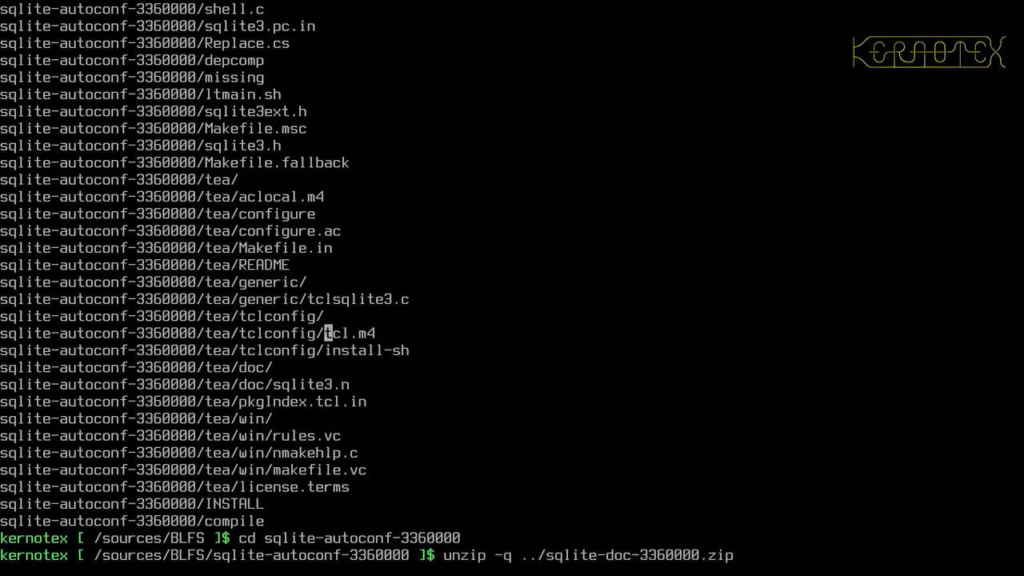
Step: Page down through the SQLite-3.36.0 install commands in Lynx and return to the shell for ./configure
{"action": "scroll", "scroll_direction": "down", "scroll_amount": 3}
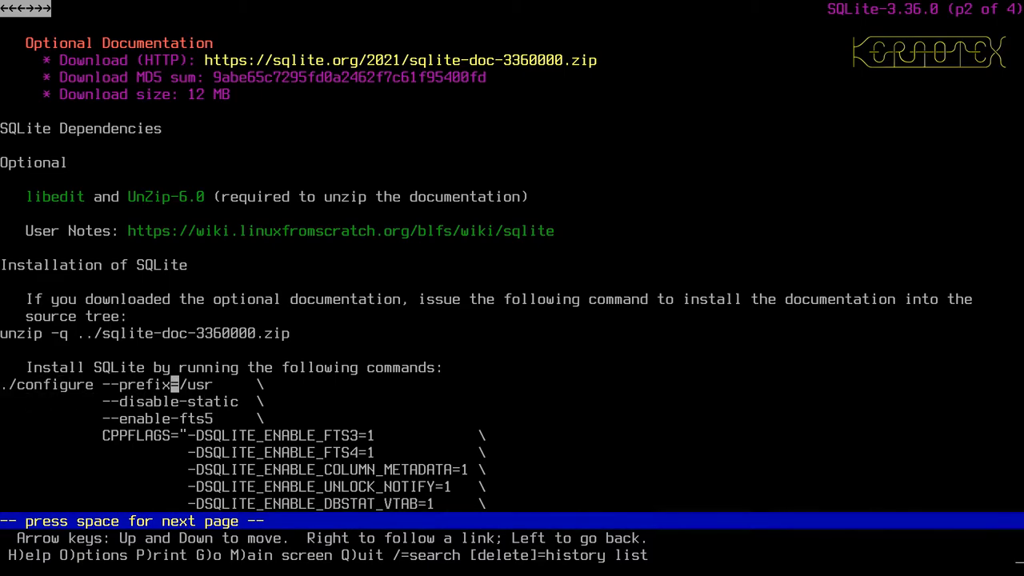
{"action": "key", "text": "space"}
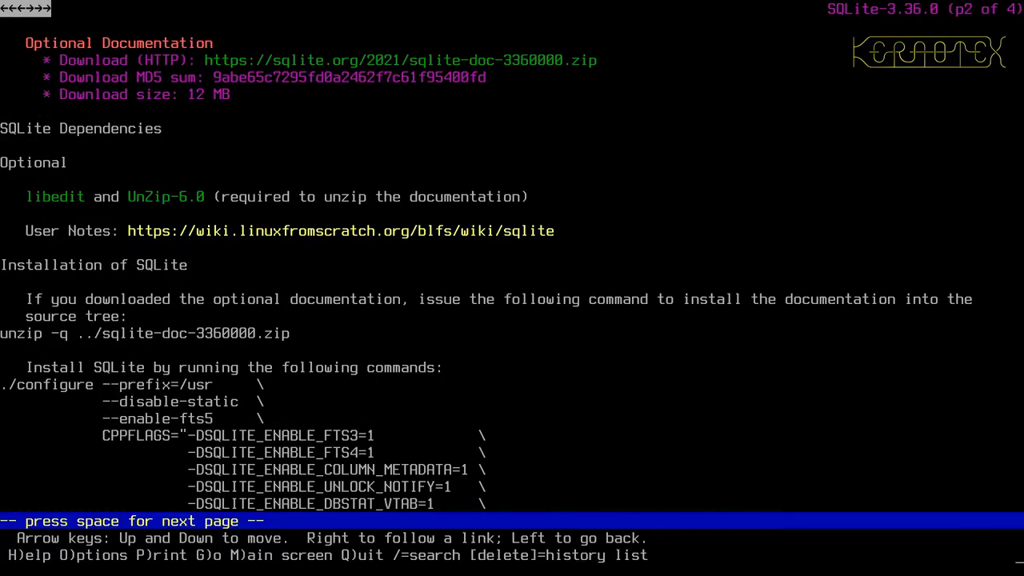
{"action": "key", "text": "space"}
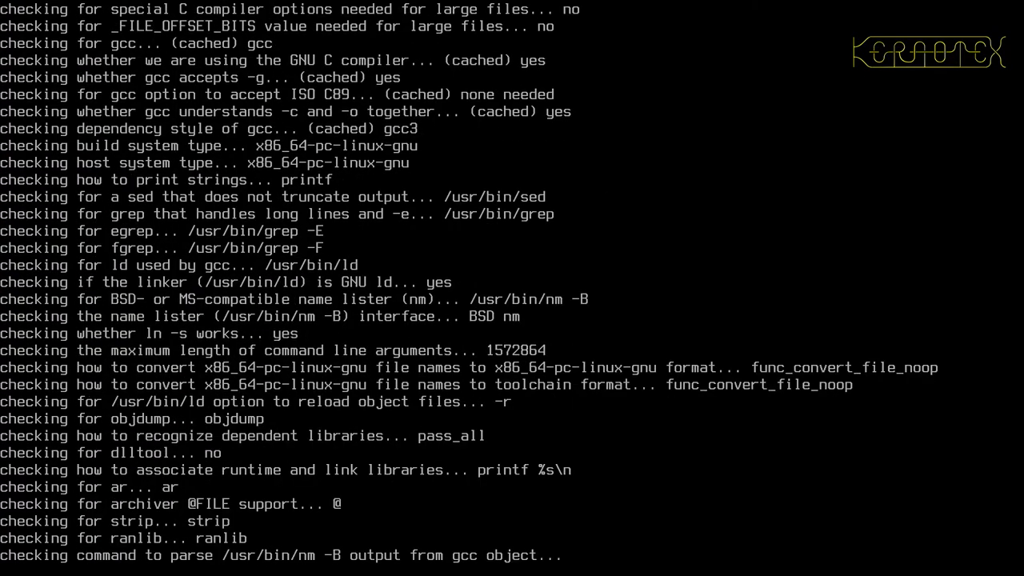
Step: Let SQLite's configure finish and make build libsqlite3 and the sqlite3 shell
{"action": "scroll", "scroll_direction": "down", "scroll_amount": 3}
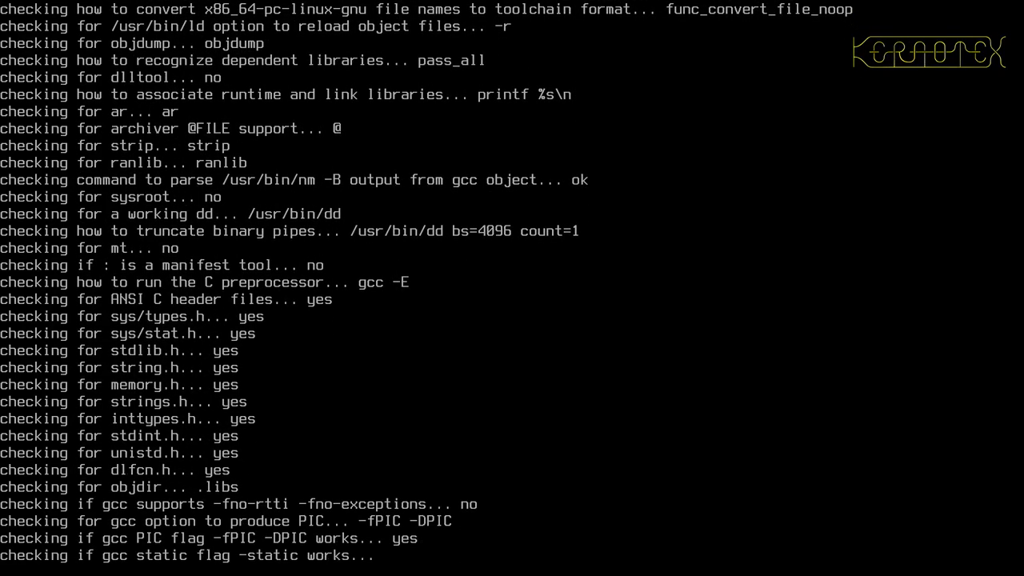
{"action": "scroll", "scroll_direction": "down", "scroll_amount": 3}
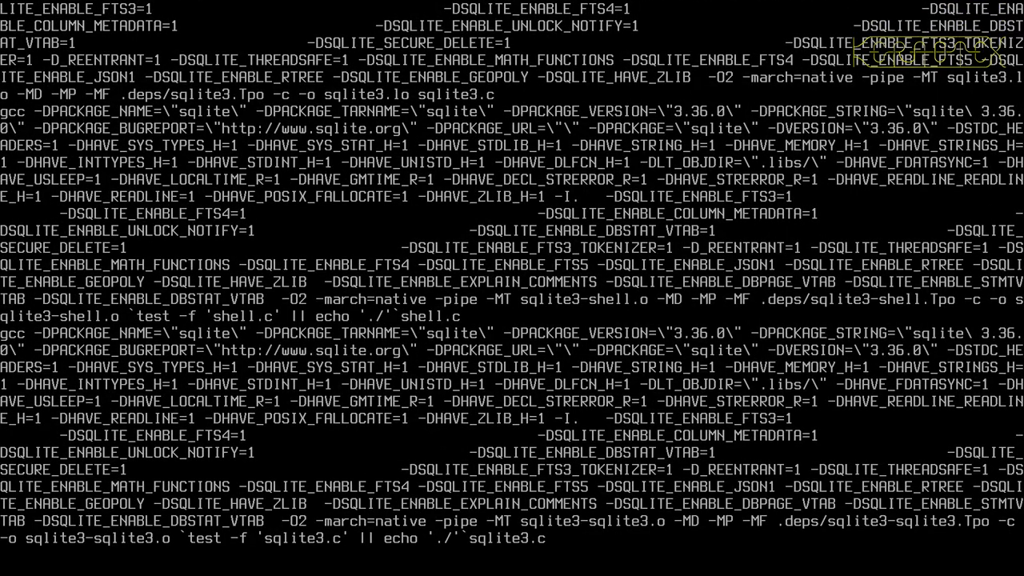
{"action": "scroll", "scroll_direction": "down", "scroll_amount": 3}
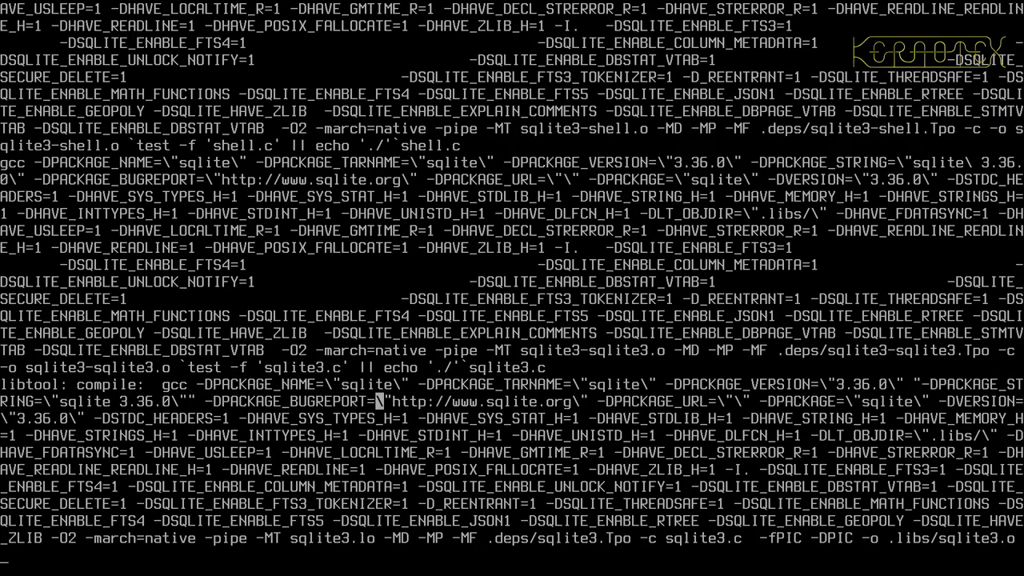
{"action": "scroll", "scroll_direction": "down", "scroll_amount": 3}
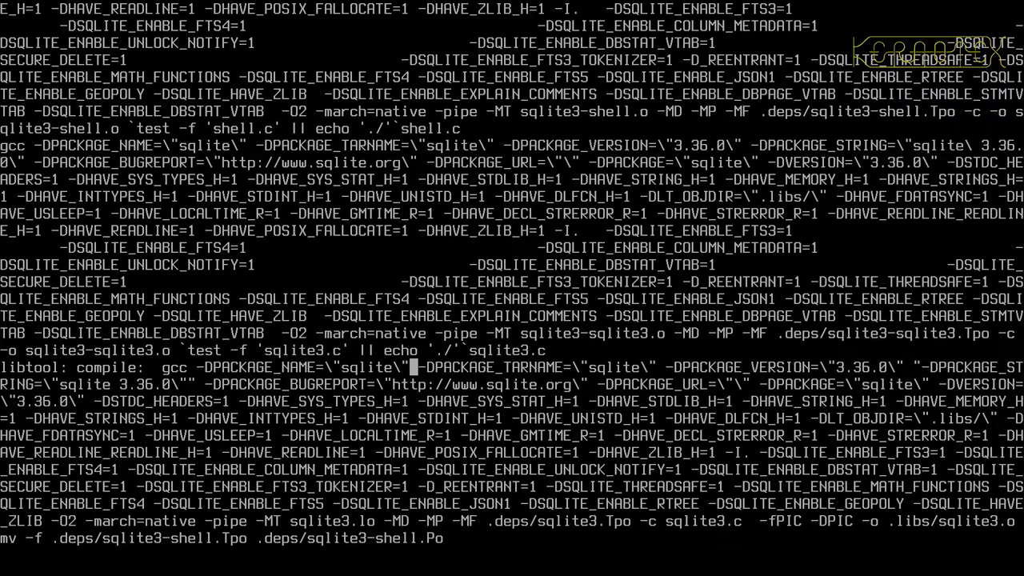
{"action": "mouse_move", "coordinate": [953, 64]}
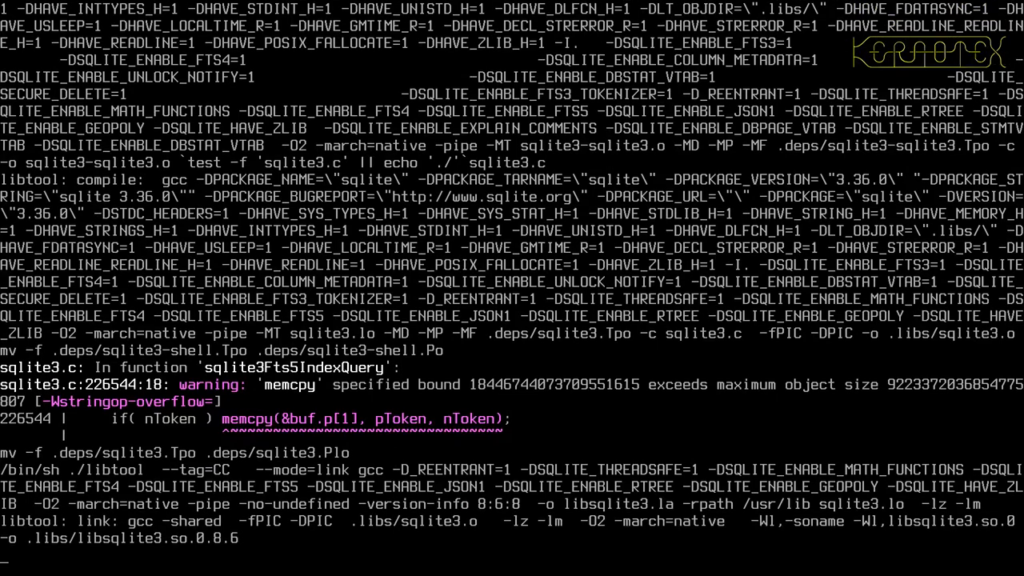
{"action": "scroll", "scroll_direction": "down", "scroll_amount": 3}
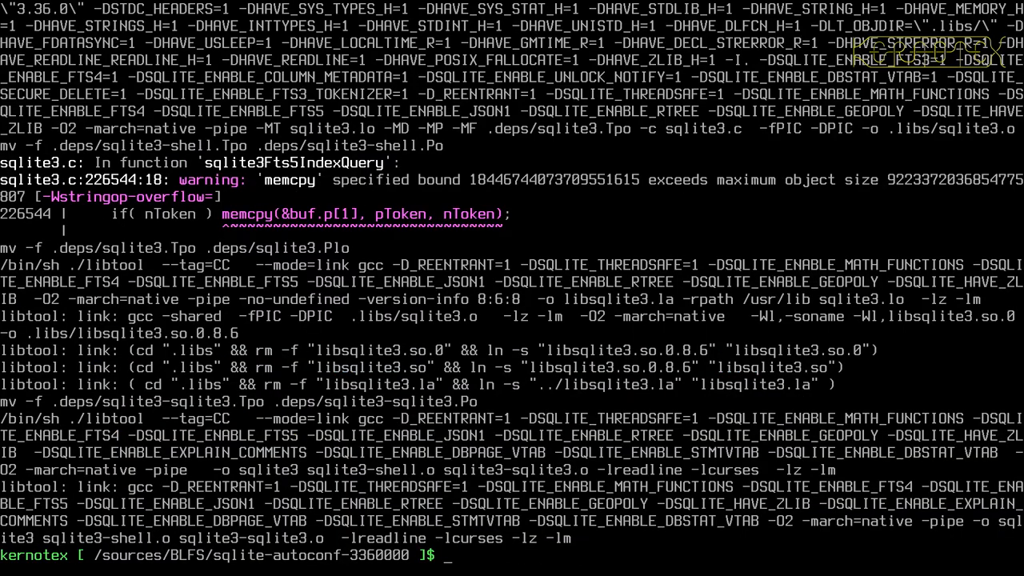
Step: Install SQLite 3.36.0 as root with su and make install, checking the last Lynx page
{"action": "type", "text": "su"}
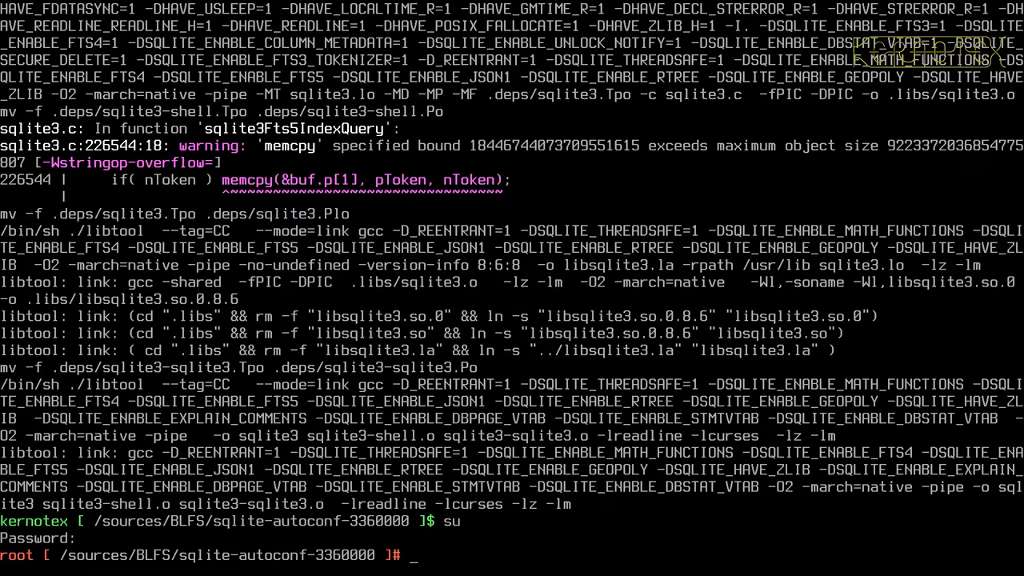
{"action": "type", "text": "make install"}
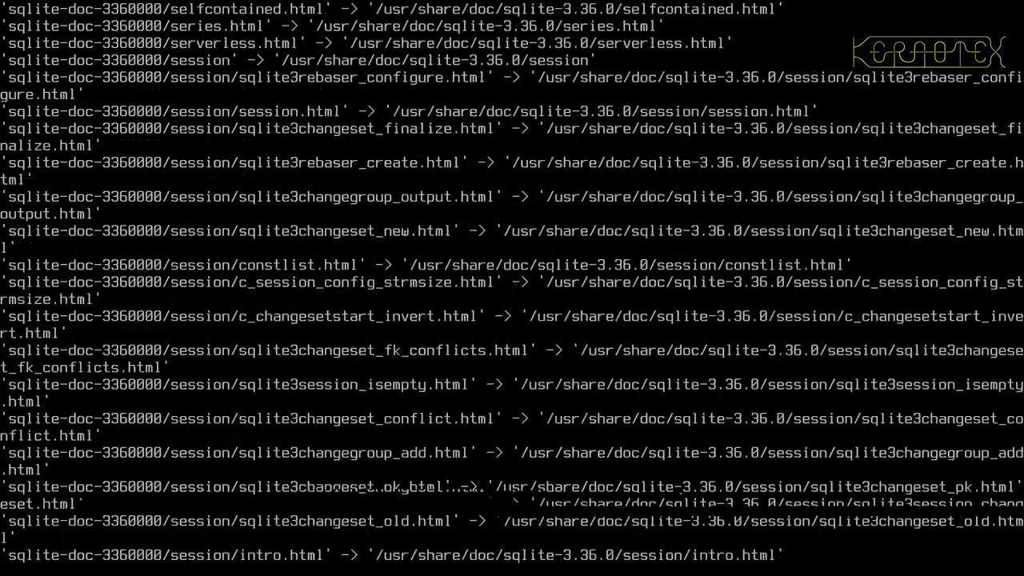
{"action": "scroll", "scroll_direction": "down", "scroll_amount": 3}
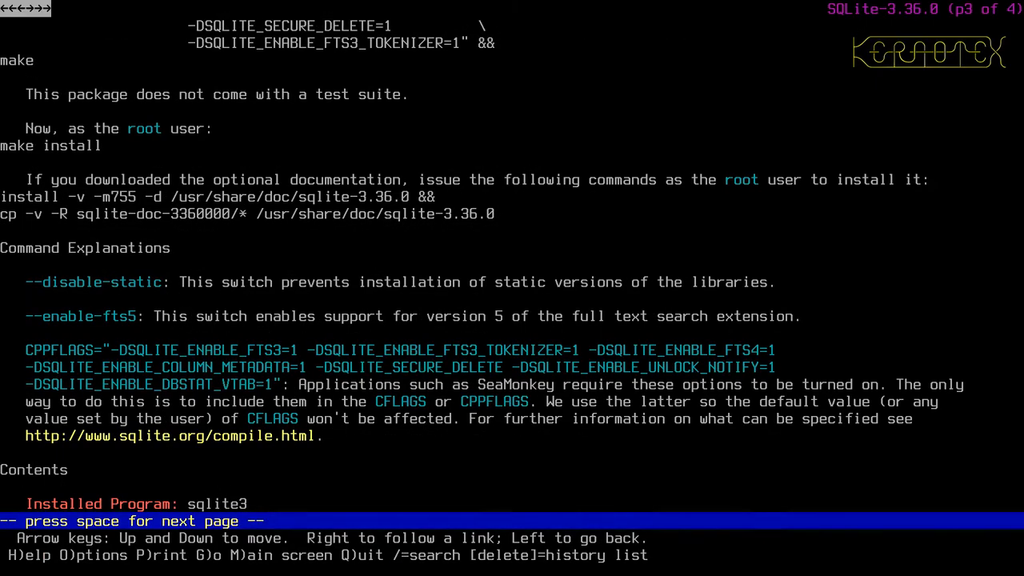
{"action": "key", "text": "space"}
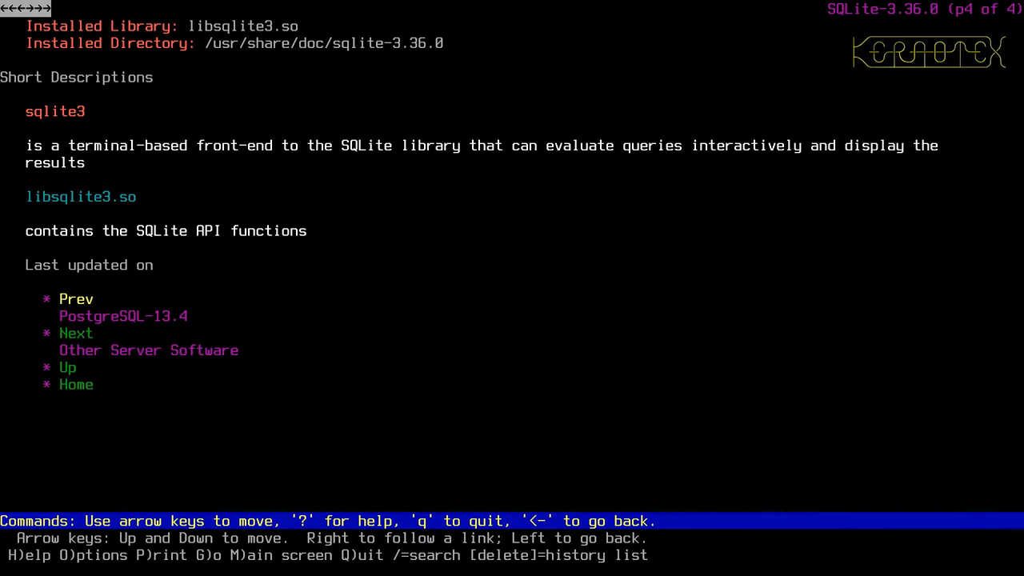
{"action": "key", "text": "Left"}
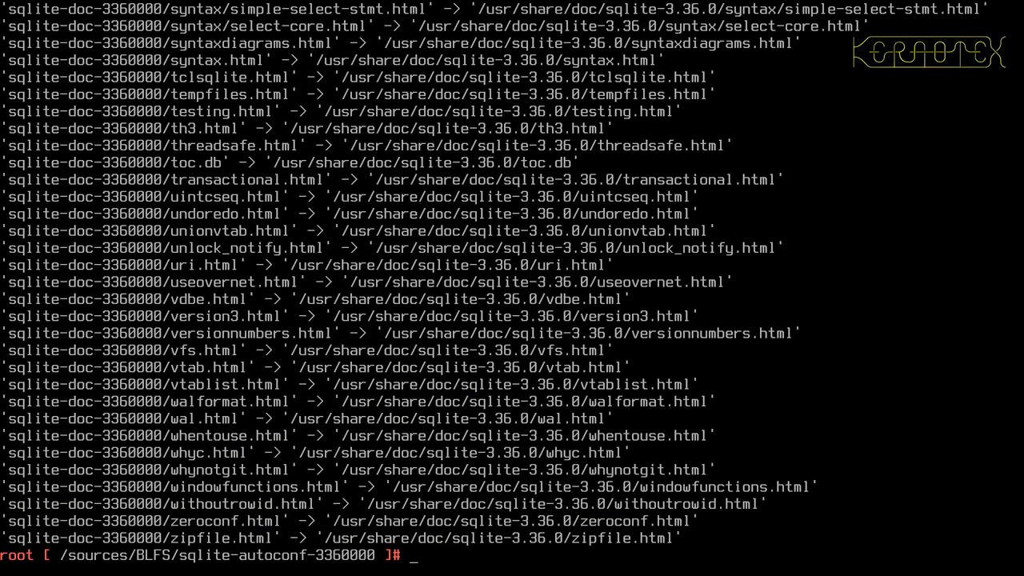
Step: Exit the root shell, cd .. to /sources/BLFS and start removing the sqlite- source directory
{"action": "type", "text": "exit"}
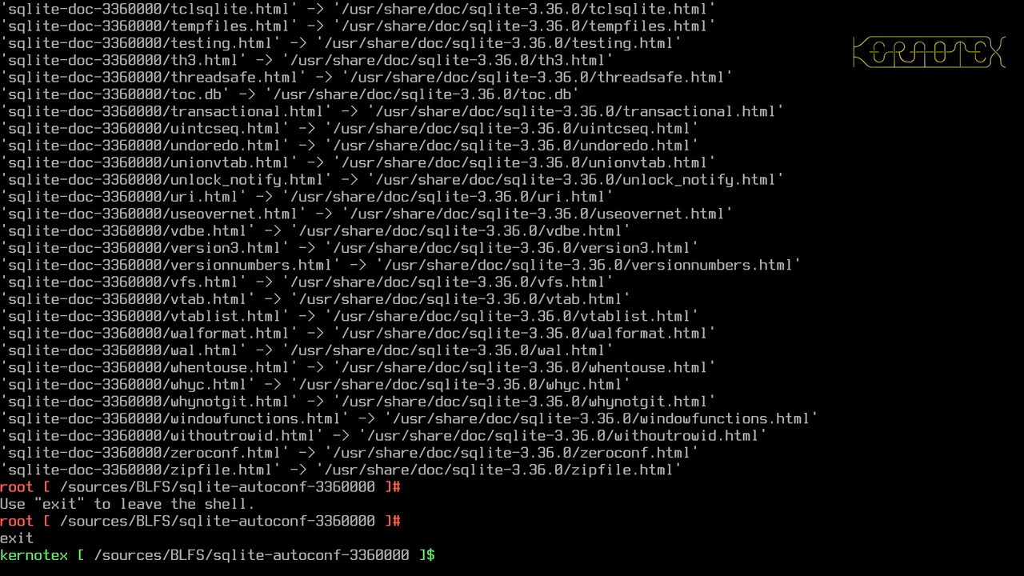
{"action": "type", "text": "cd .."}
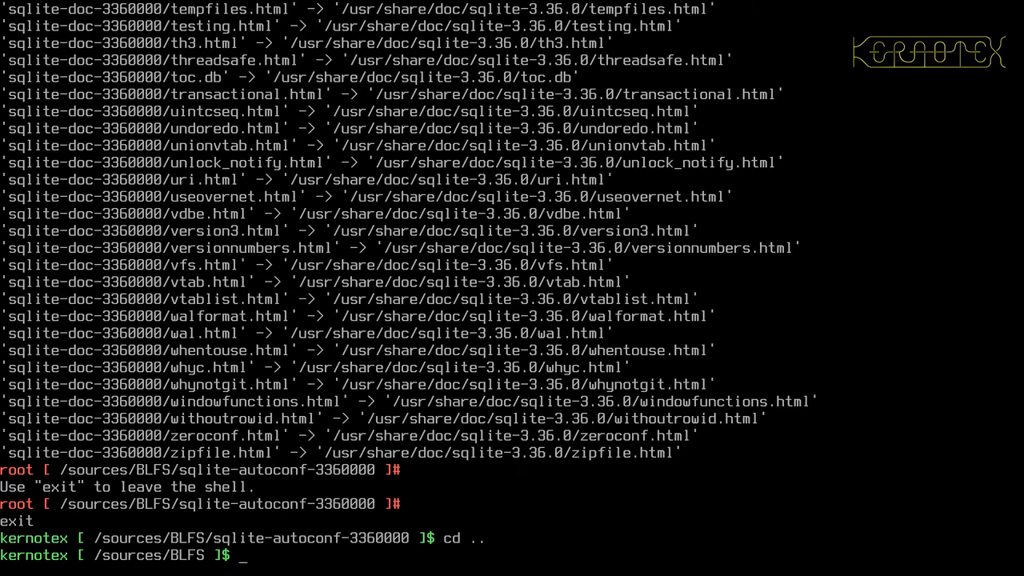
{"action": "type", "text": "rm -Rf sqlite-"}
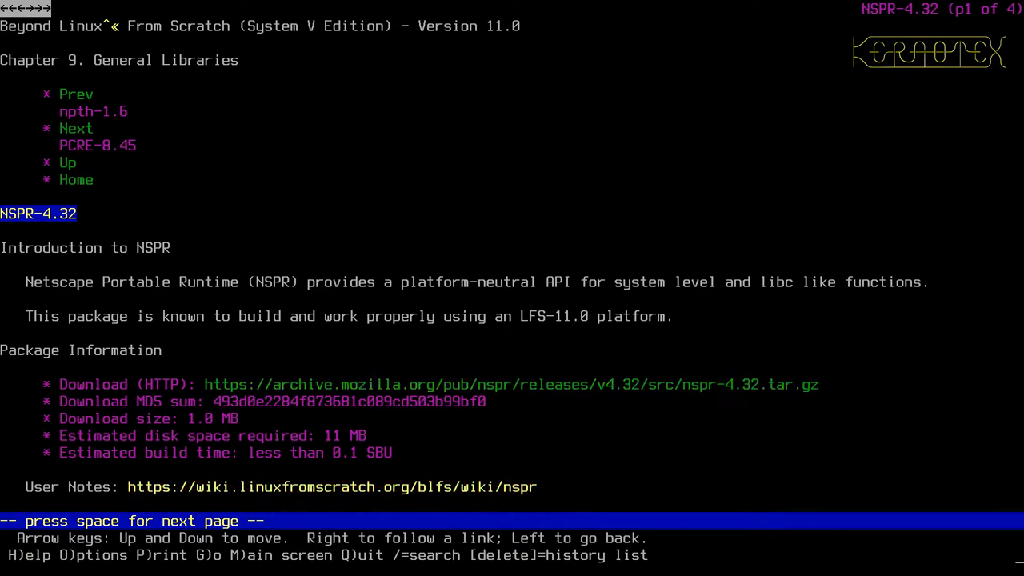
Step: Extract nspr-4.32.tar.gz with tar -xvf and cd into nspr-4.32
{"action": "key", "text": "space"}
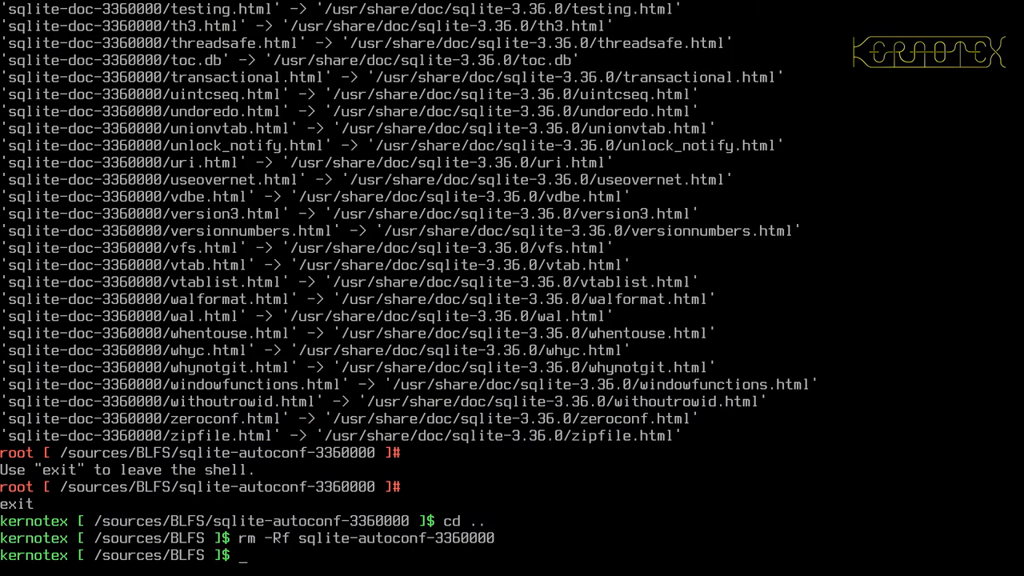
{"action": "type", "text": "tar -xv"}
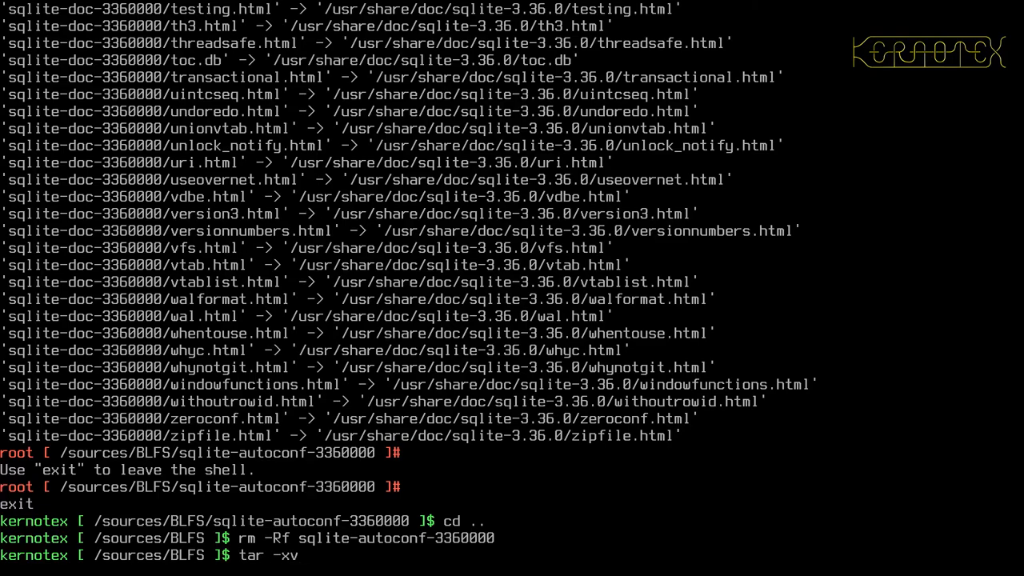
{"action": "type", "text": "f nspr-4.32.tar.gz"}
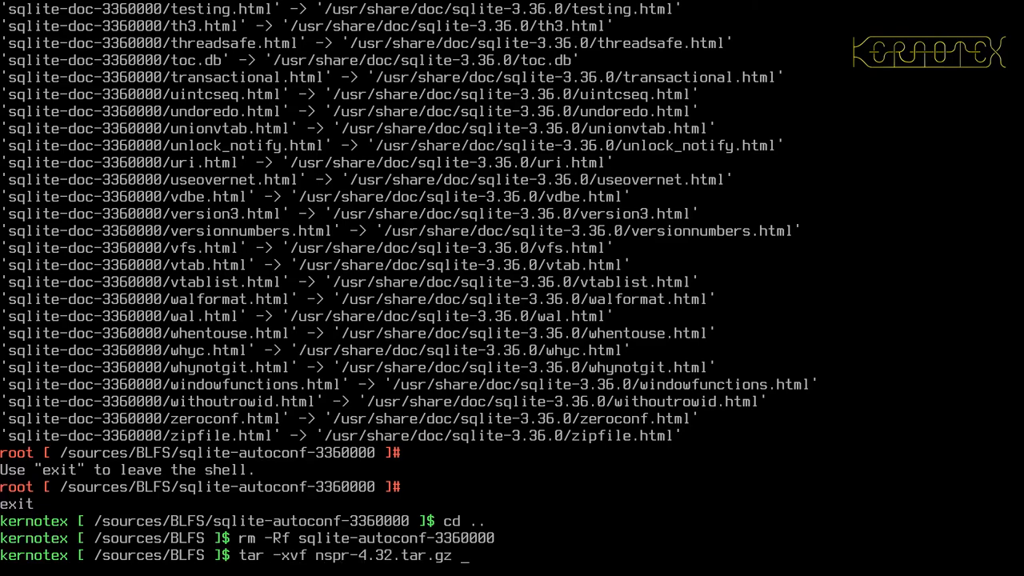
{"action": "key", "text": "Return"}
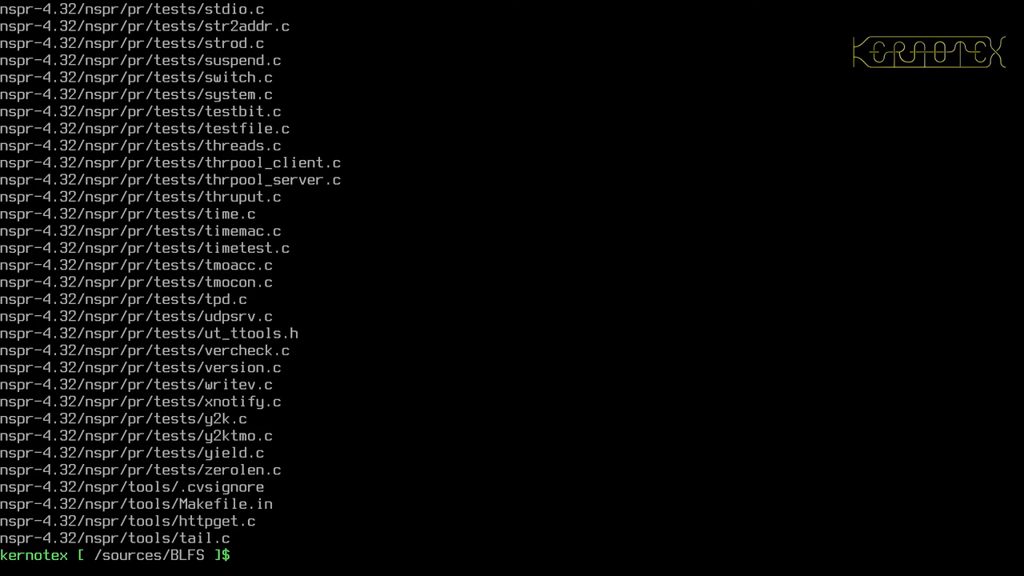
{"action": "type", "text": "cd nspr-4.32"}
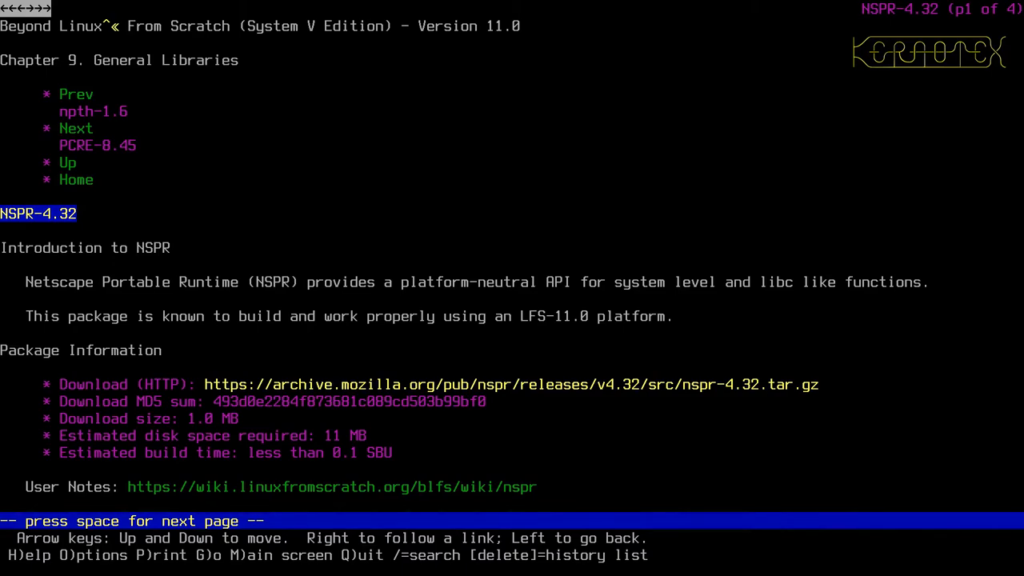
Step: Page forward in Lynx to the NSPR-4.32 installation commands and follow them to configure and make
{"action": "key", "text": "space"}
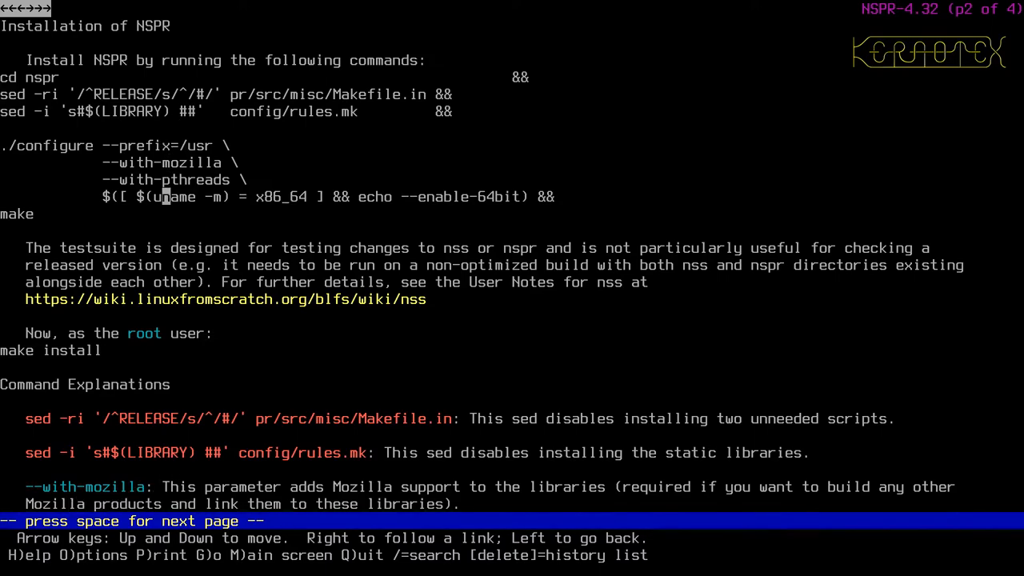
{"action": "key", "text": "space"}
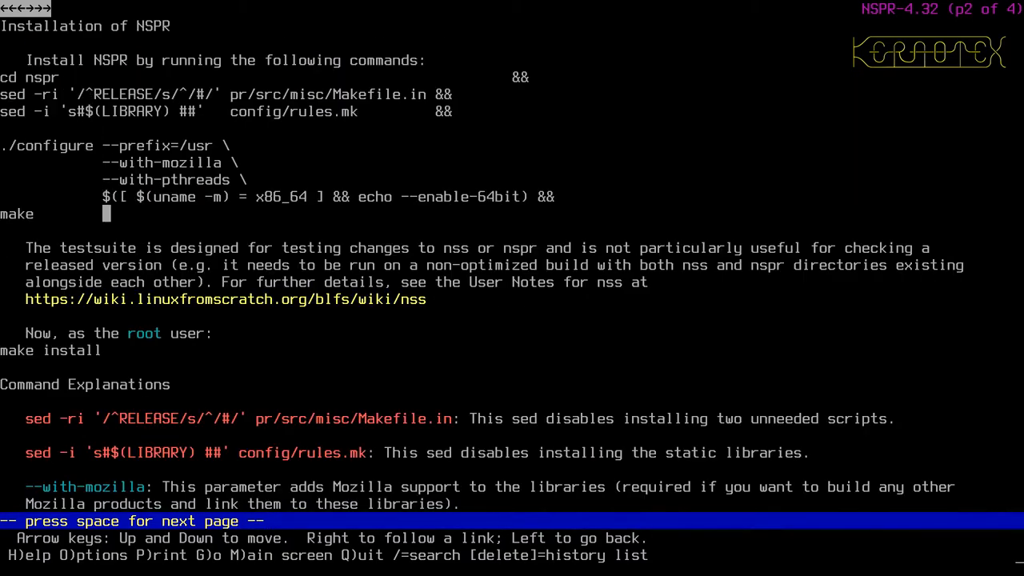
{"action": "key", "text": "space"}
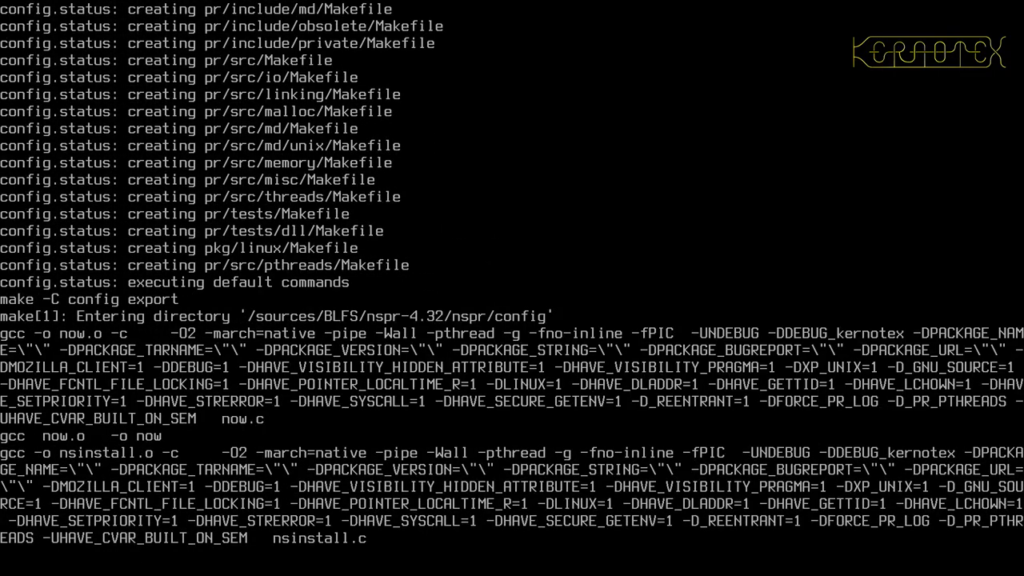
Step: Watch make compile NSPR's threads objects and link libplc4.so until the prompt returns
{"action": "scroll", "scroll_direction": "down", "scroll_amount": 3}
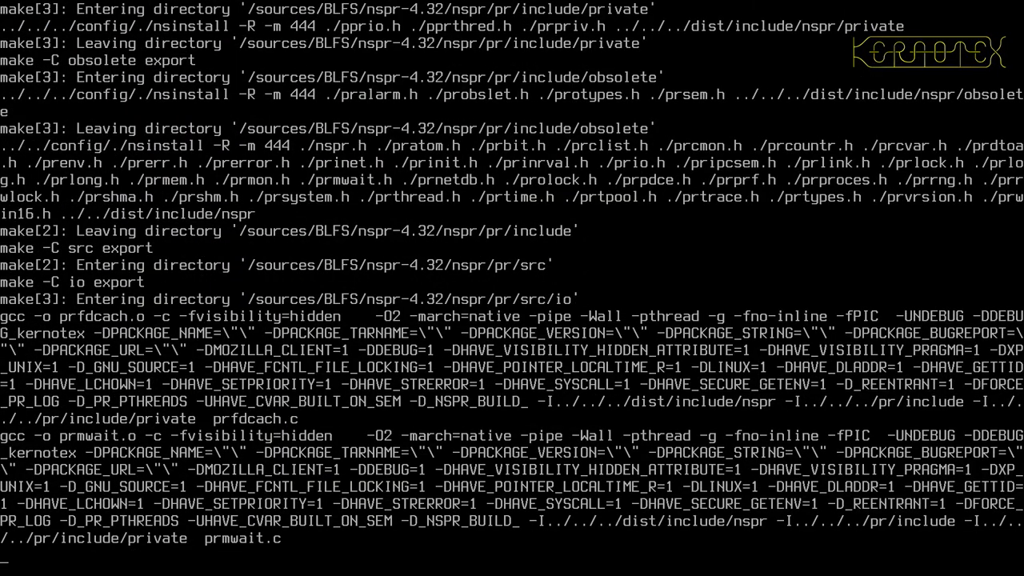
{"action": "scroll", "scroll_direction": "down", "scroll_amount": 3}
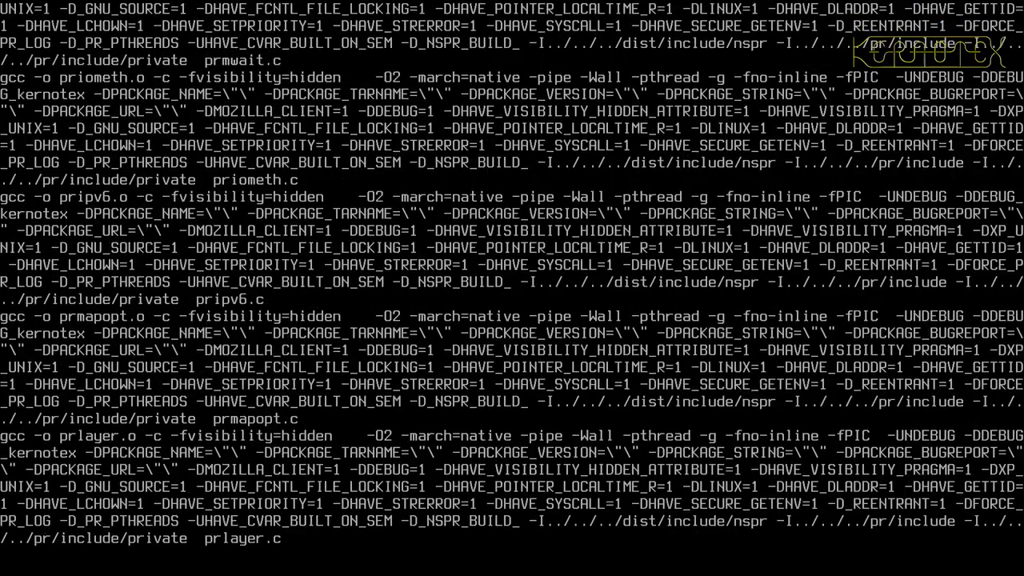
{"action": "scroll", "scroll_direction": "down", "scroll_amount": 3}
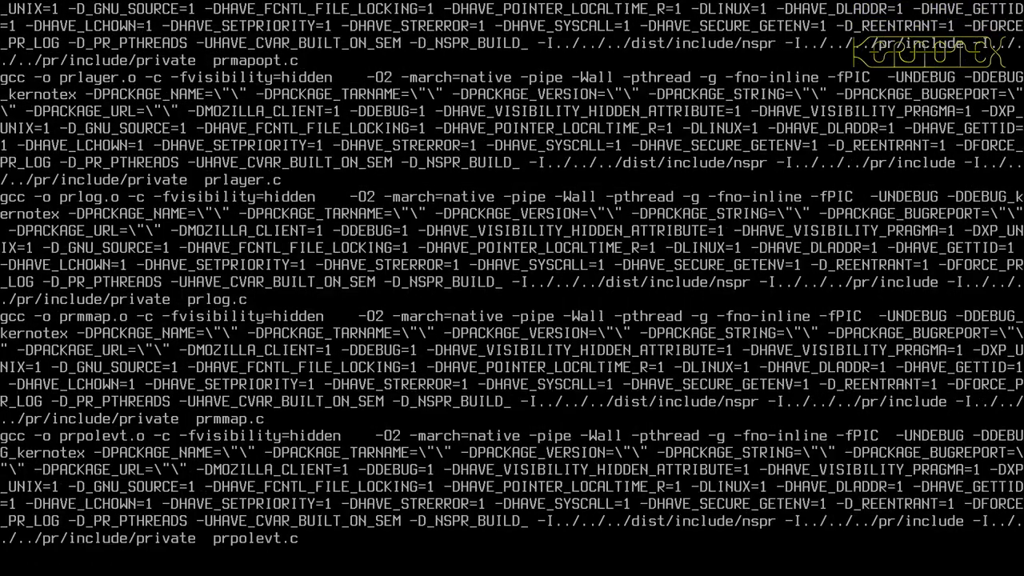
{"action": "scroll", "scroll_direction": "down", "scroll_amount": 3}
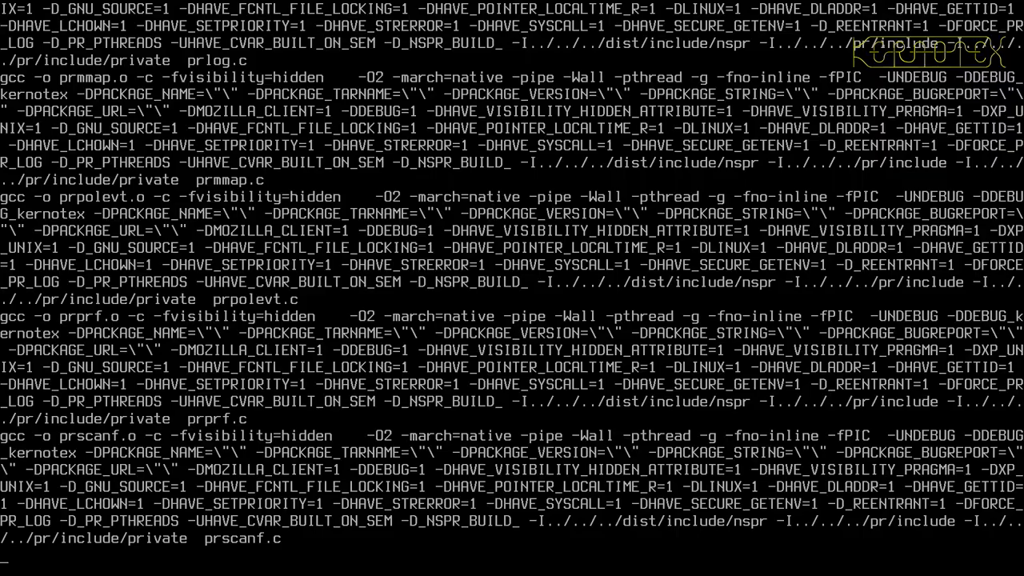
{"action": "scroll", "scroll_direction": "down", "scroll_amount": 3}
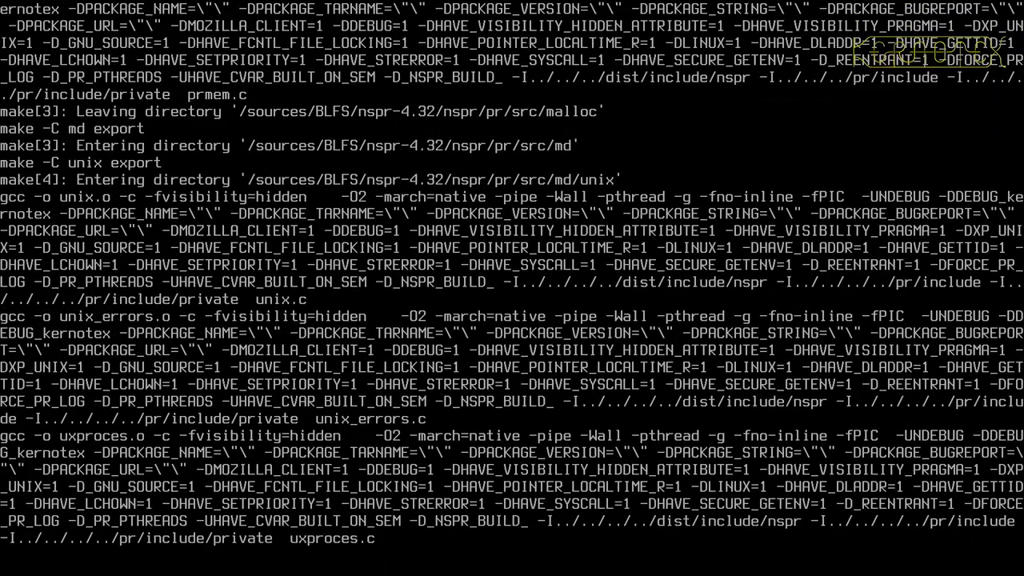
{"action": "scroll", "scroll_direction": "down", "scroll_amount": 3}
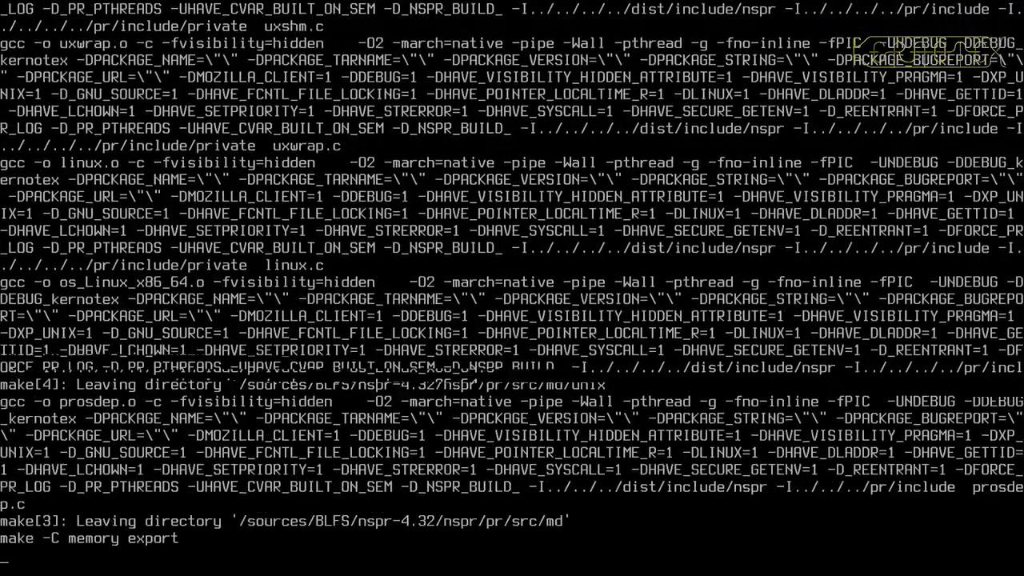
{"action": "scroll", "scroll_direction": "down", "scroll_amount": 3}
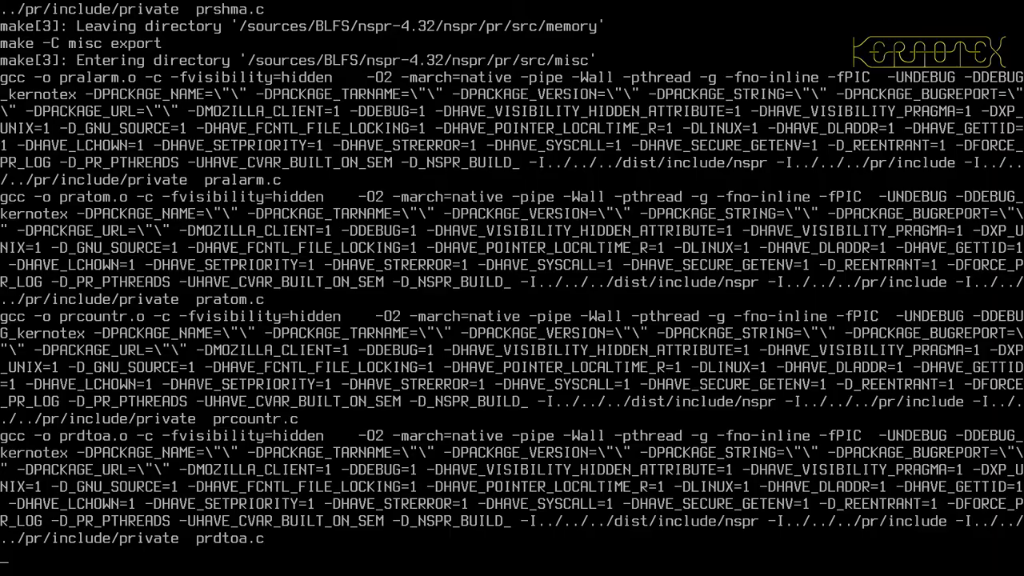
{"action": "scroll", "scroll_direction": "down", "scroll_amount": 3}
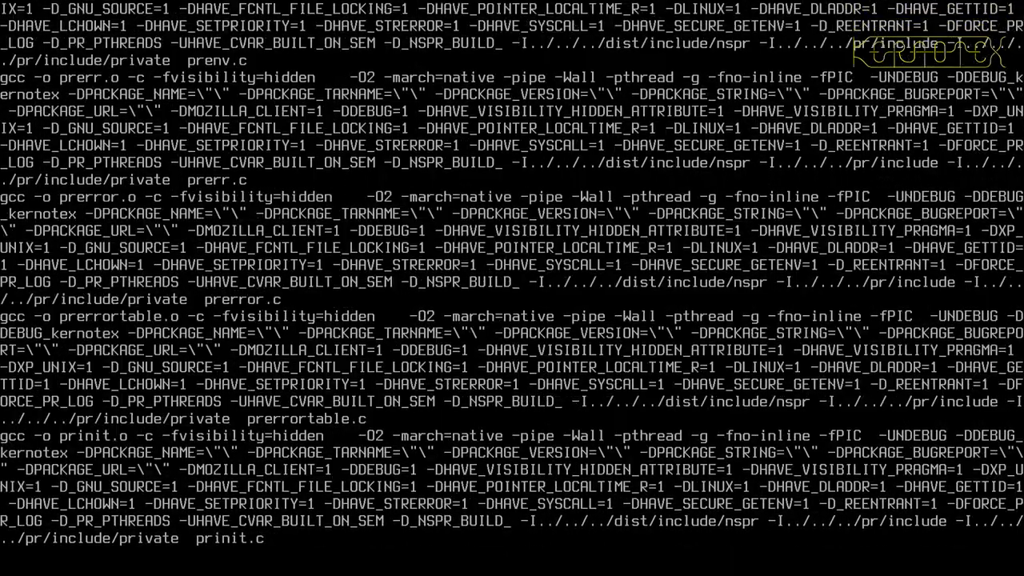
{"action": "scroll", "scroll_direction": "down", "scroll_amount": 3}
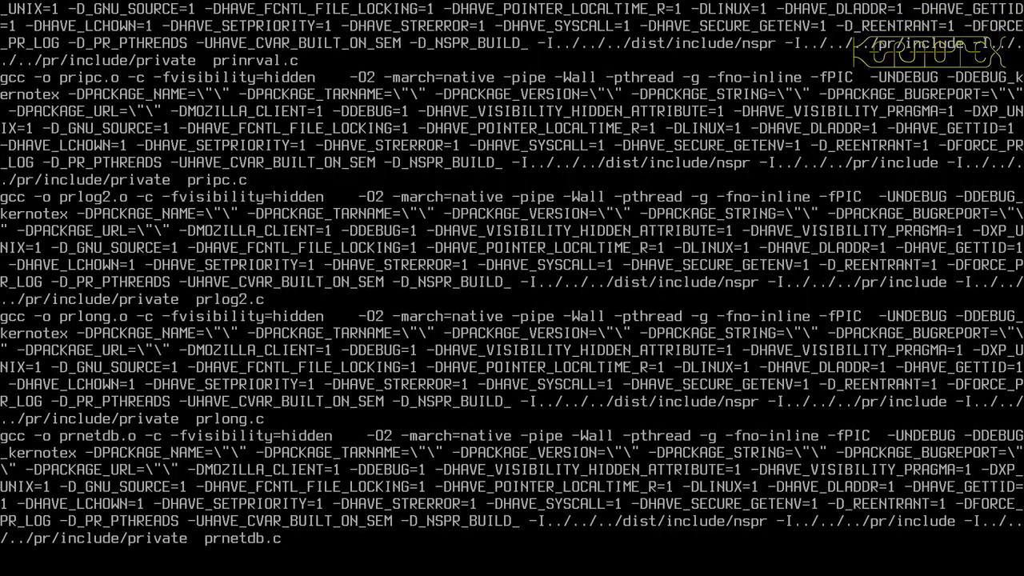
{"action": "scroll", "scroll_direction": "down", "scroll_amount": 3}
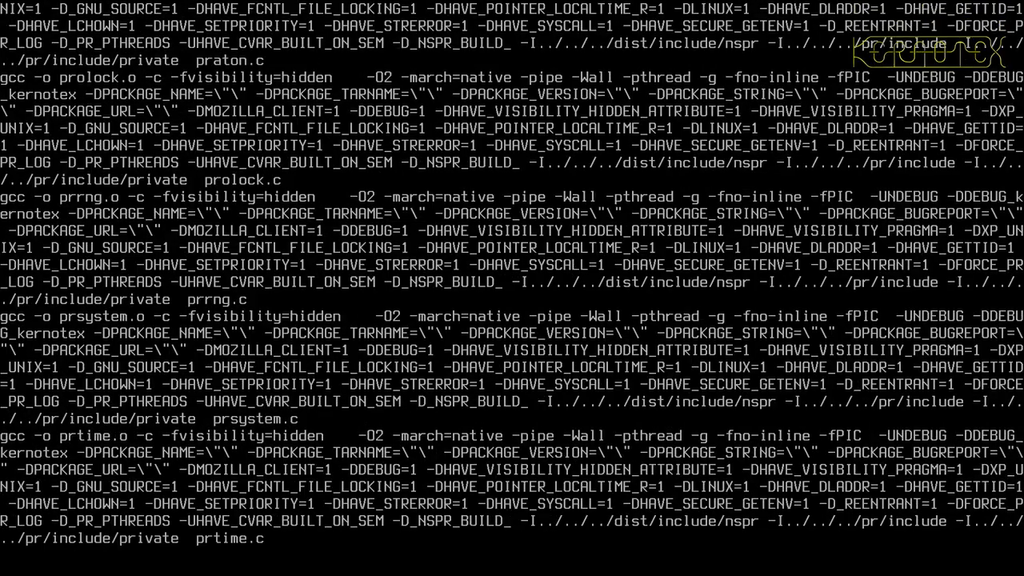
{"action": "scroll", "scroll_direction": "down", "scroll_amount": 3}
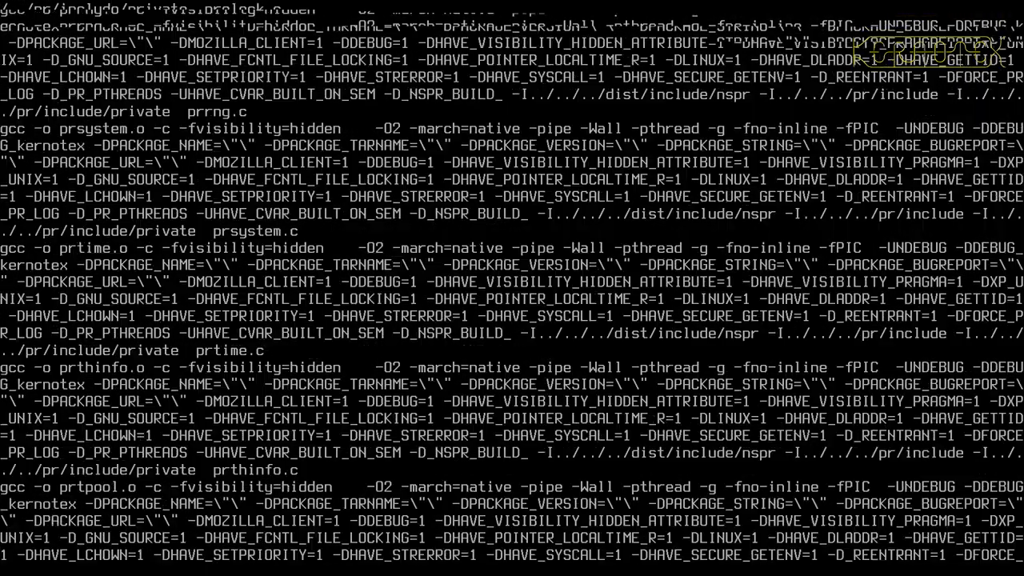
{"action": "scroll", "scroll_direction": "down", "scroll_amount": 3}
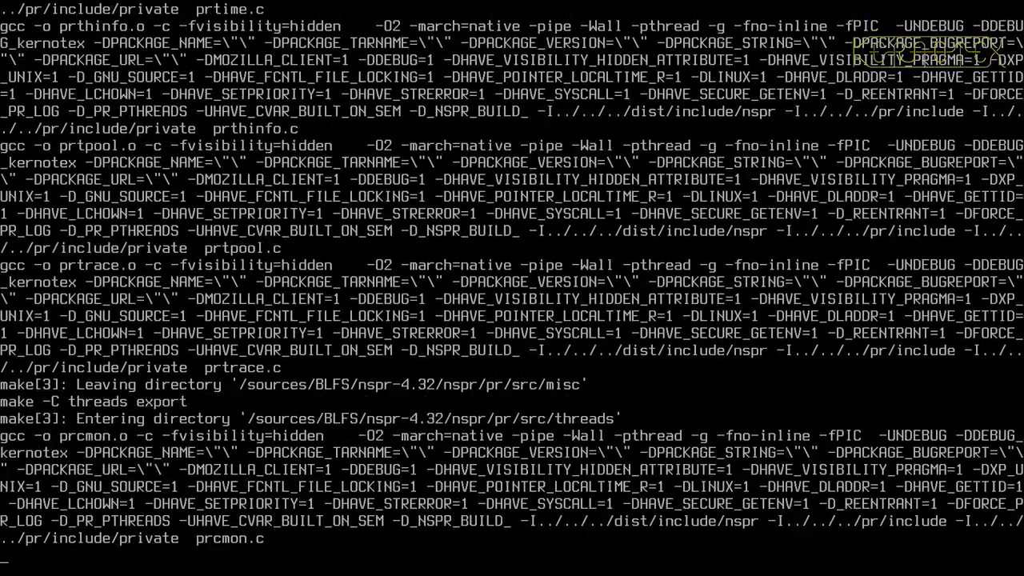
{"action": "scroll", "scroll_direction": "down", "scroll_amount": 3}
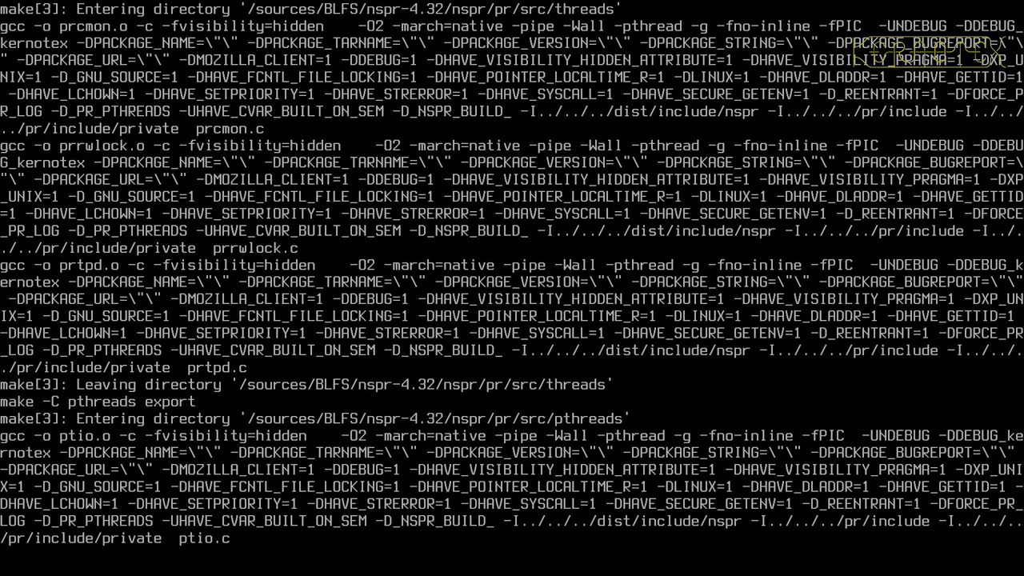
{"action": "scroll", "scroll_direction": "down", "scroll_amount": 3}
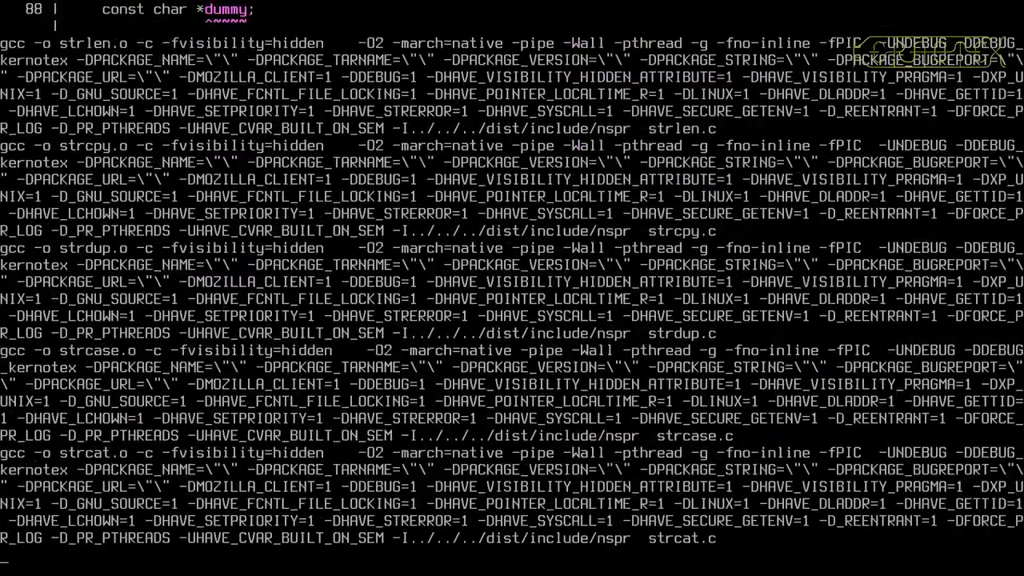
{"action": "scroll", "scroll_direction": "down", "scroll_amount": 3}
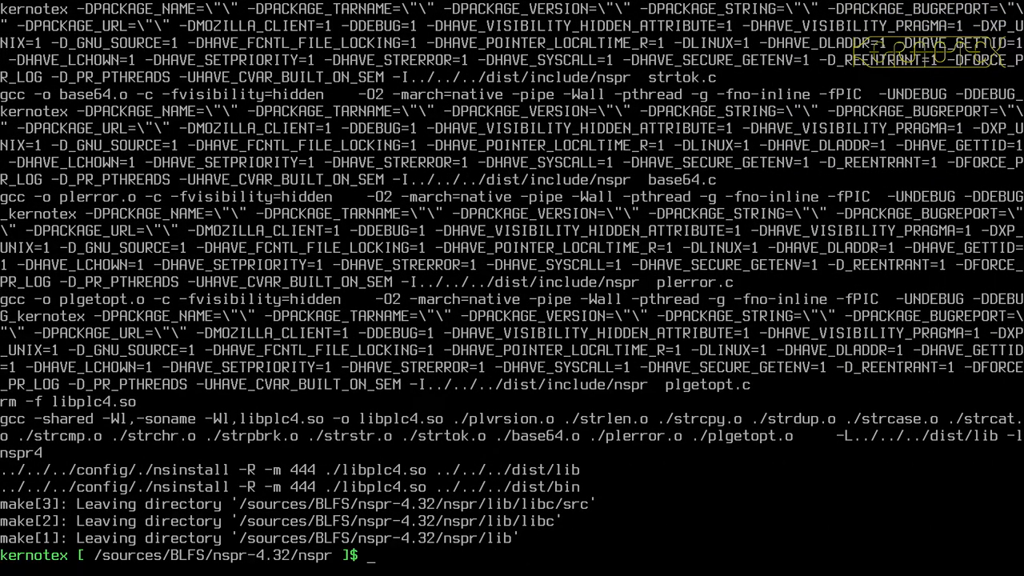
Step: Run su to become root before NSPR's make install
{"action": "type", "text": "su"}
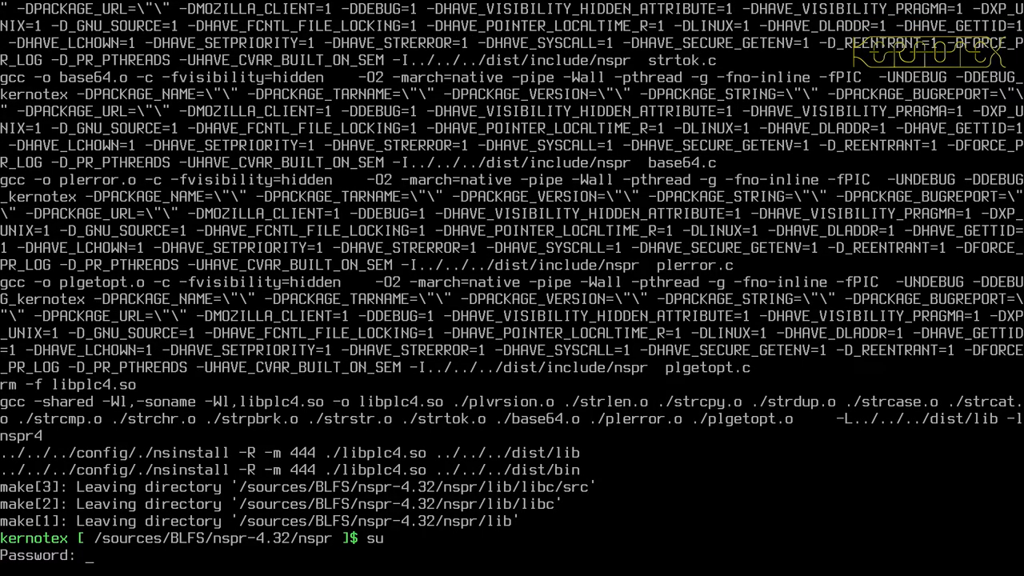
{"action": "key", "text": "Return"}
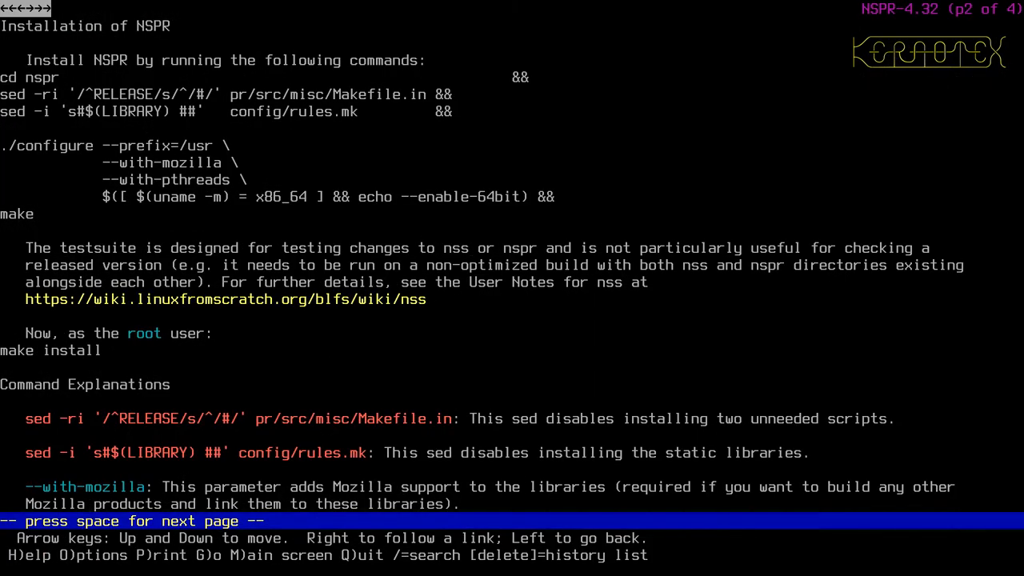
Step: Page through the NSPR and SQLite Lynx pages, then return to the root shell after make install
{"action": "key", "text": "space"}
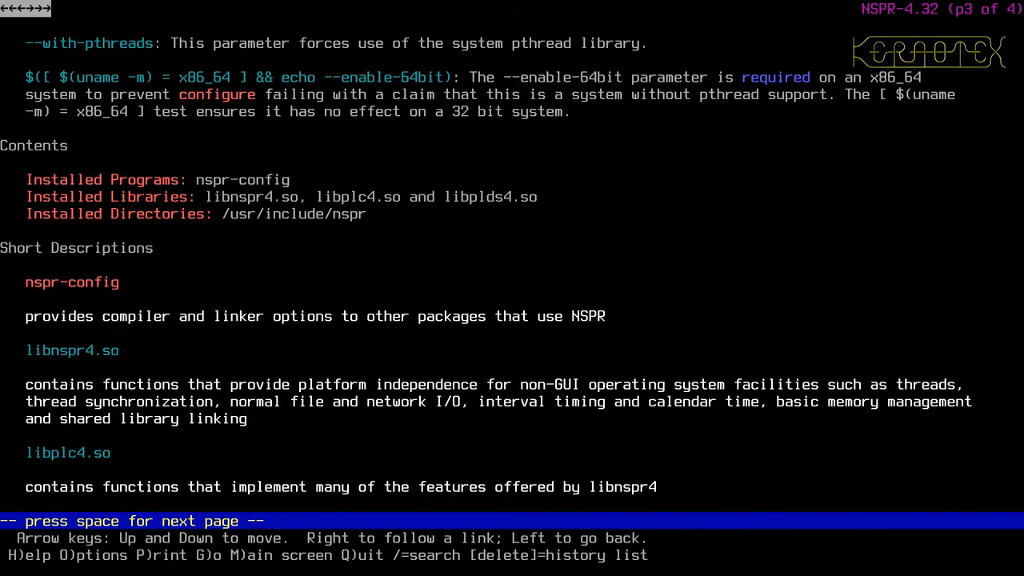
{"action": "key", "text": "space"}
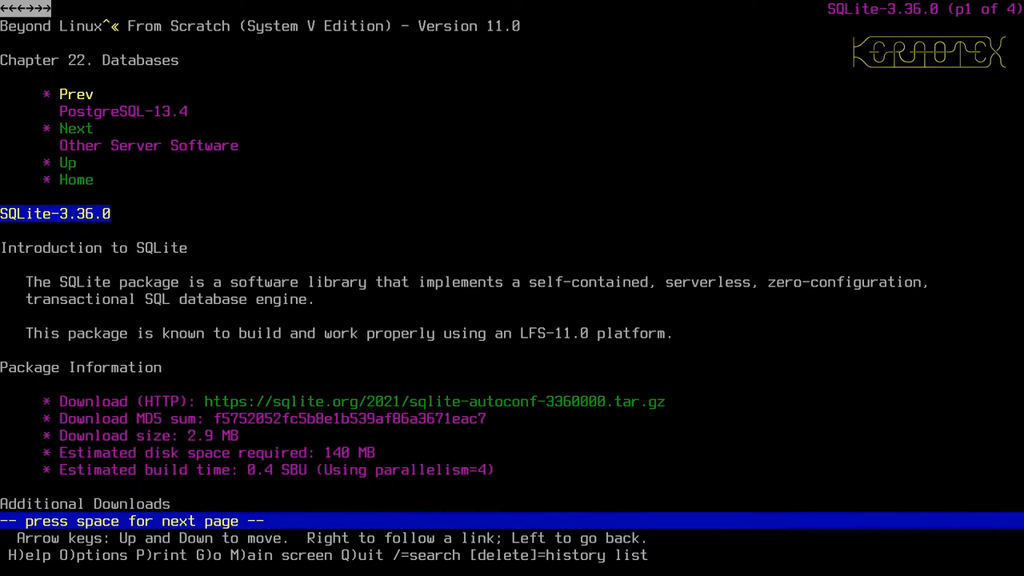
{"action": "key", "text": "space"}
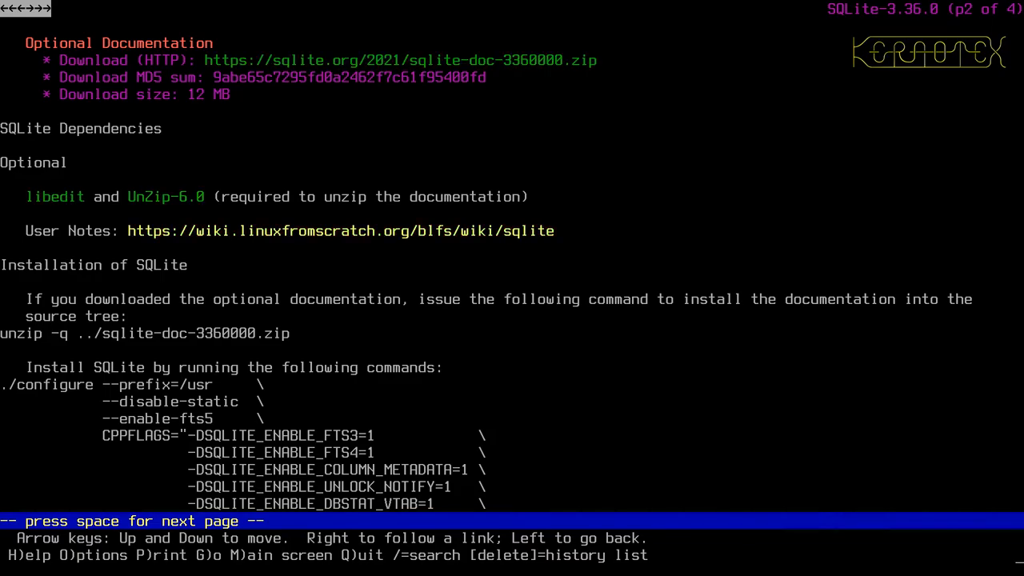
{"action": "key", "text": "space"}
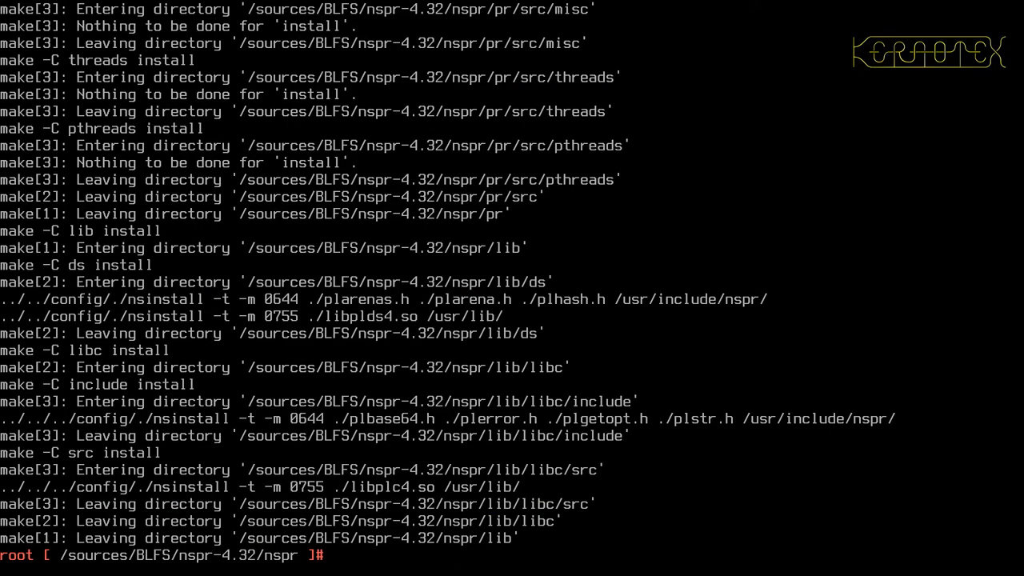
Step: Exit root, cd ../.. to /sources/BLFS and rm -Rf nspr-4.32
{"action": "type", "text": "exit"}
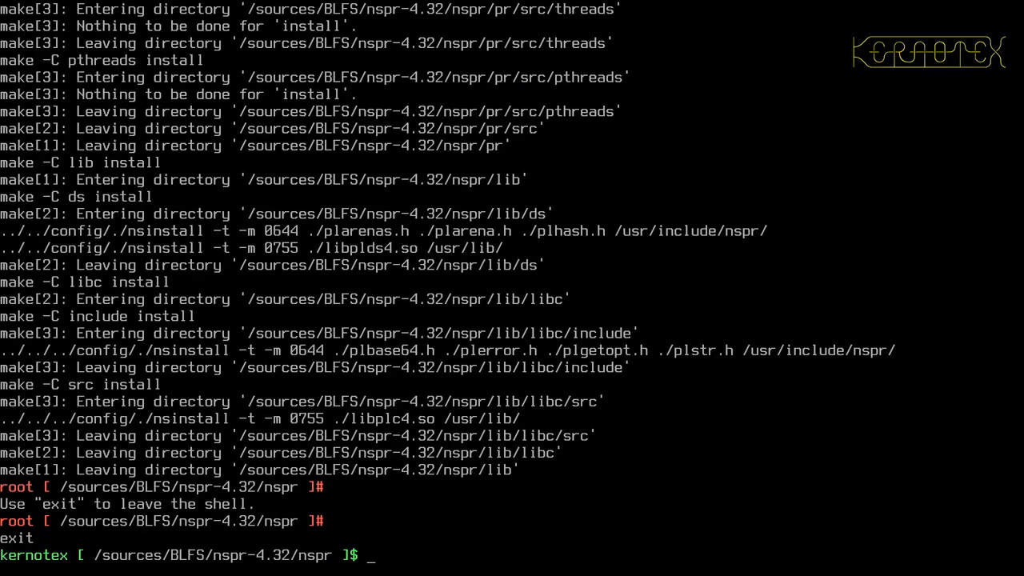
{"action": "type", "text": "cd .."}
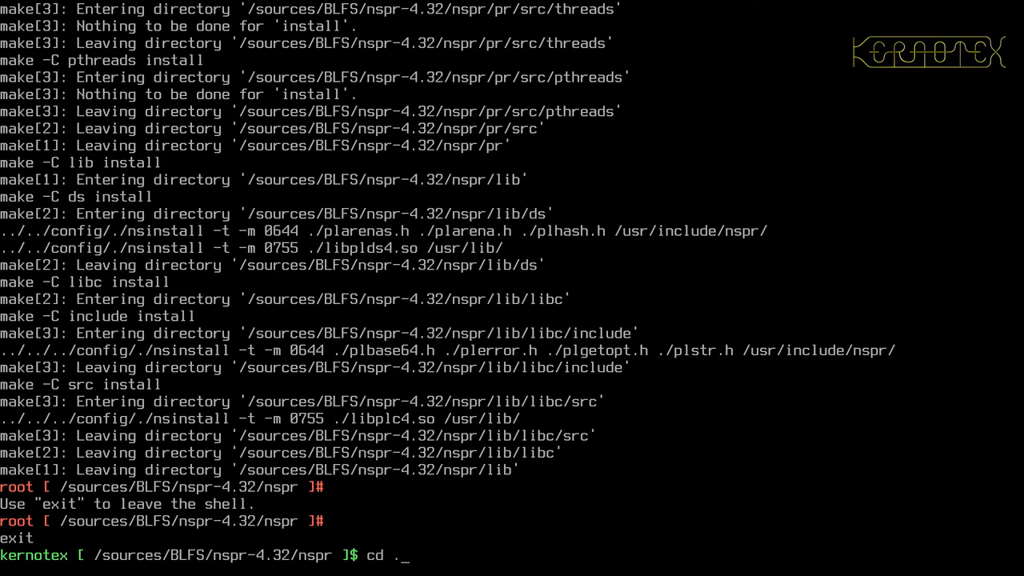
{"action": "type", "text": "."}
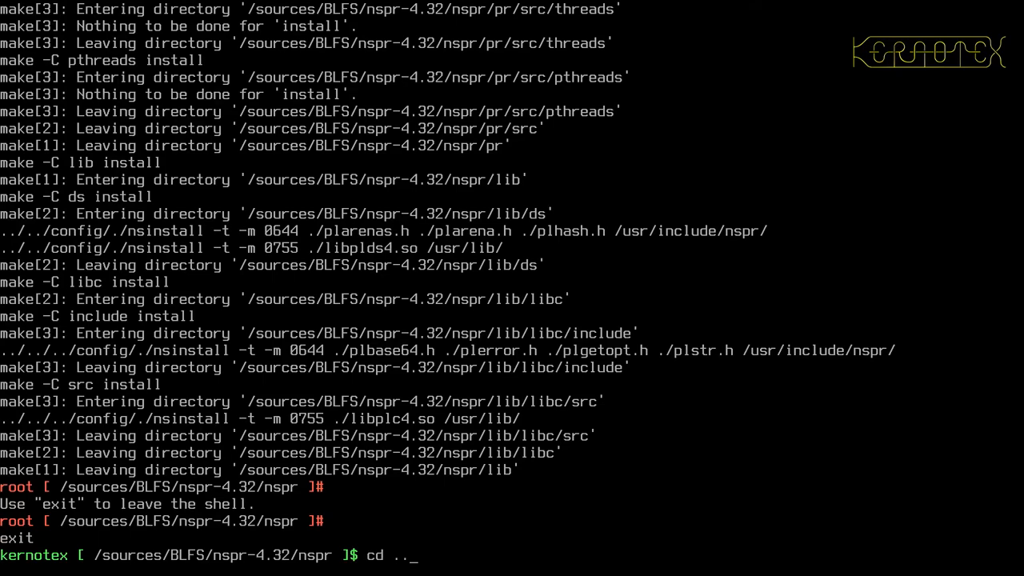
{"action": "type", "text": "/.."}
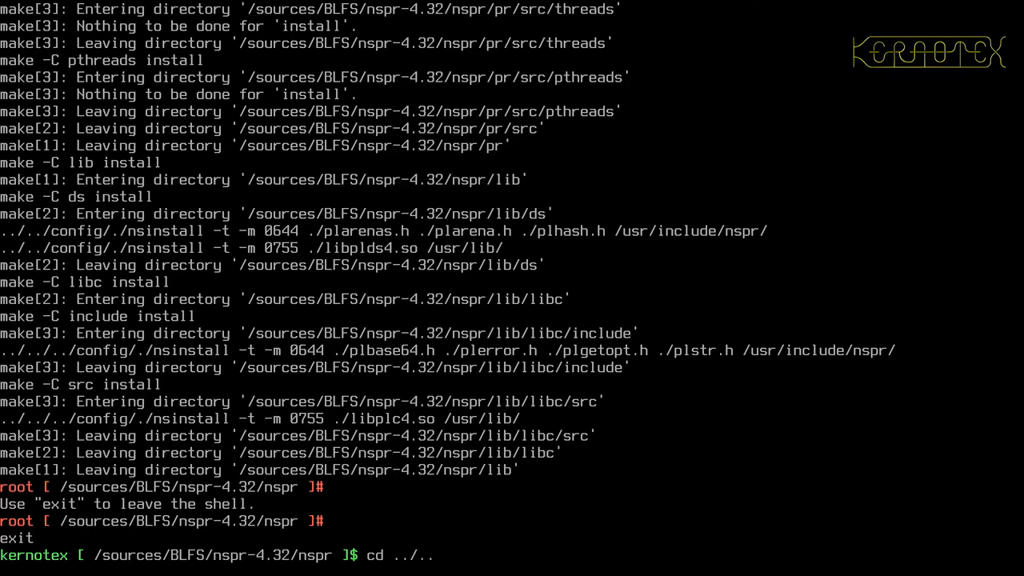
{"action": "type", "text": "rm -"}
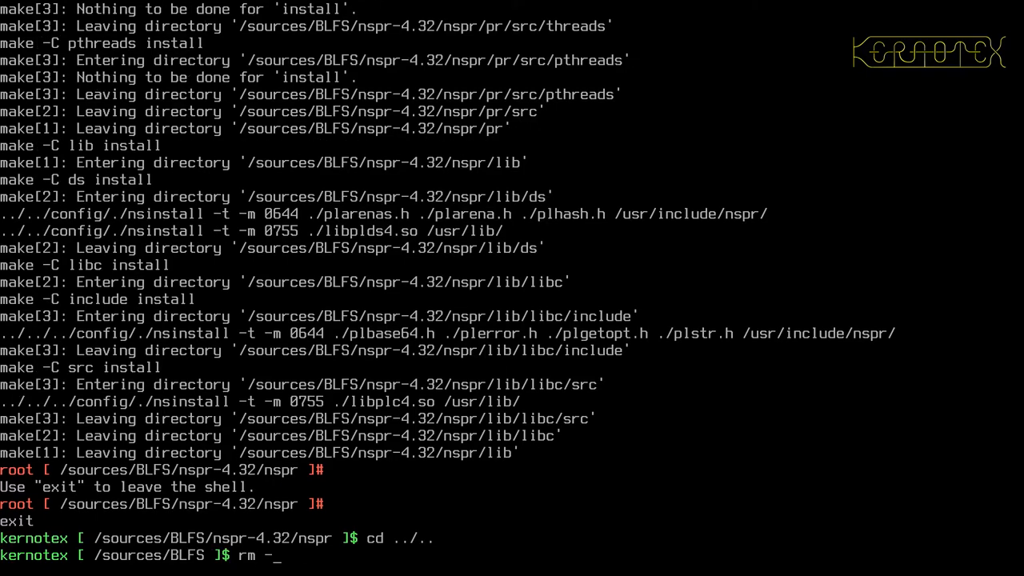
{"action": "type", "text": "Rf nspr-4.32"}
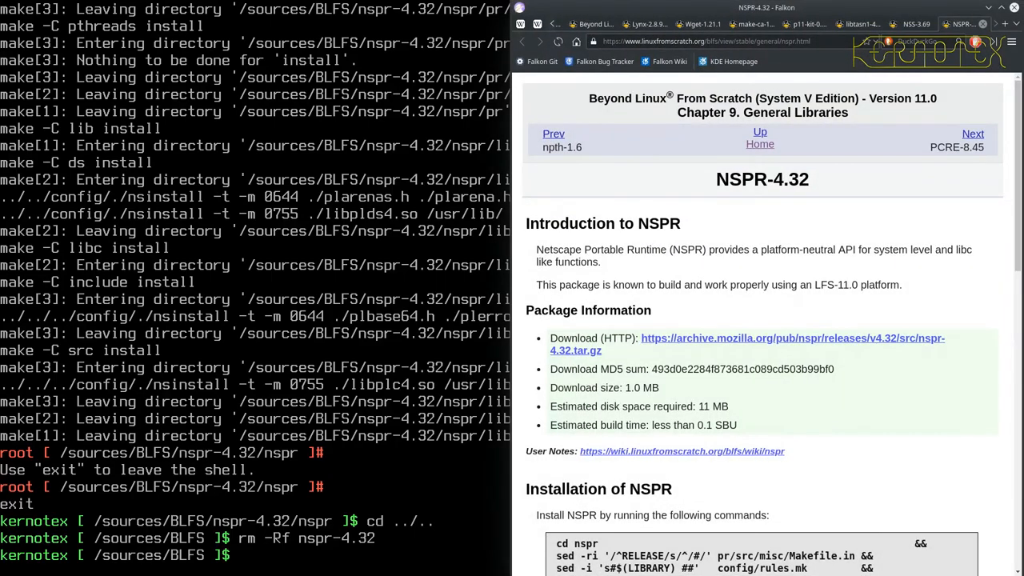
Step: In Falkon, check NSS-3.69's dependencies and follow the SQLite-3.36.0 link
{"action": "scroll", "scroll_direction": "down", "scroll_amount": 3}
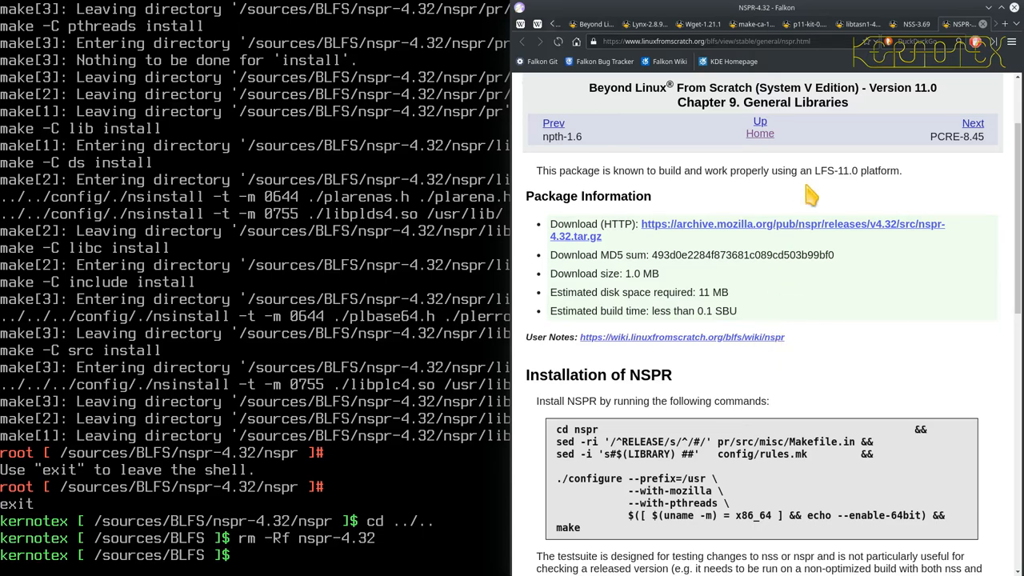
{"action": "left_click", "coordinate": [953, 24]}
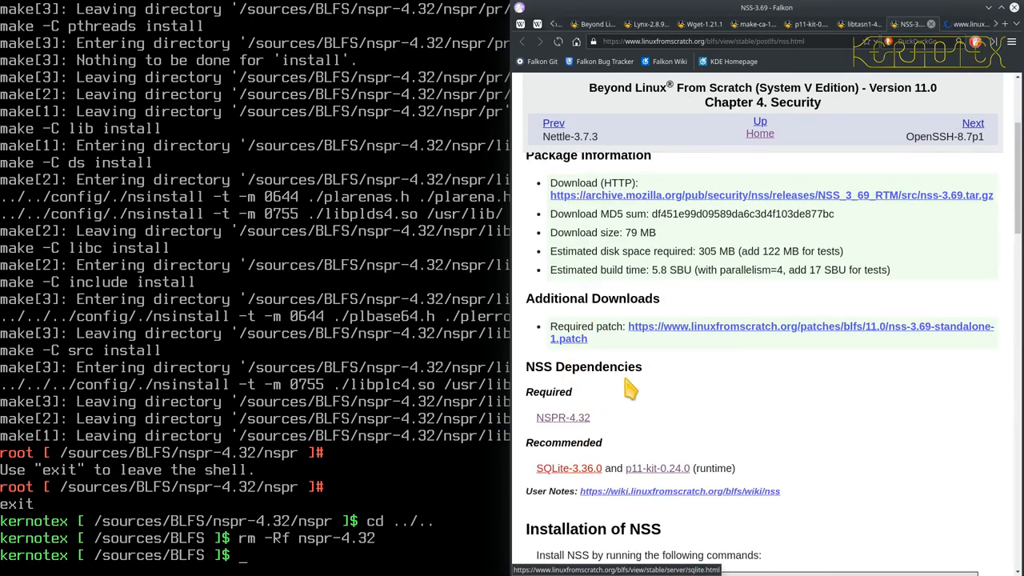
{"action": "left_click", "coordinate": [570, 468]}
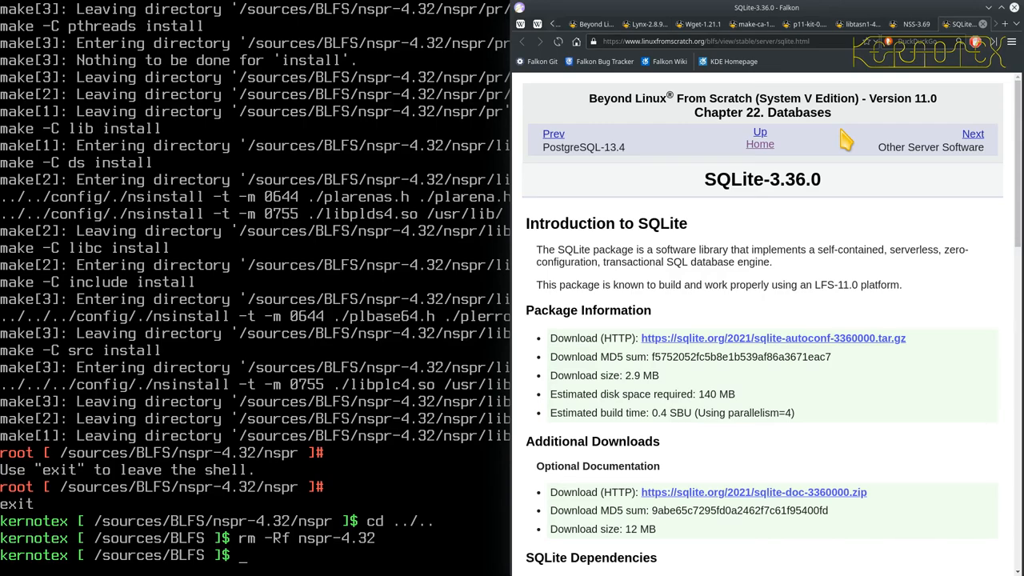
{"action": "mouse_move", "coordinate": [984, 35]}
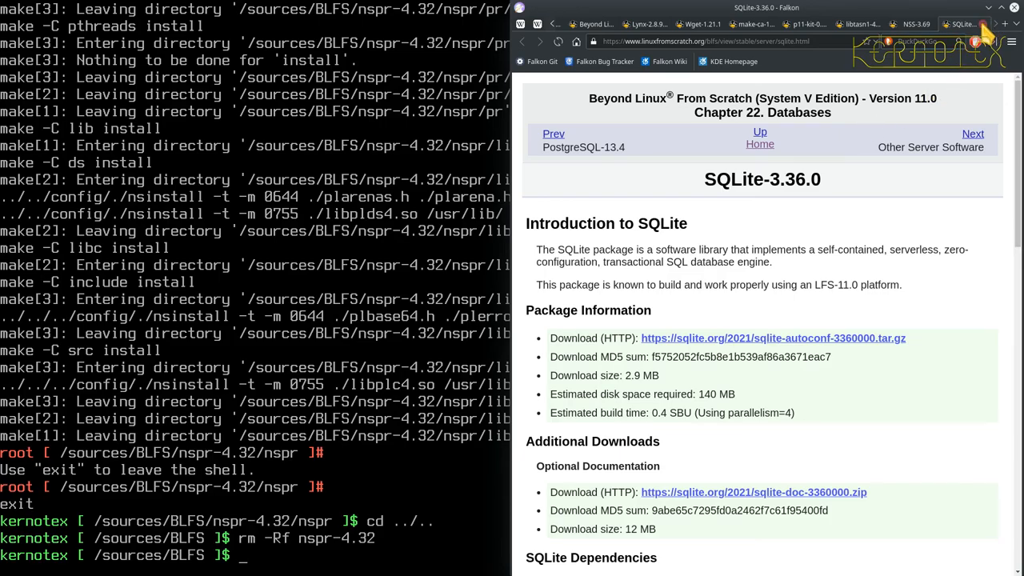